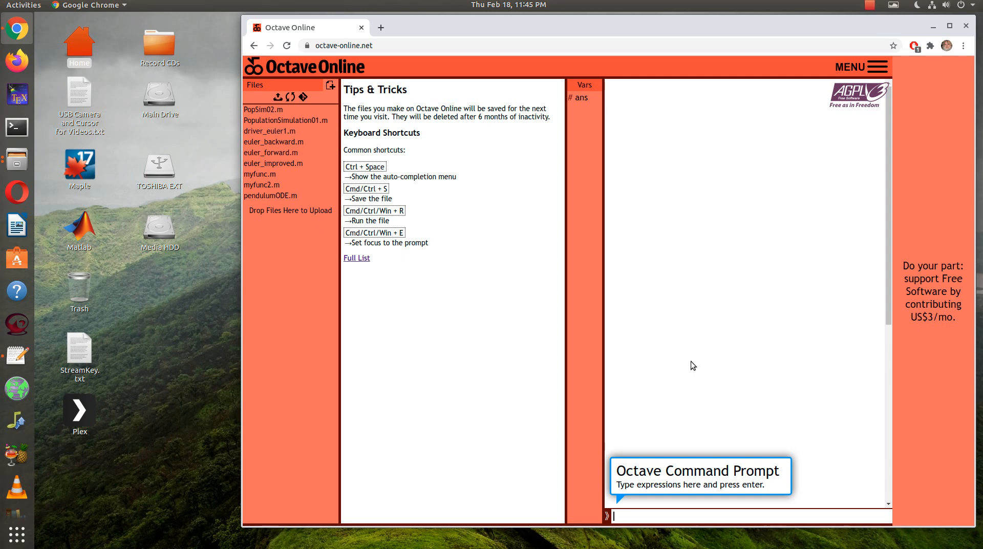
{"action": "mouse_move", "coordinate": [748, 464]}
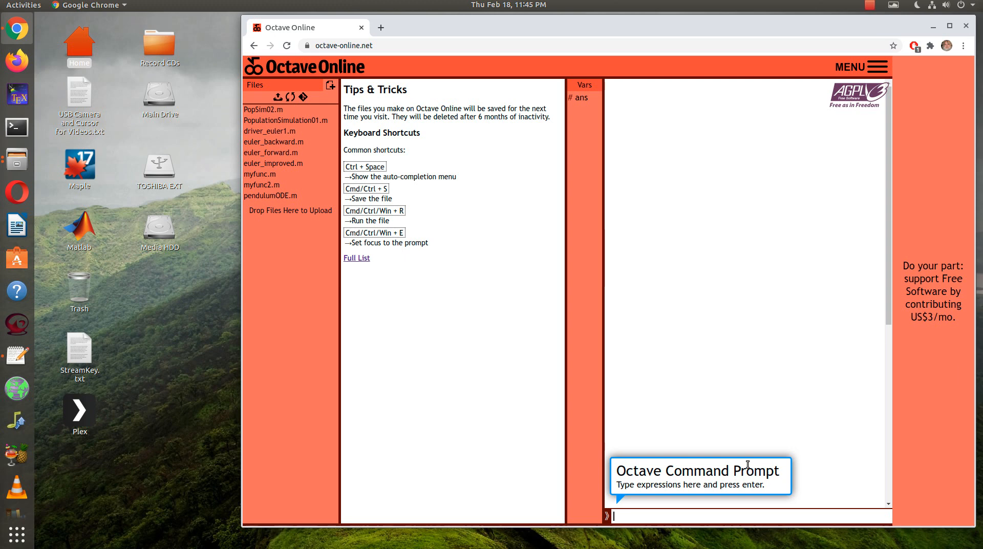
{"action": "mouse_move", "coordinate": [716, 473]}
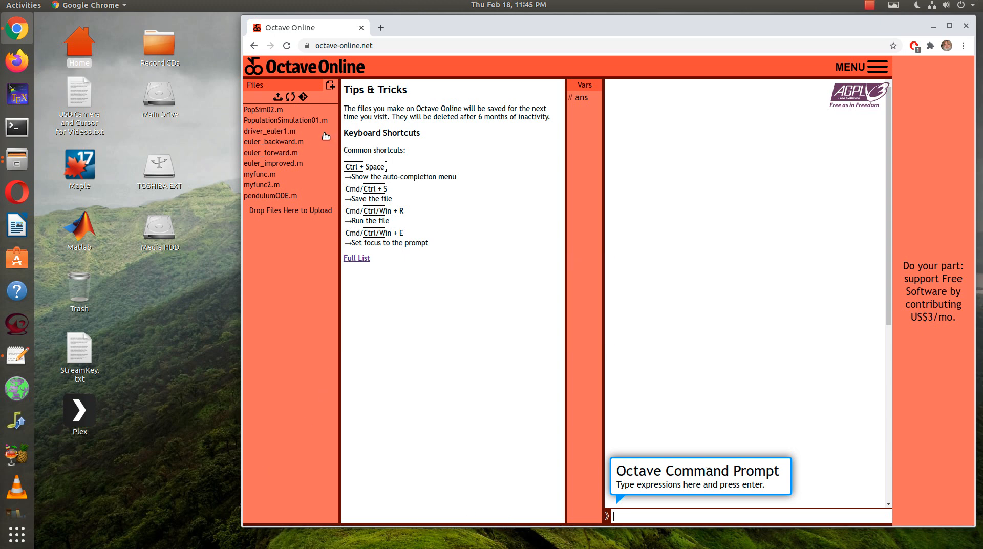
{"action": "mouse_move", "coordinate": [303, 109]}
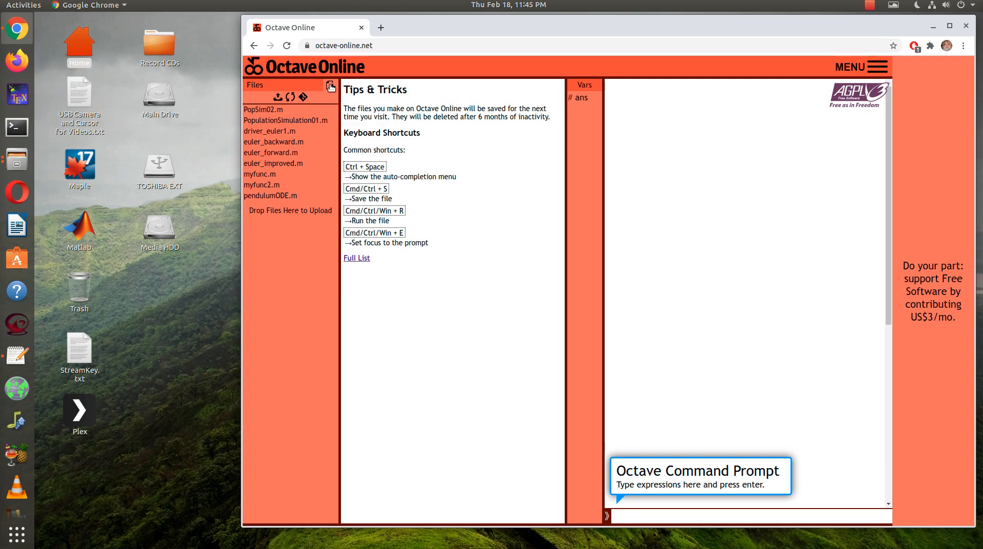
Create a new file named SIREqn.m in the Files panel
{"action": "left_click", "coordinate": [331, 85]}
{"action": "type", "text": "SIREqn.m"}
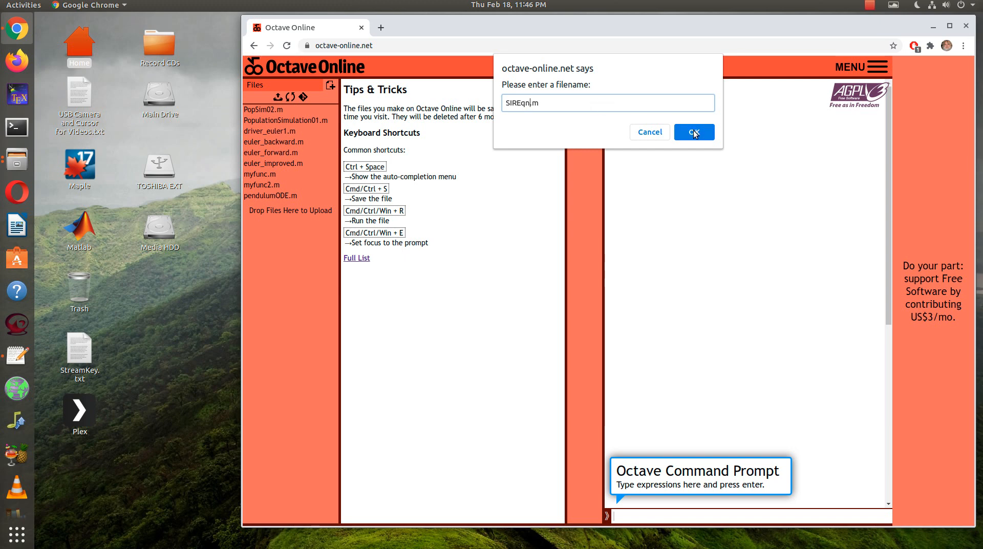
{"action": "left_click", "coordinate": [695, 133]}
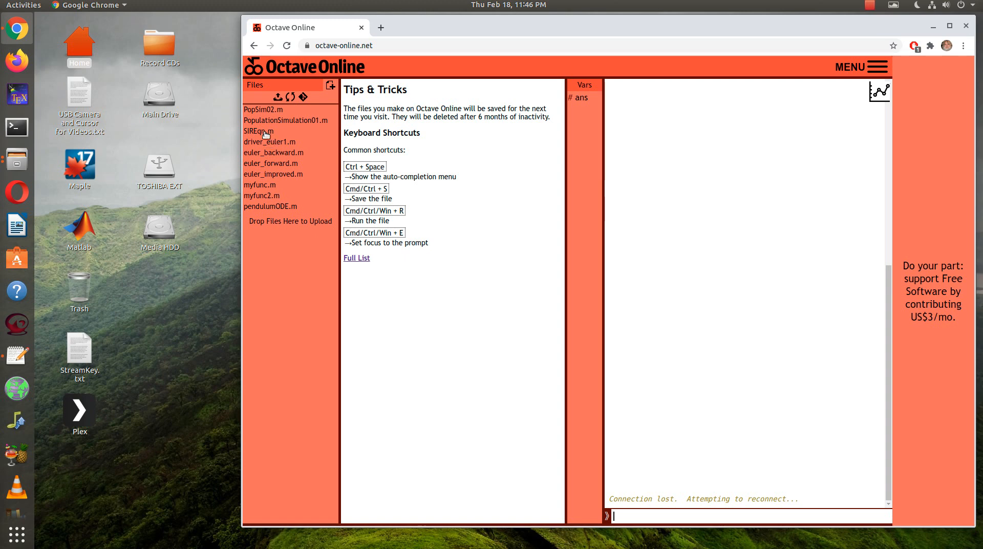
Open SIREqn.m, copy the SIREqns function code from SIRModel2.pdf, and minimize the viewer
{"action": "left_click", "coordinate": [258, 131]}
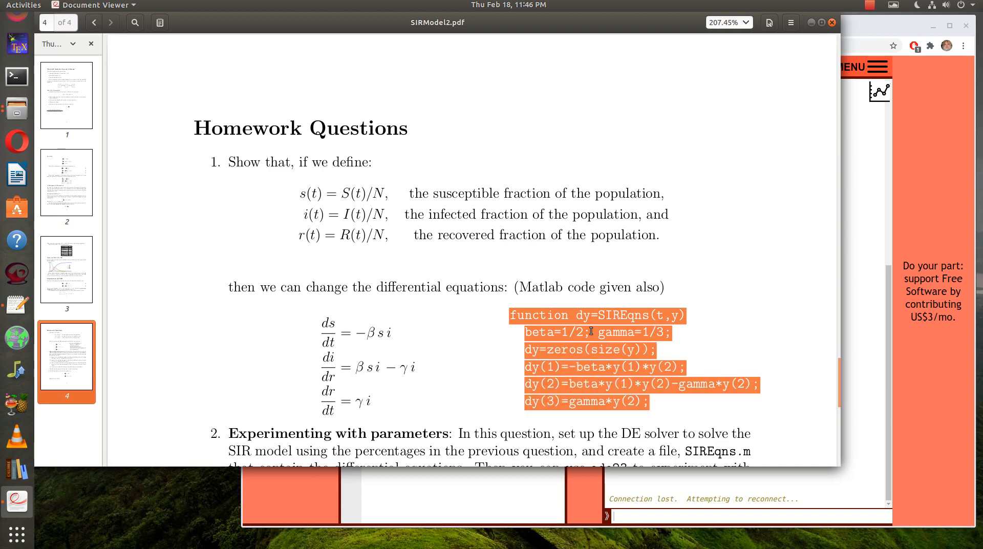
{"action": "right_click", "coordinate": [590, 333]}
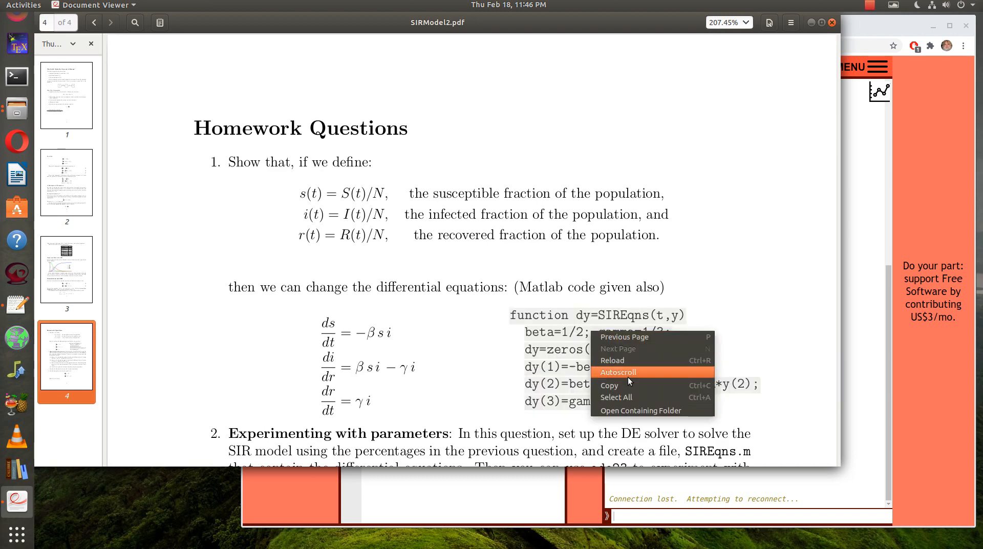
{"action": "left_click", "coordinate": [616, 398]}
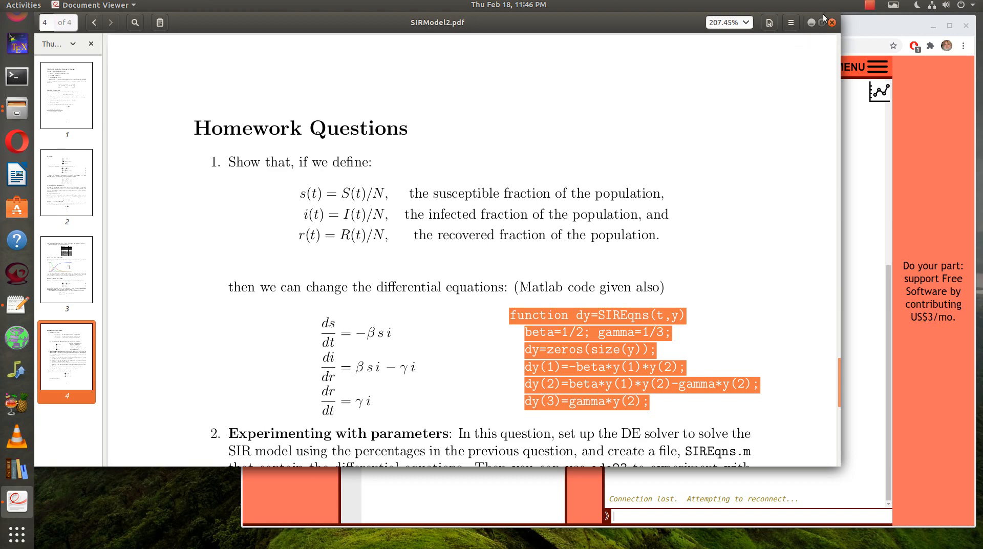
{"action": "left_click", "coordinate": [831, 21]}
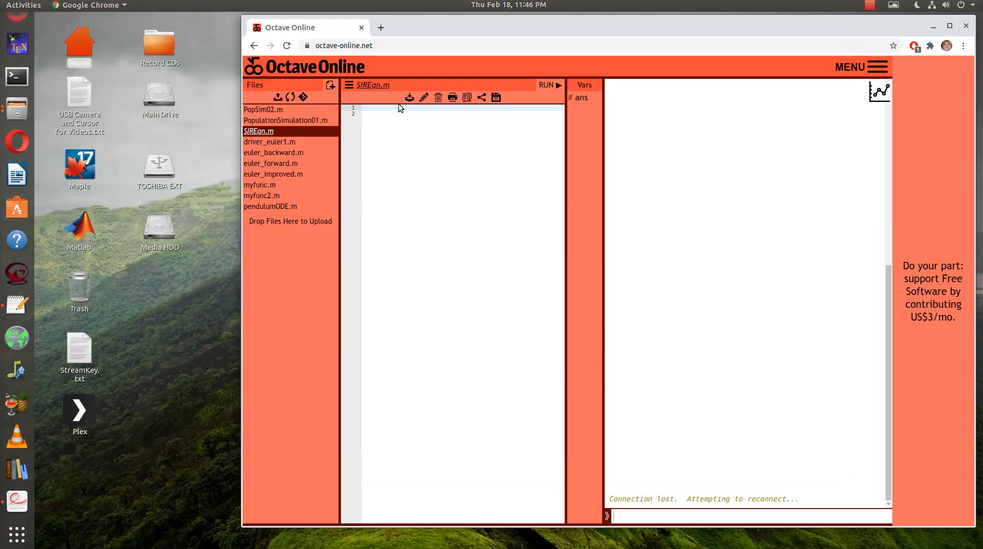
Paste the copied SIREqns function code into the empty SIREqn.m editor
{"action": "right_click", "coordinate": [400, 108]}
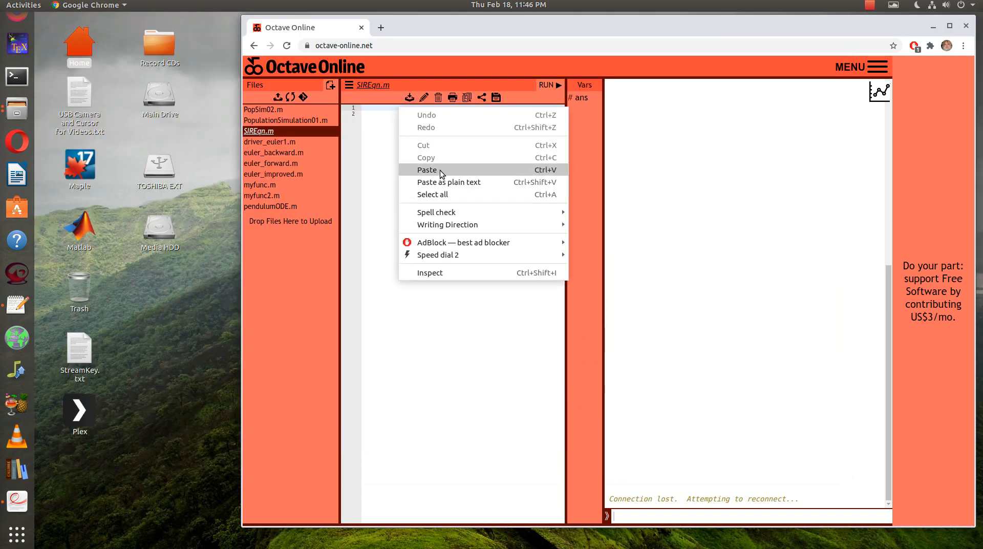
{"action": "left_click", "coordinate": [427, 170]}
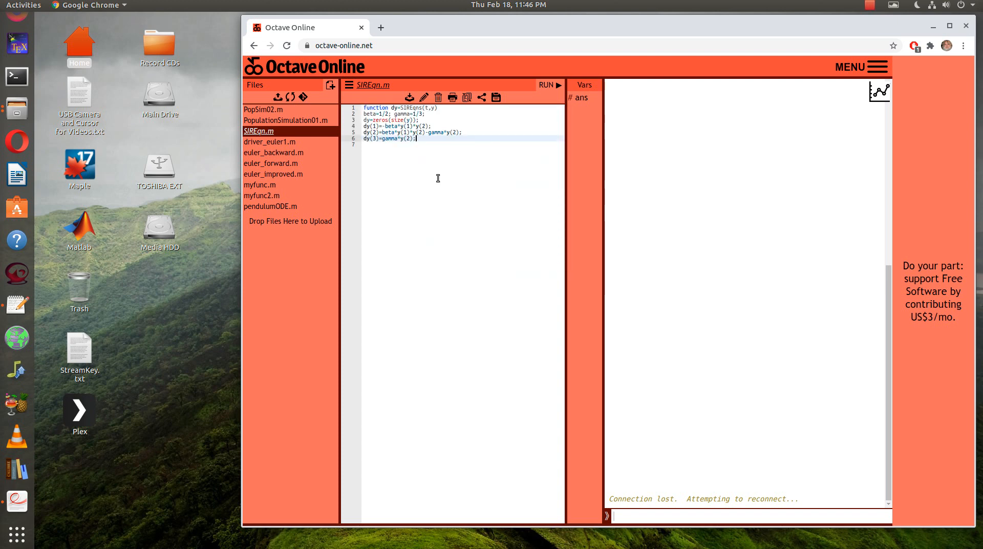
{"action": "mouse_move", "coordinate": [415, 118]}
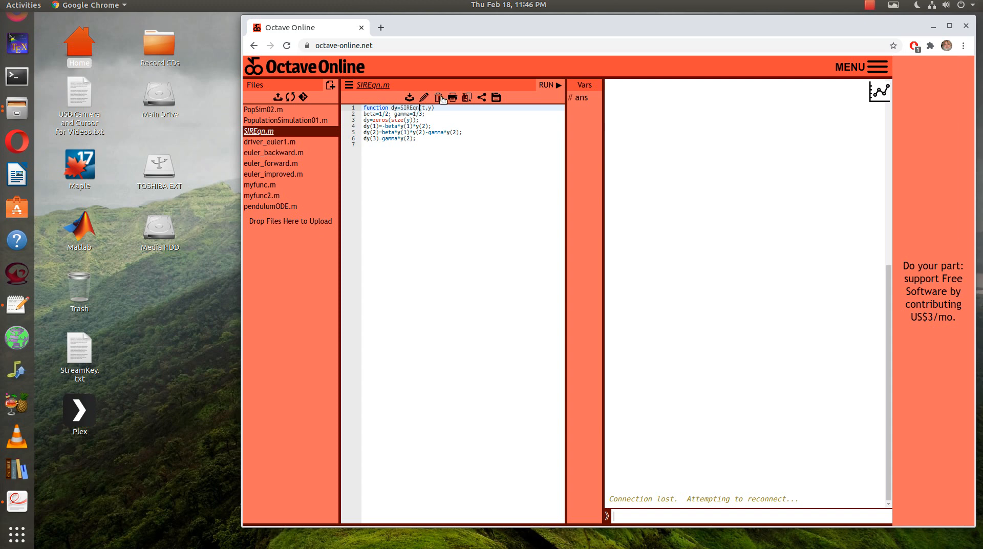
Trigger and dismiss the deletion prompt for SIREqn.m, keeping the file and its code
{"action": "left_click", "coordinate": [439, 98]}
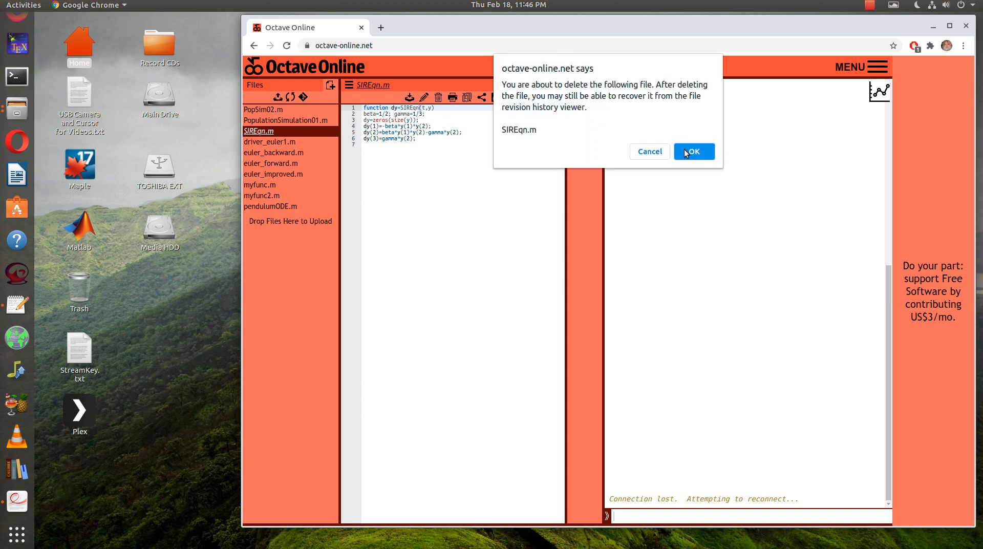
{"action": "left_click", "coordinate": [694, 151]}
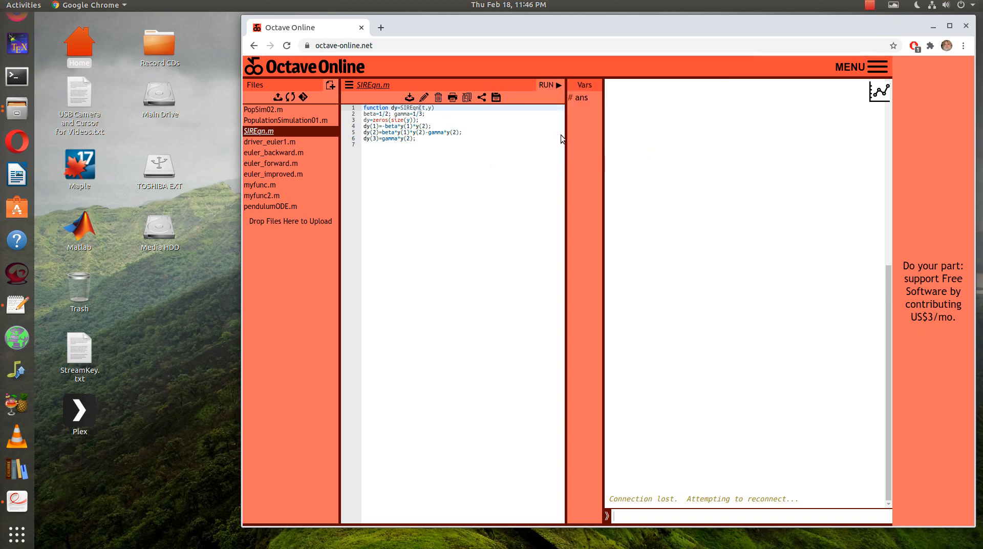
{"action": "mouse_move", "coordinate": [521, 231]}
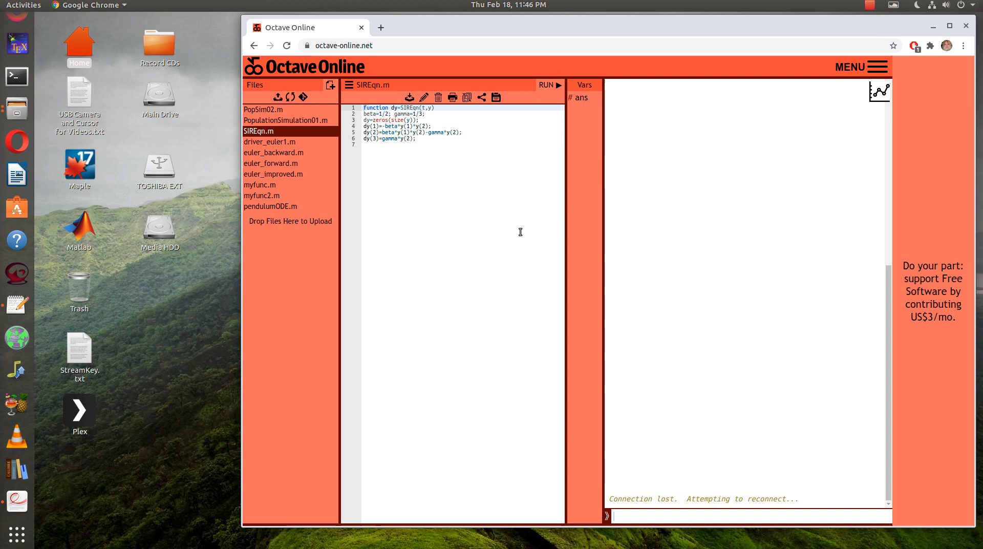
{"action": "mouse_move", "coordinate": [441, 121]}
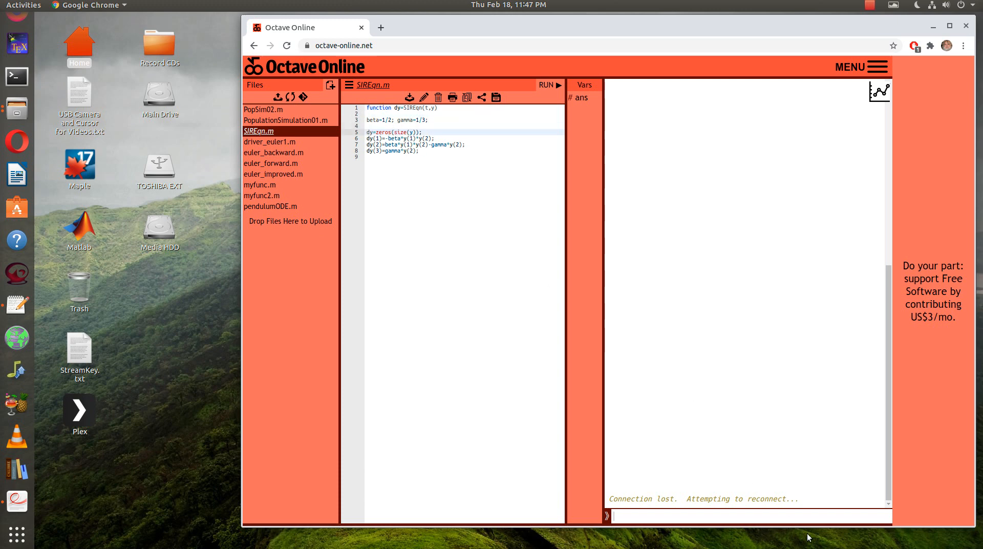
{"action": "mouse_move", "coordinate": [698, 512]}
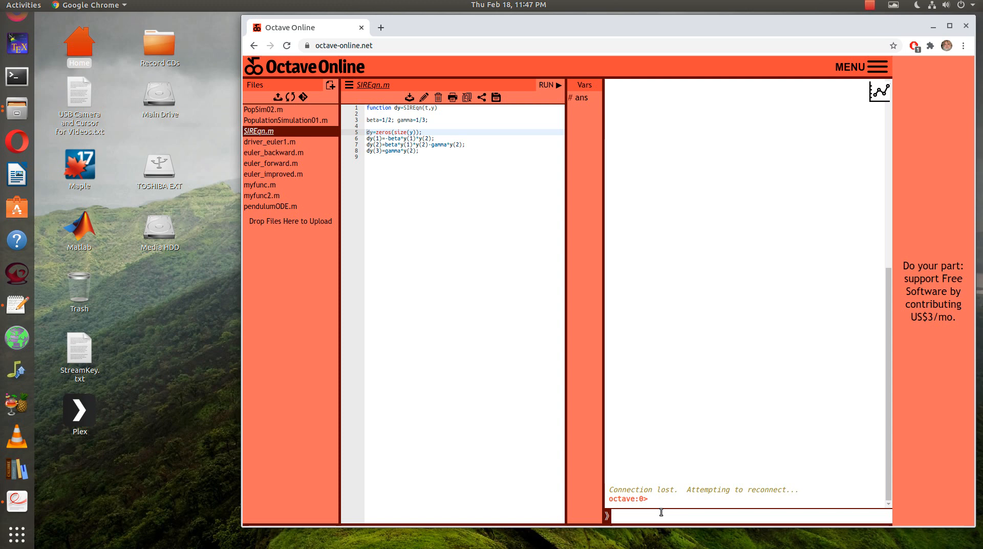
Build the yinit initial-conditions vector at the command line, fixing a stray letter
{"action": "type", "text": "[]"}
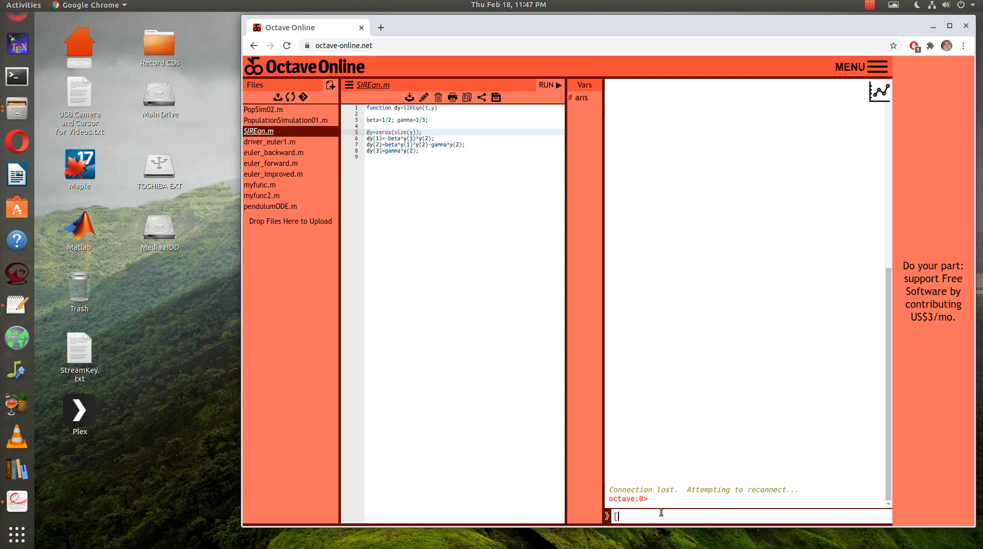
{"action": "type", "text": "200"}
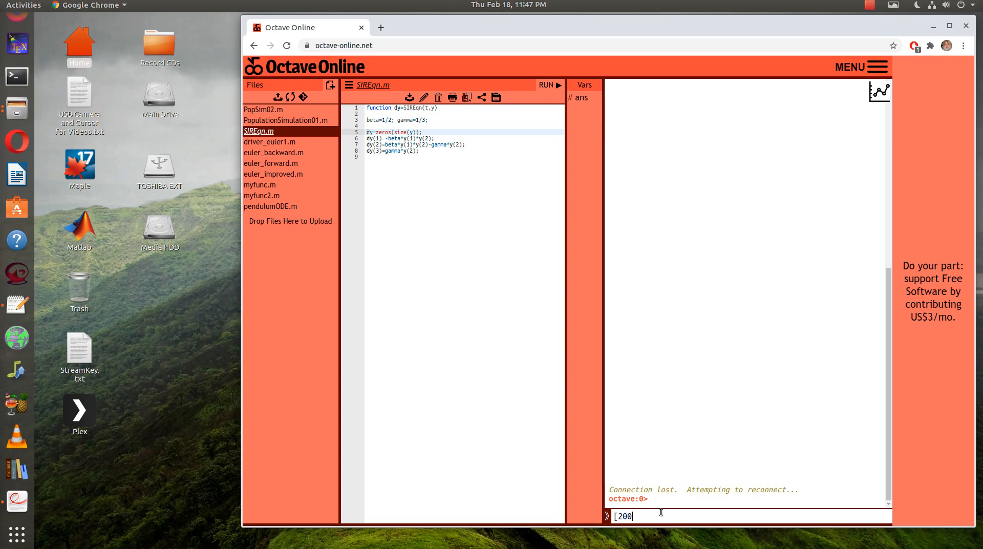
{"action": "type", "text": "00"}
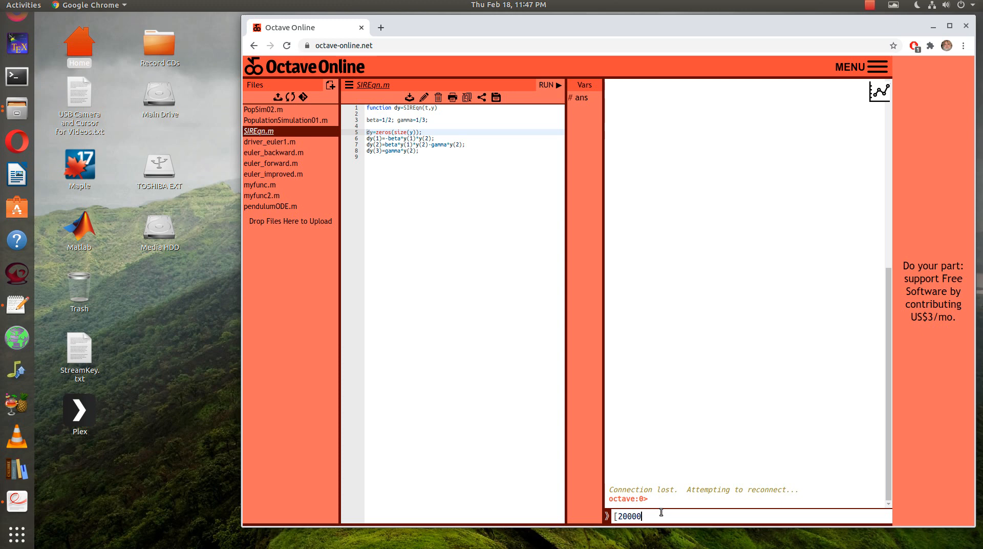
{"action": "type", "text": ";"}
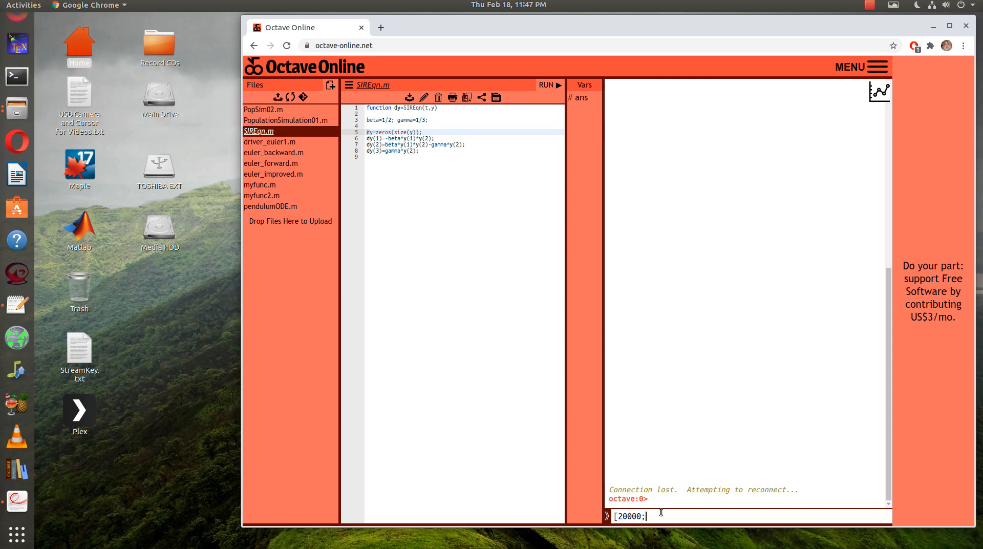
{"action": "type", "text": "2"}
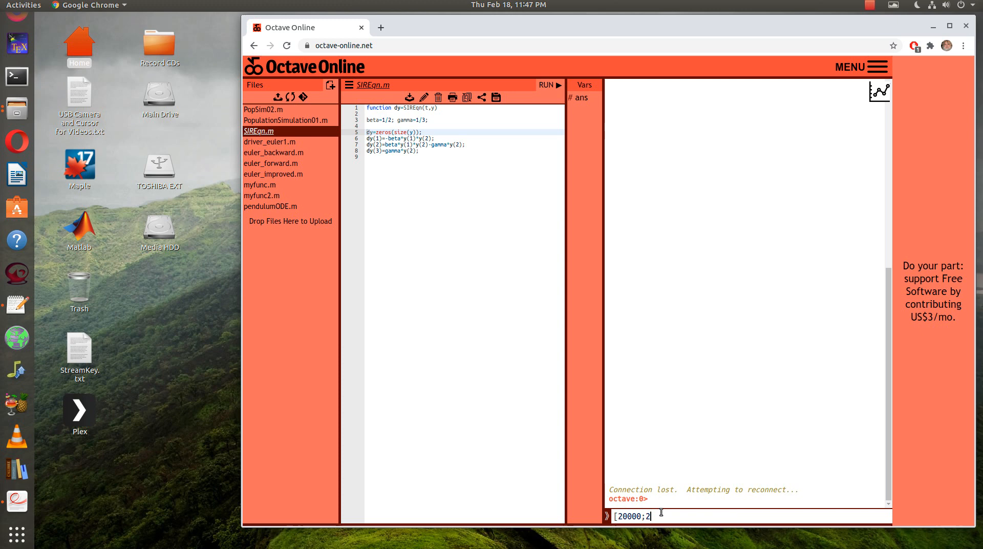
{"action": "type", "text": ";0]"}
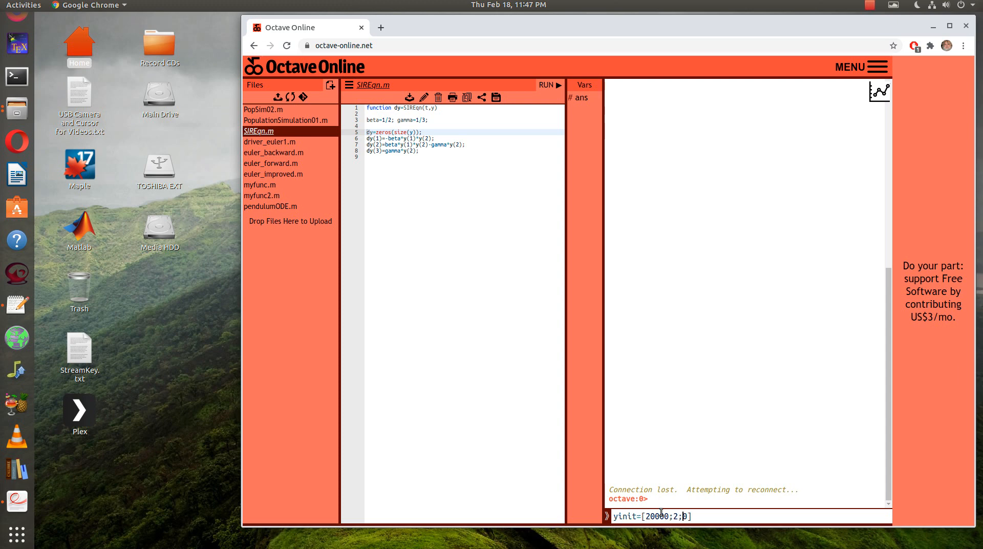
{"action": "type", "text": ";"}
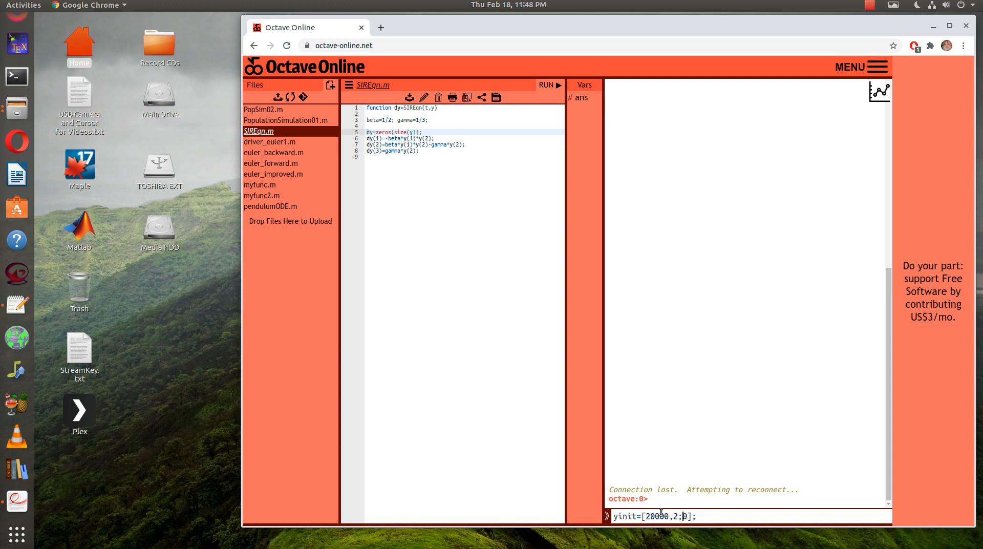
{"action": "type", "text": ","}
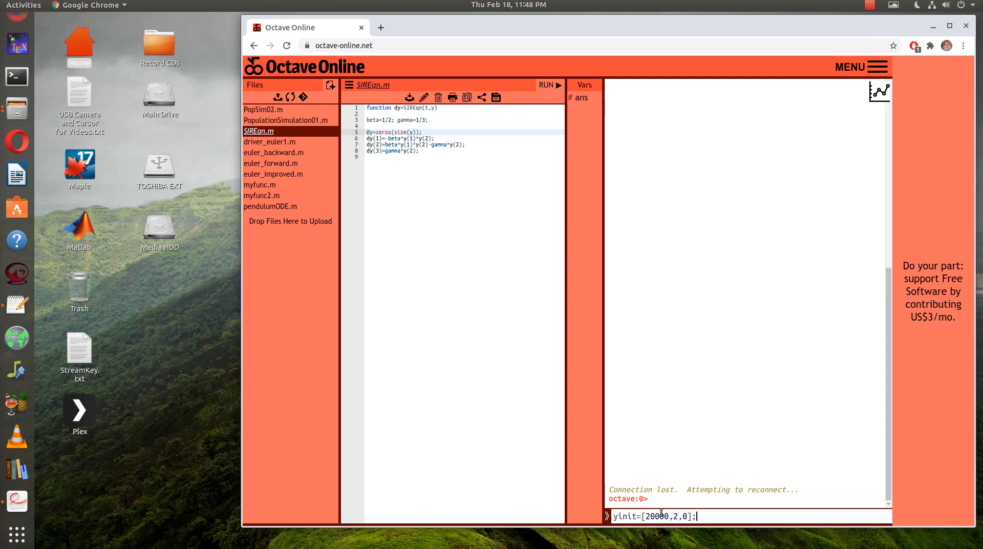
{"action": "type", "text": "t"}
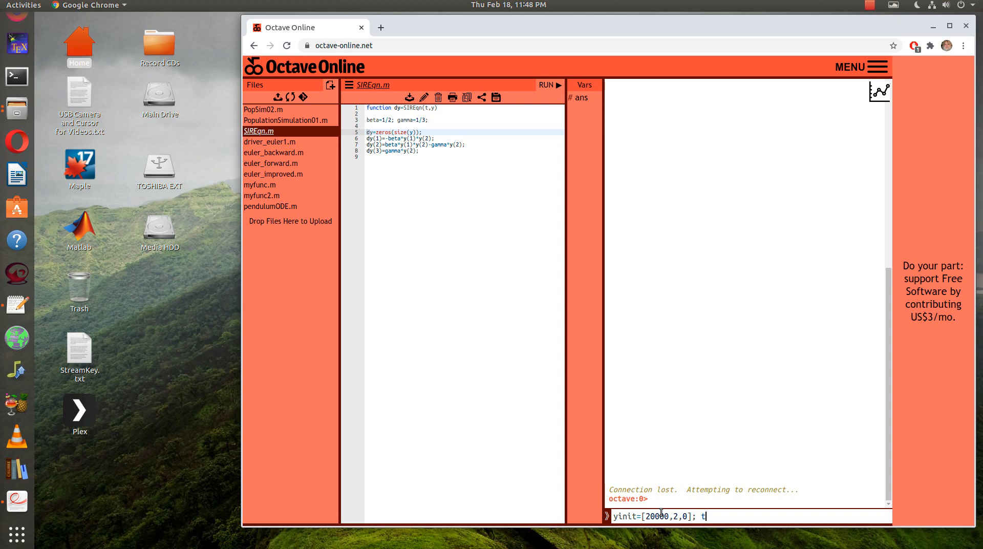
{"action": "key", "text": "BackSpace"}
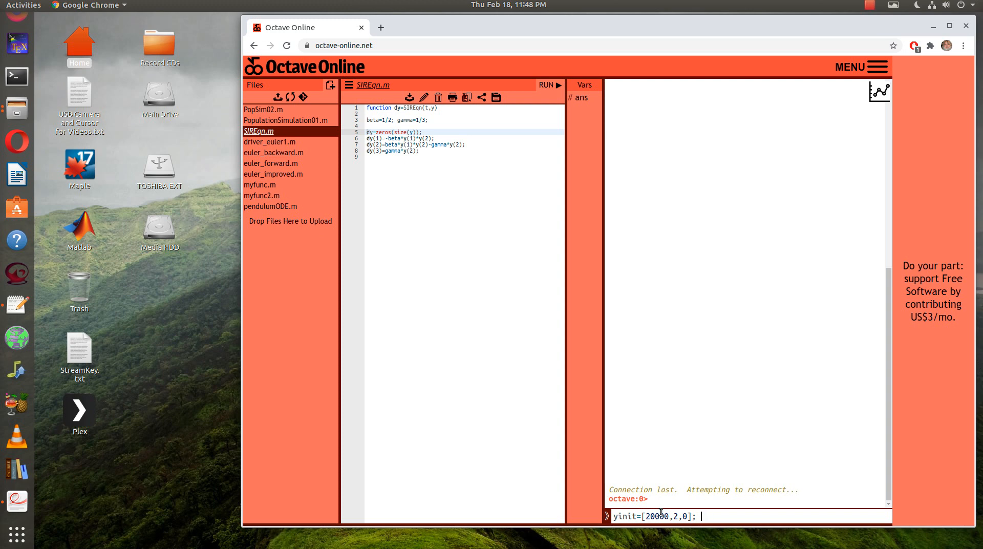
Complete yinit=[0.99,0.01,0] and tspan=[0,100] and run both definitions
{"action": "type", "text": "[1"}
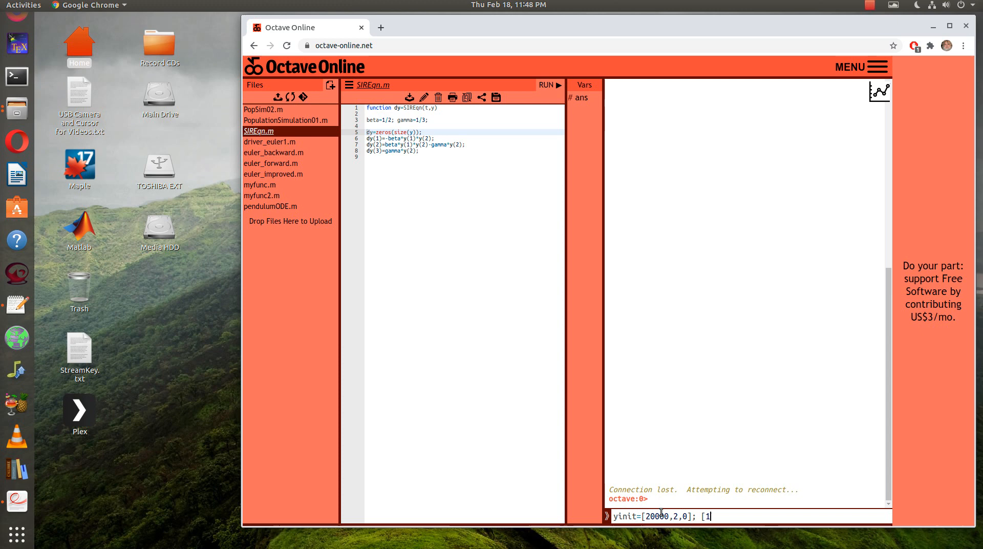
{"action": "type", "text": "0,"}
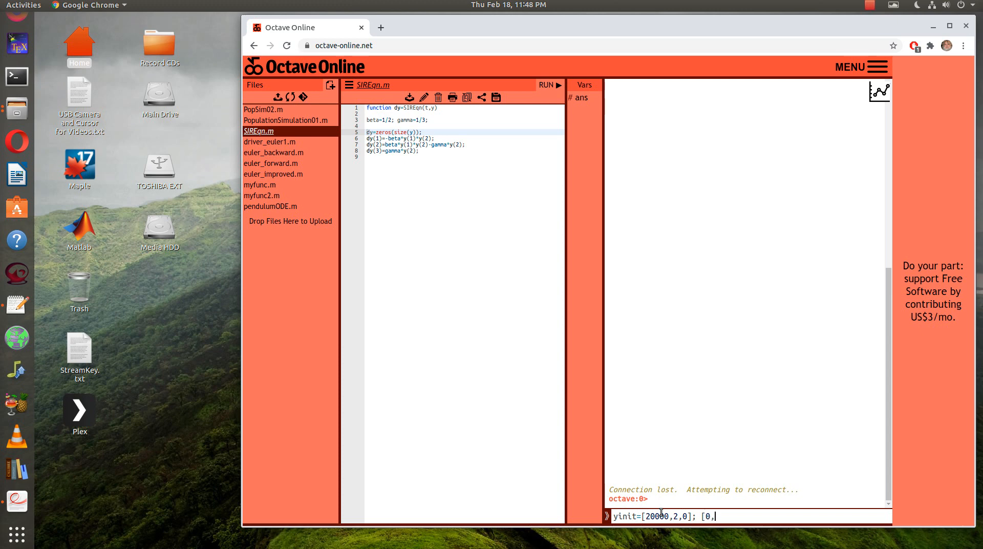
{"action": "type", "text": "100"}
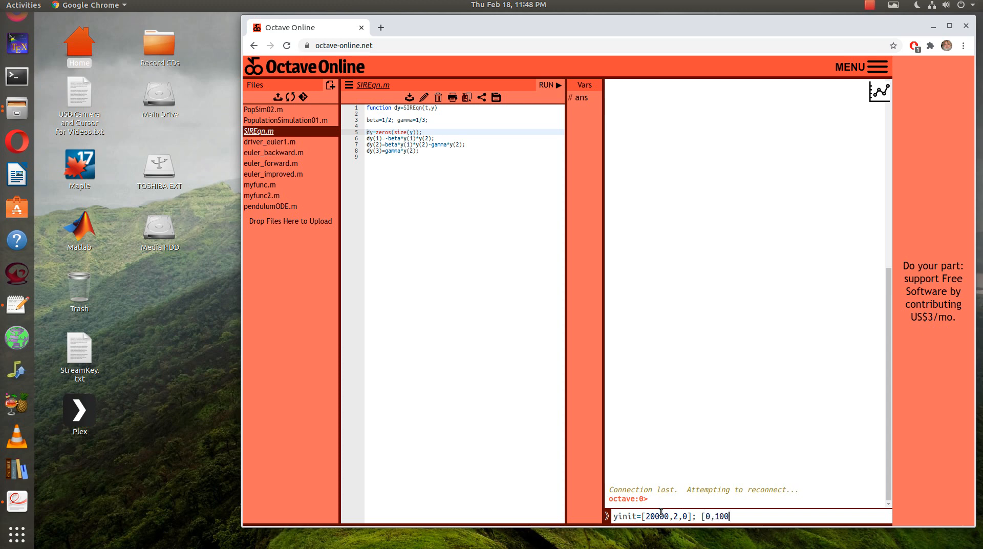
{"action": "type", "text": ";"}
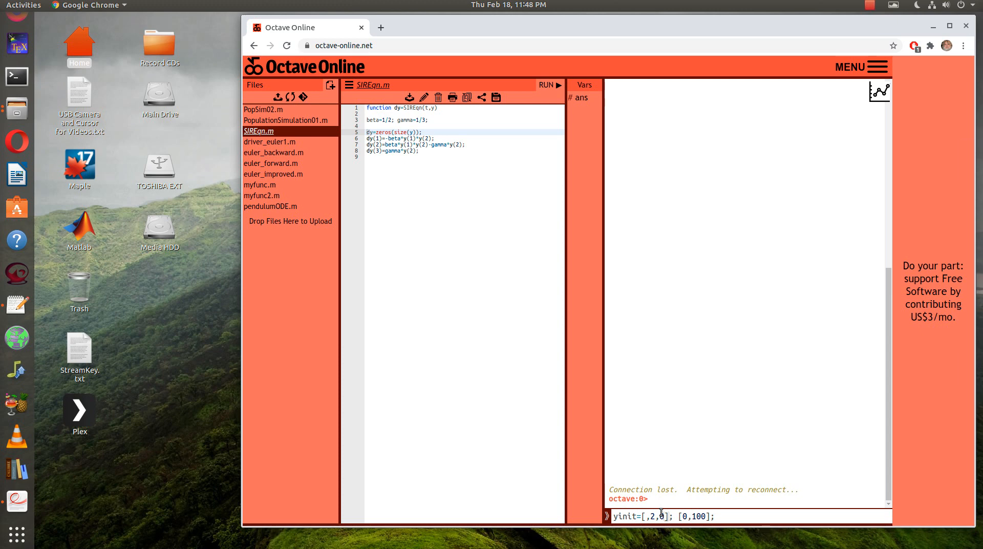
{"action": "type", "text": "0.99"}
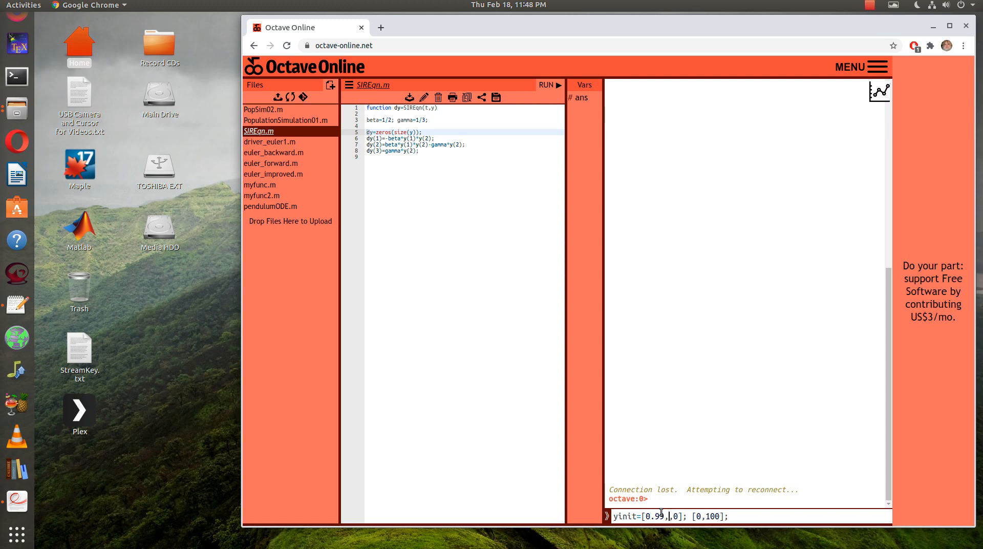
{"action": "type", "text": "0.01"}
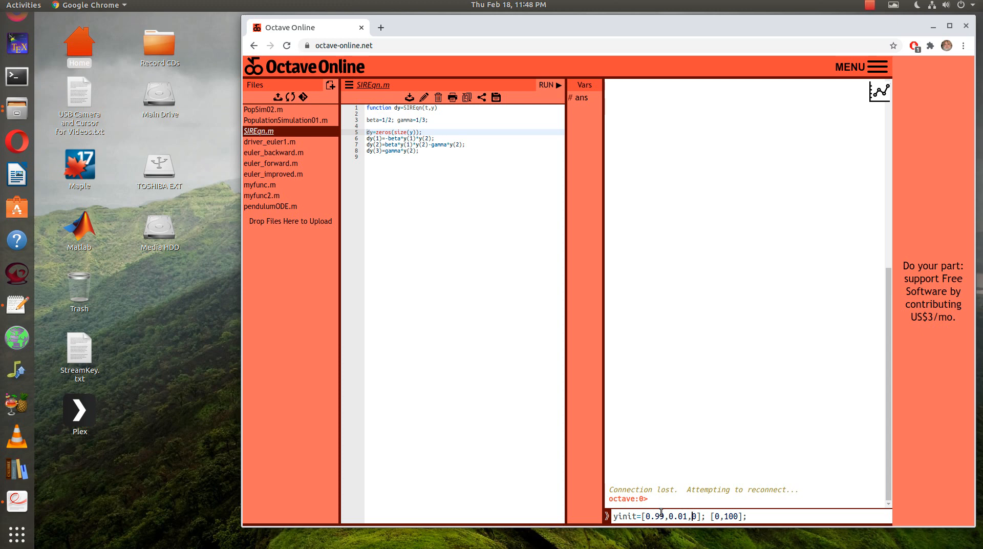
{"action": "type", "text": "tspan"}
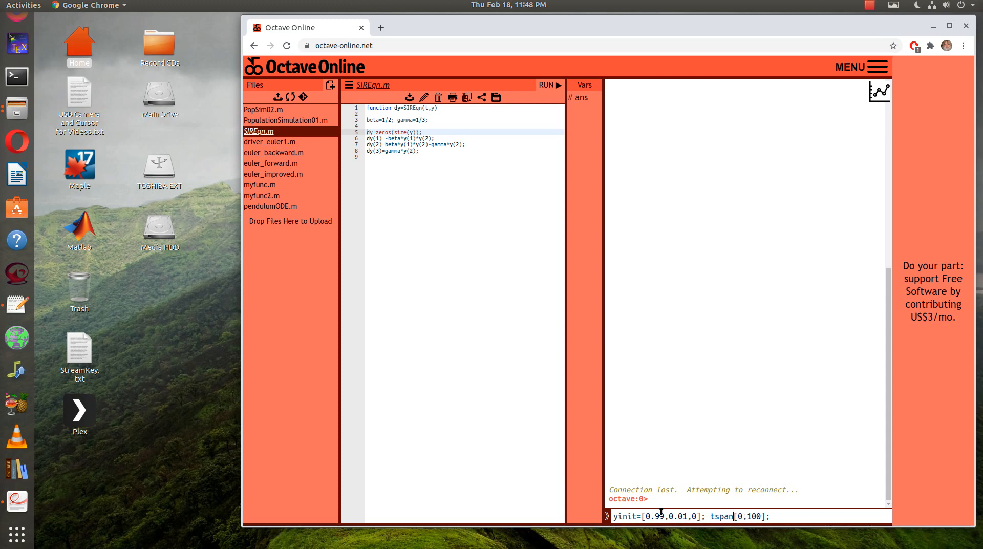
{"action": "key", "text": "Return"}
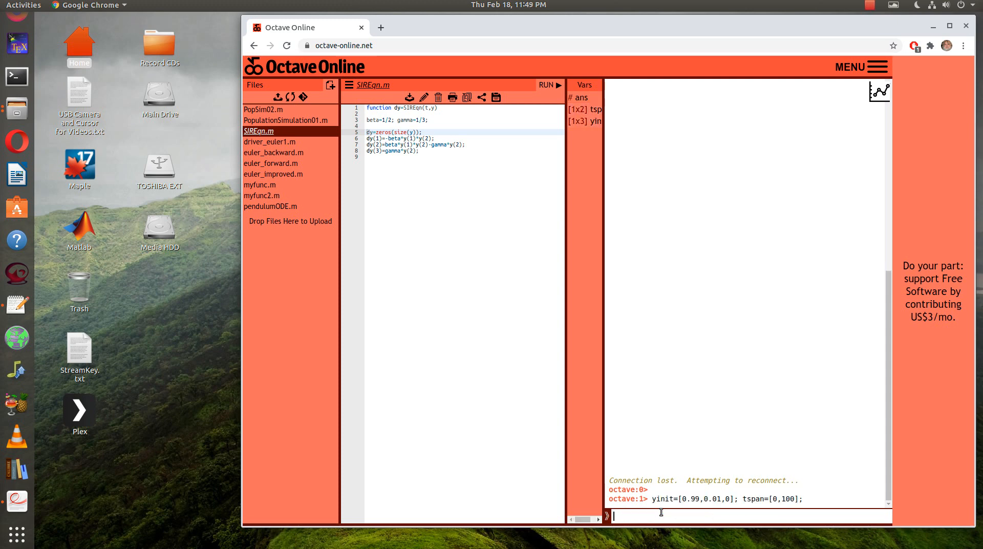
{"action": "type", "text": "[t,y]"}
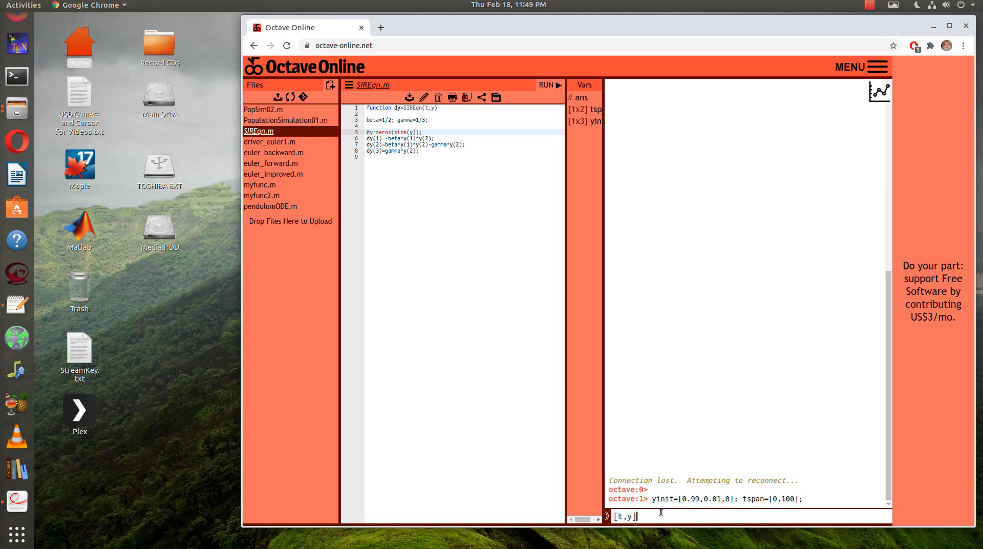
{"action": "type", "text": "=ode2"}
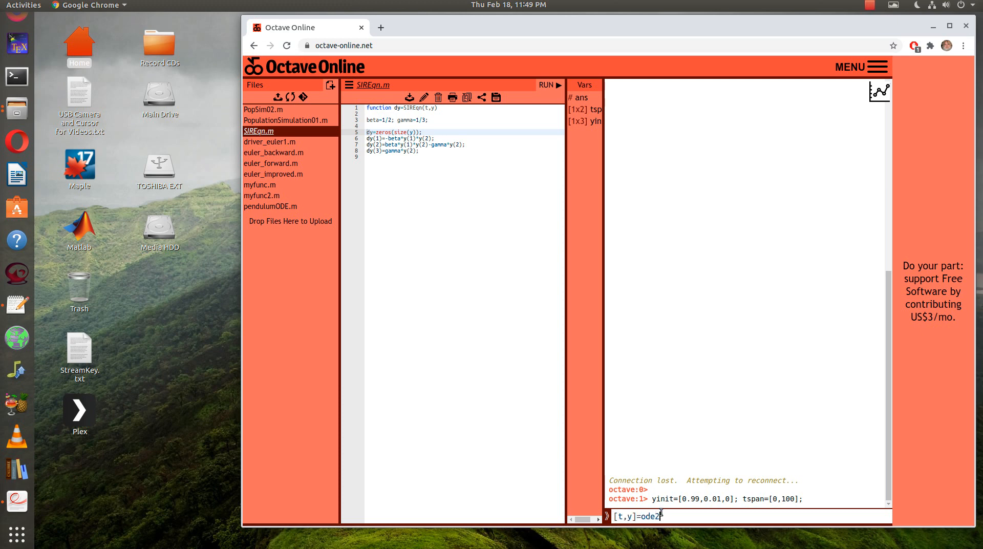
{"action": "type", "text": "3("}
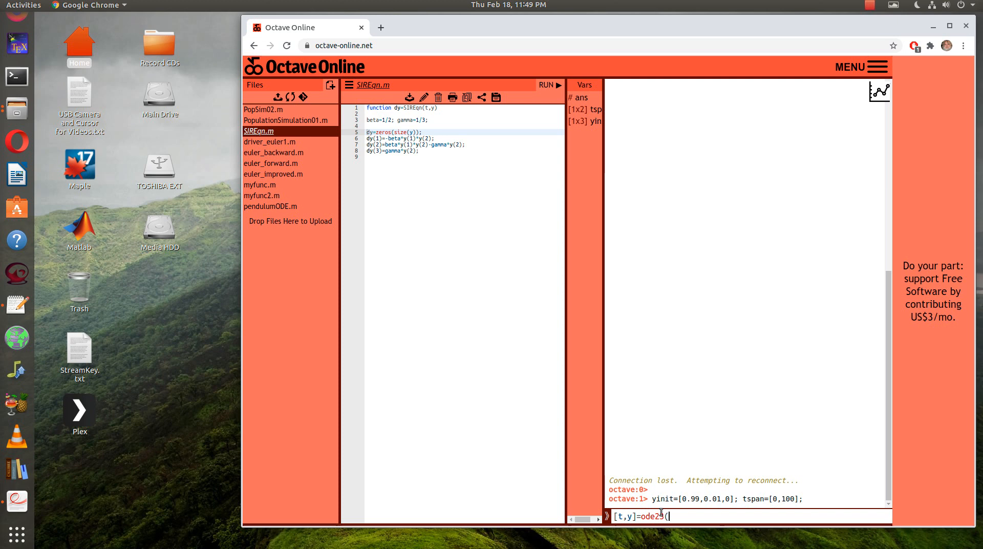
{"action": "type", "text": "@SIRE"}
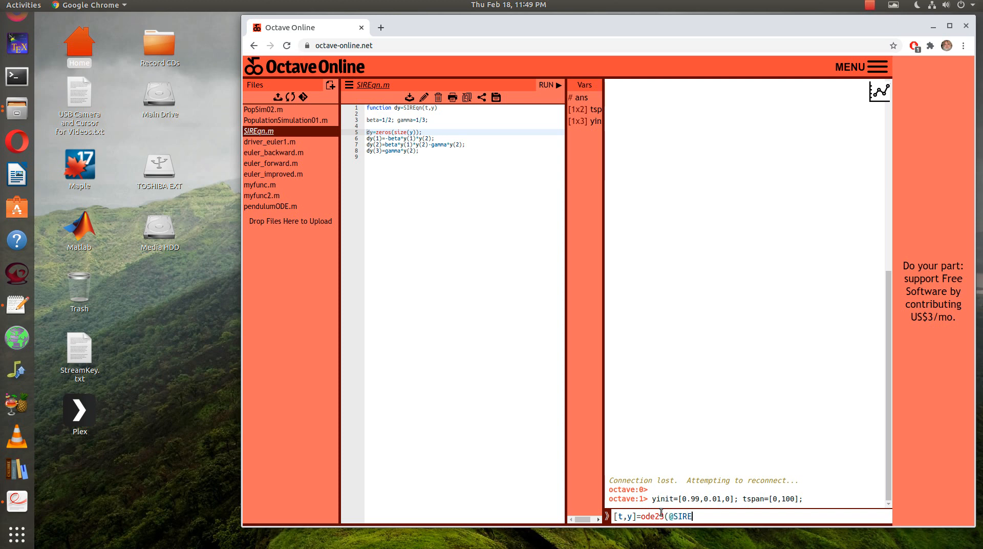
{"action": "type", "text": "Eqn,"}
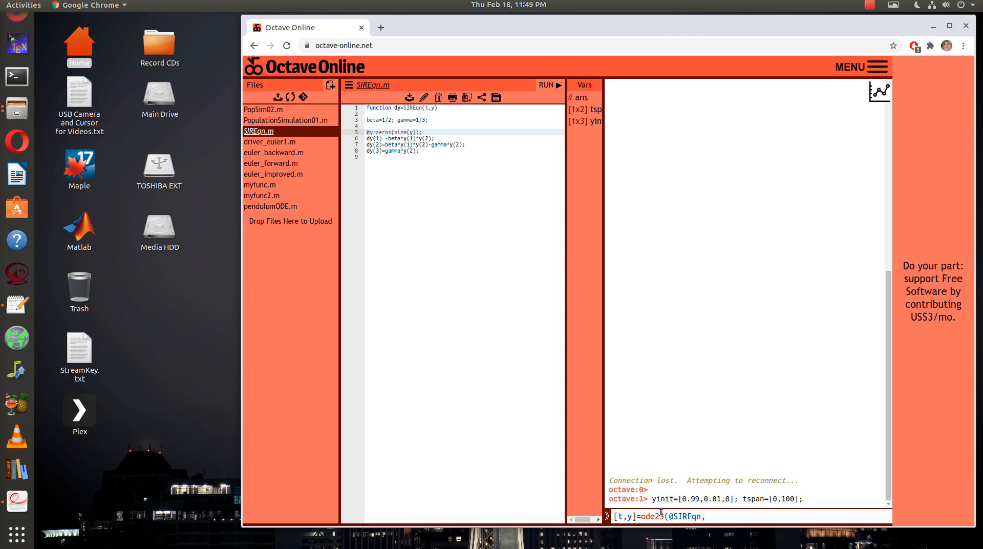
{"action": "type", "text": "tspan"}
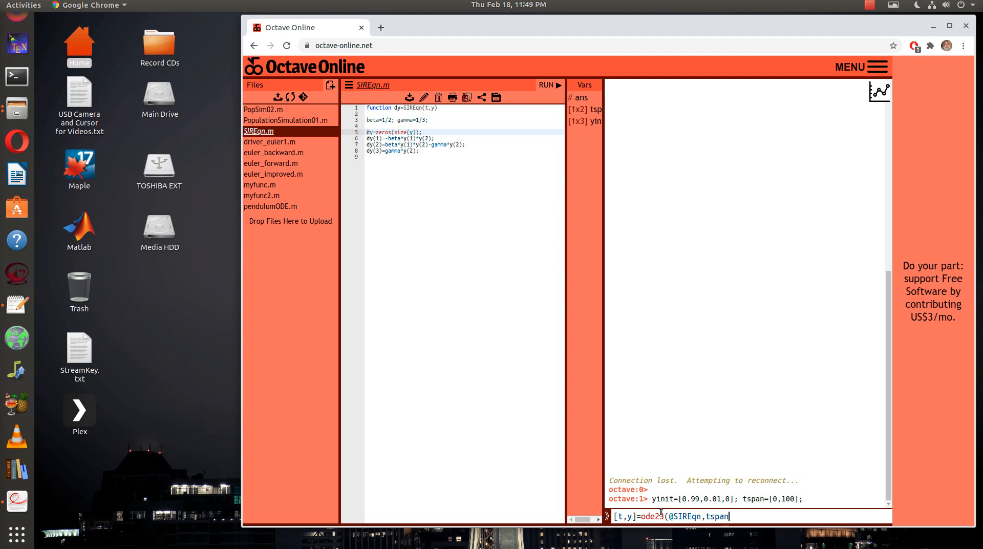
{"action": "type", "text": ",yin"}
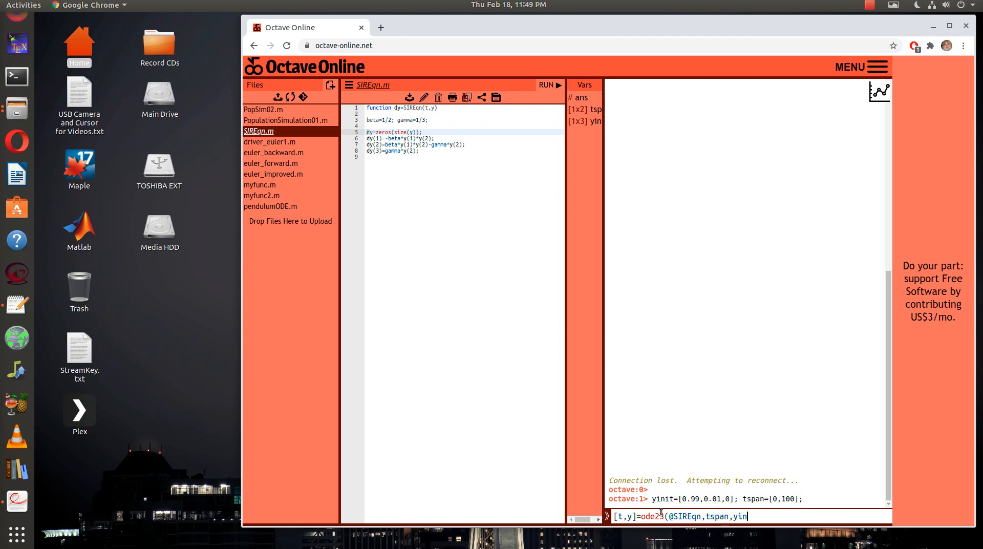
{"action": "type", "text": "it)"}
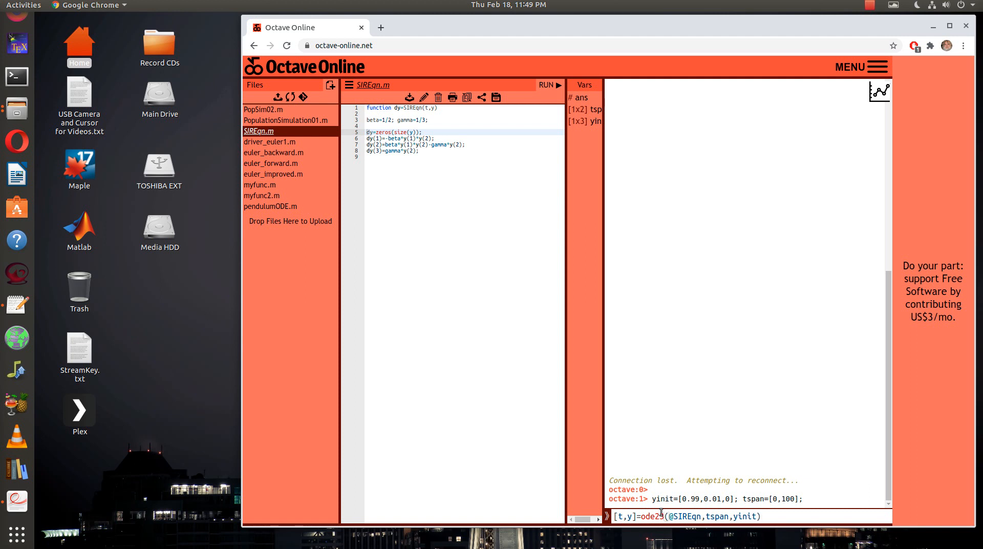
{"action": "key", "text": "Return"}
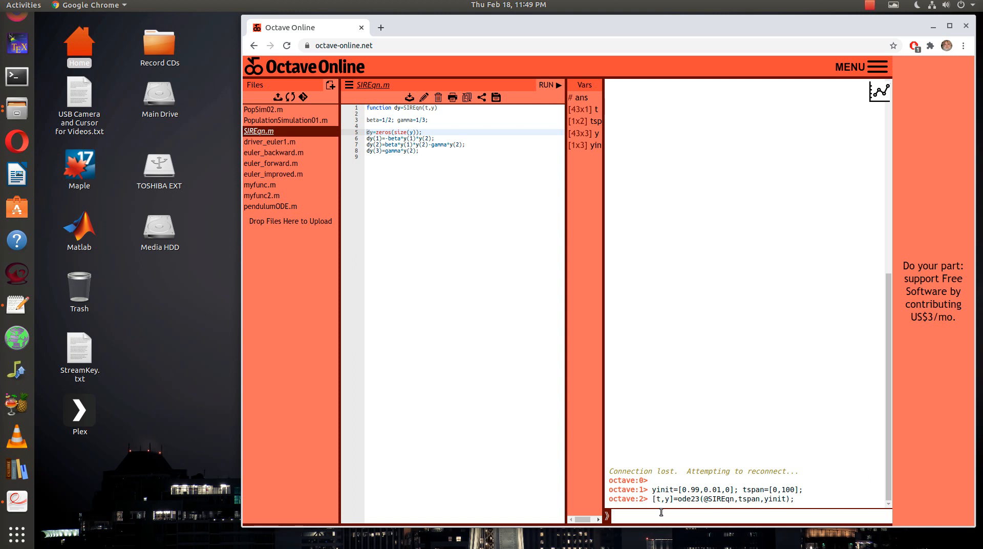
Run plot(t,y) to draw the S, I, R solution curves
{"action": "type", "text": "plot("}
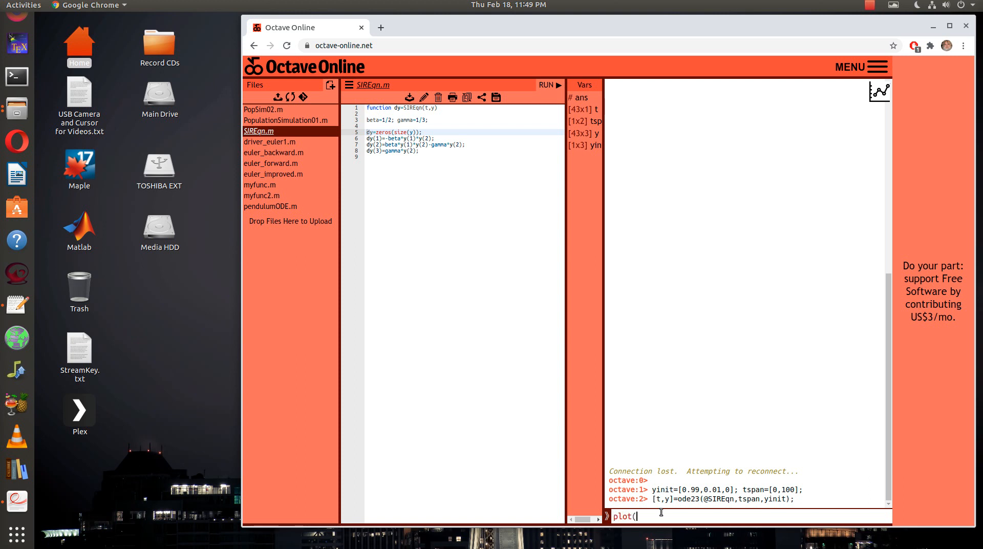
{"action": "key", "text": "Return"}
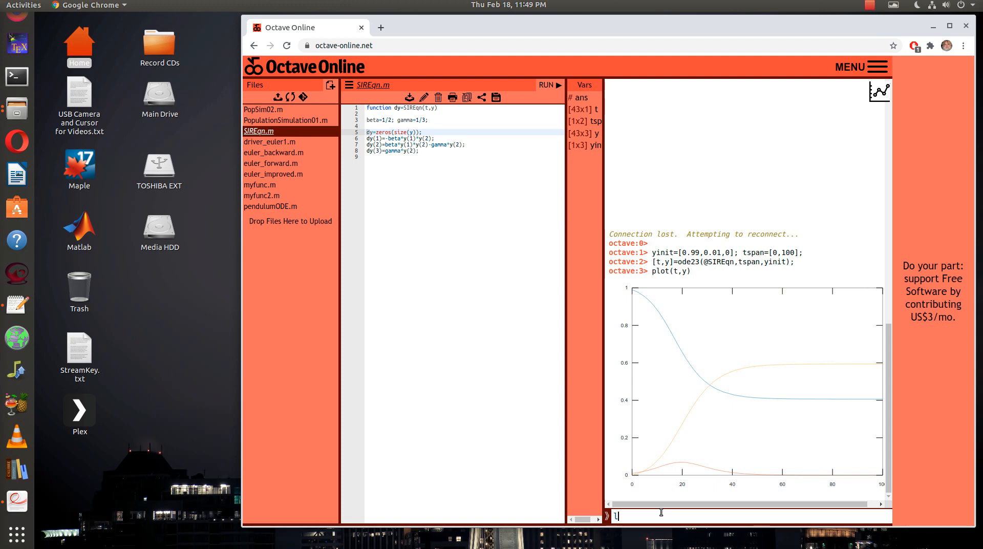
Run legend('S','I','R') to label the three curves
{"action": "type", "text": "egend("}
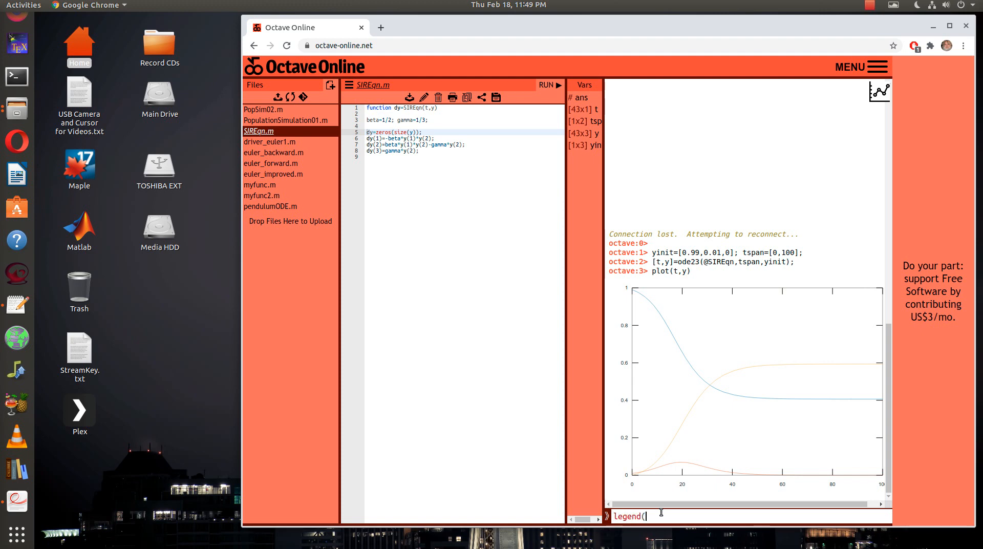
{"action": "type", "text": "'"}
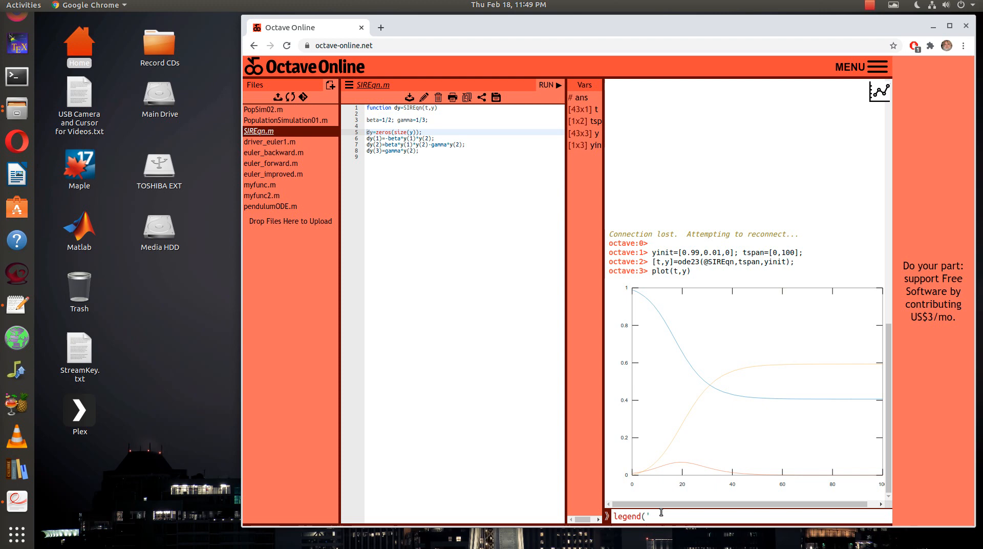
{"action": "type", "text": "S',"}
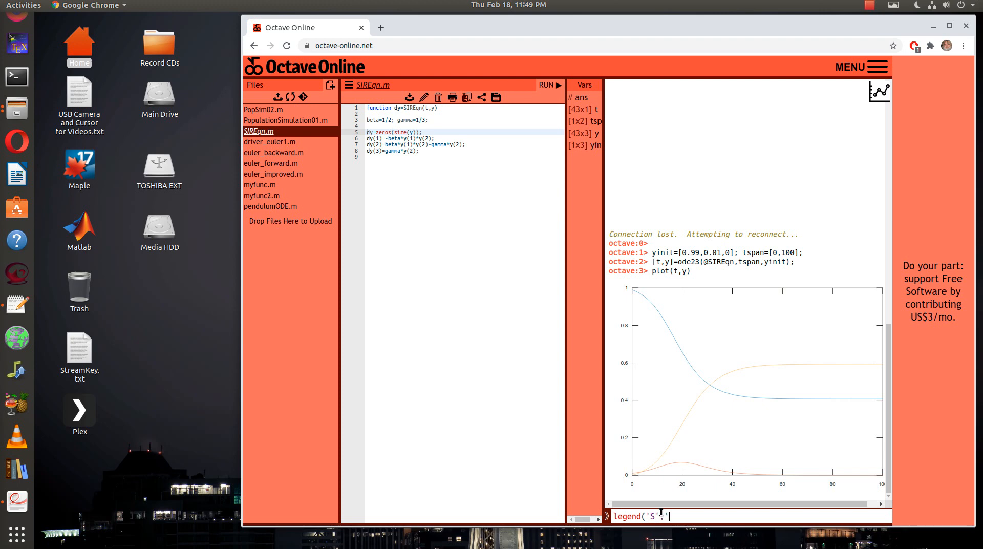
{"action": "type", "text": "'I',"}
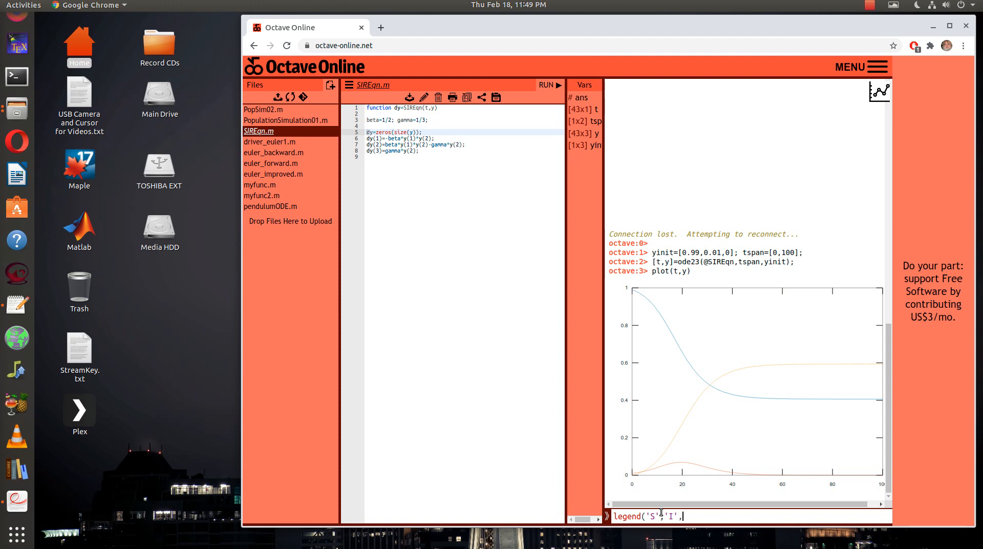
{"action": "type", "text": "'R'"}
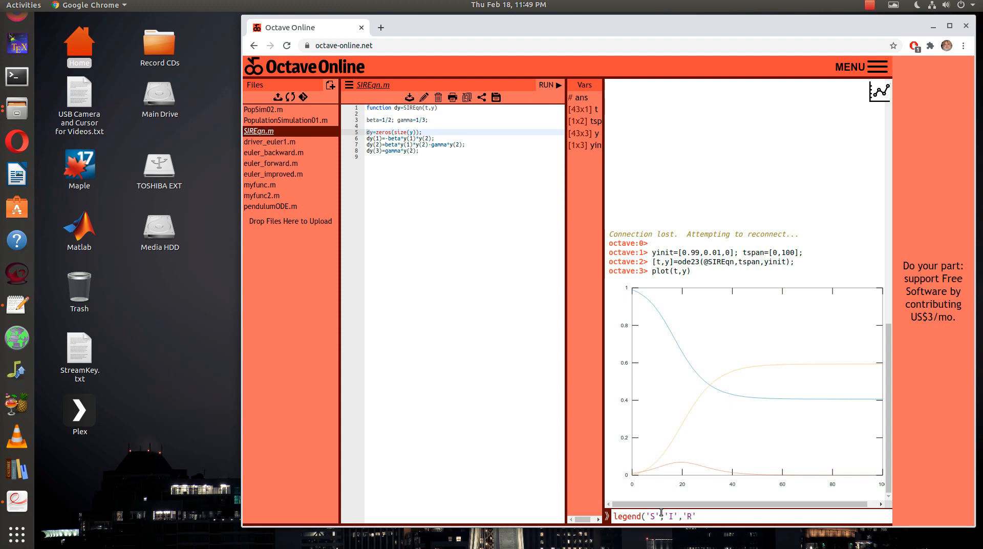
{"action": "key", "text": "Return"}
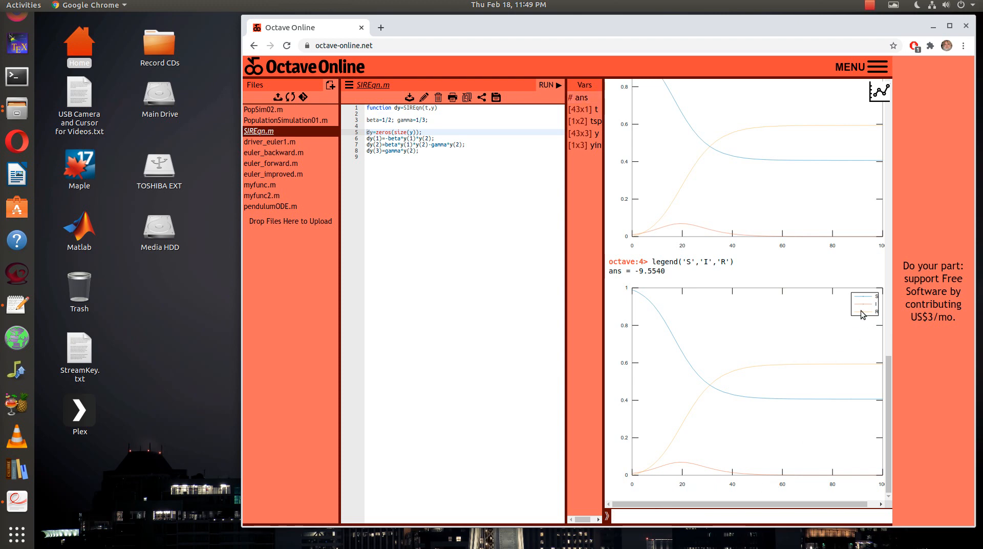
In the MENU panel uncheck 'Render New Plots Inline' and close the panel
{"action": "left_click", "coordinate": [851, 67]}
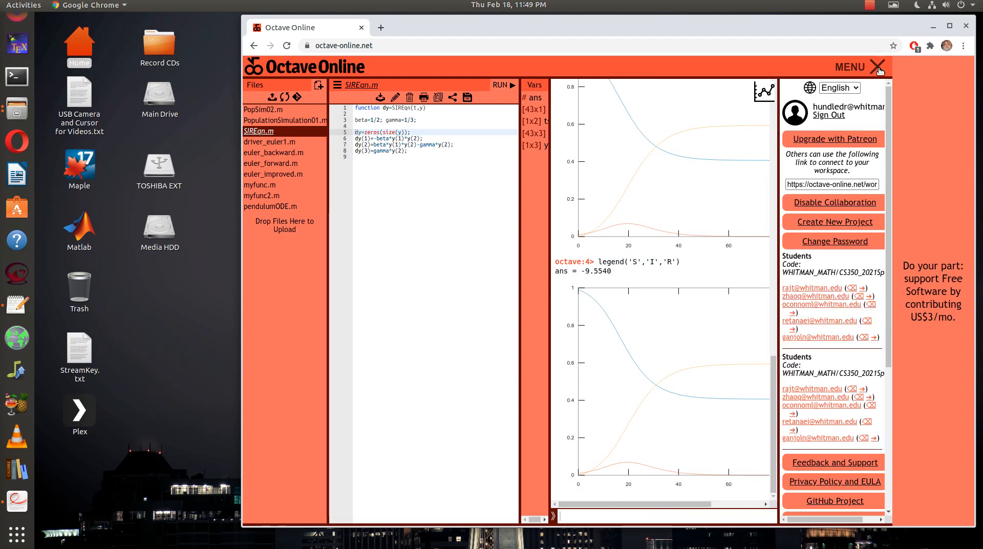
{"action": "mouse_move", "coordinate": [919, 316]}
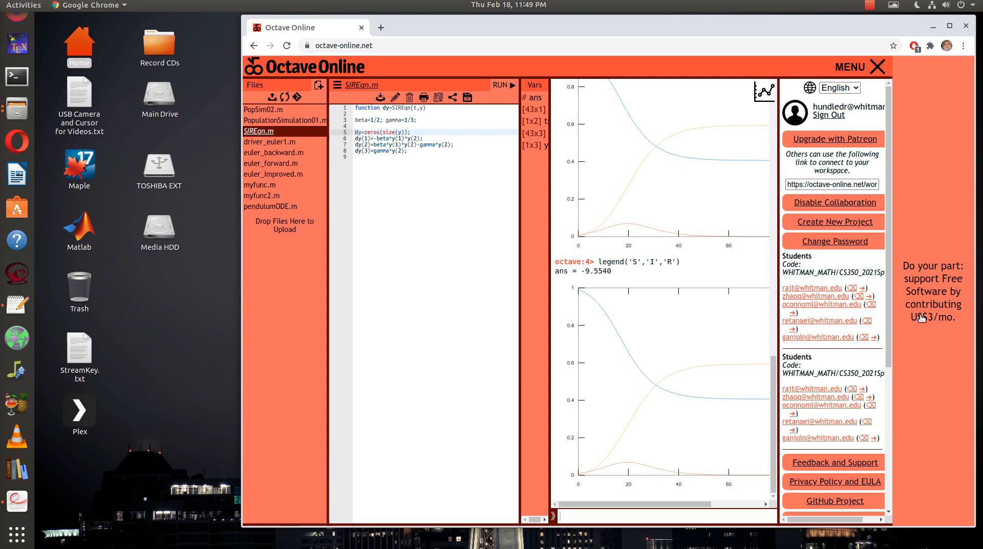
{"action": "mouse_move", "coordinate": [887, 308]}
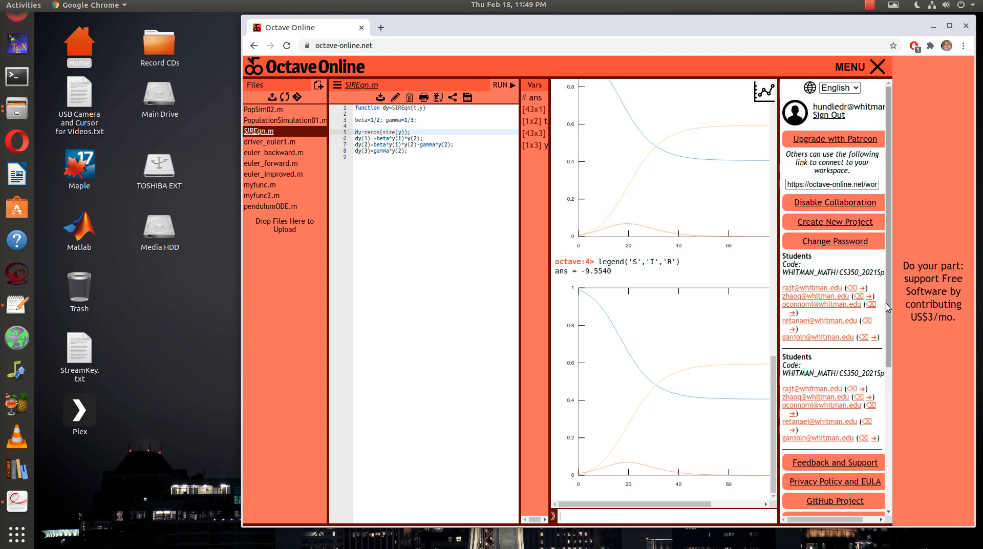
{"action": "scroll", "scroll_direction": "down", "scroll_amount": 3}
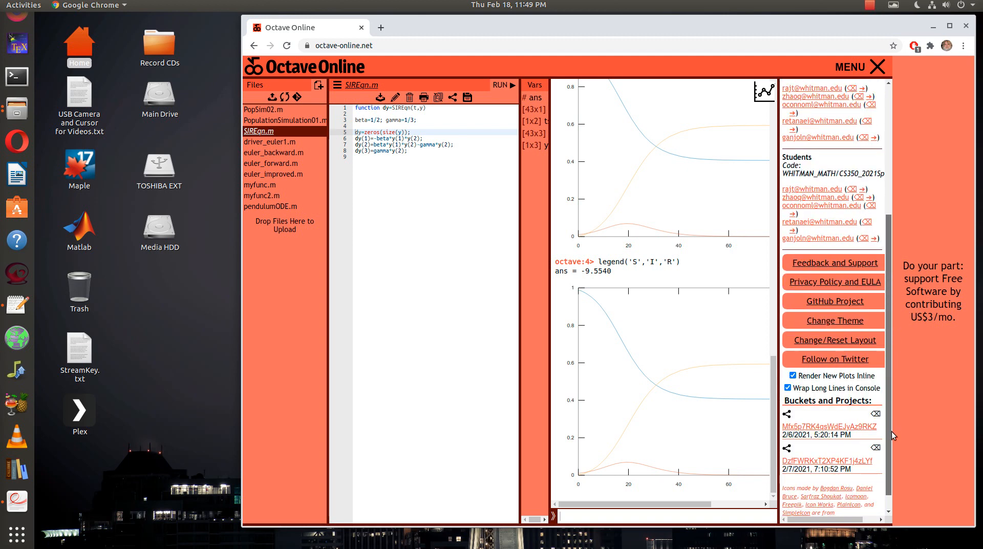
{"action": "scroll", "scroll_direction": "down", "scroll_amount": 3}
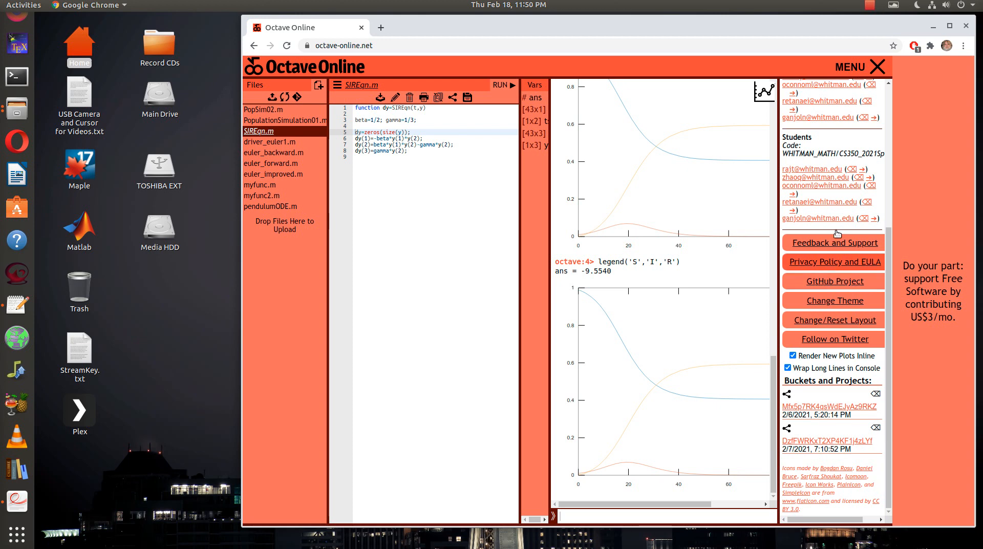
{"action": "mouse_move", "coordinate": [834, 320]}
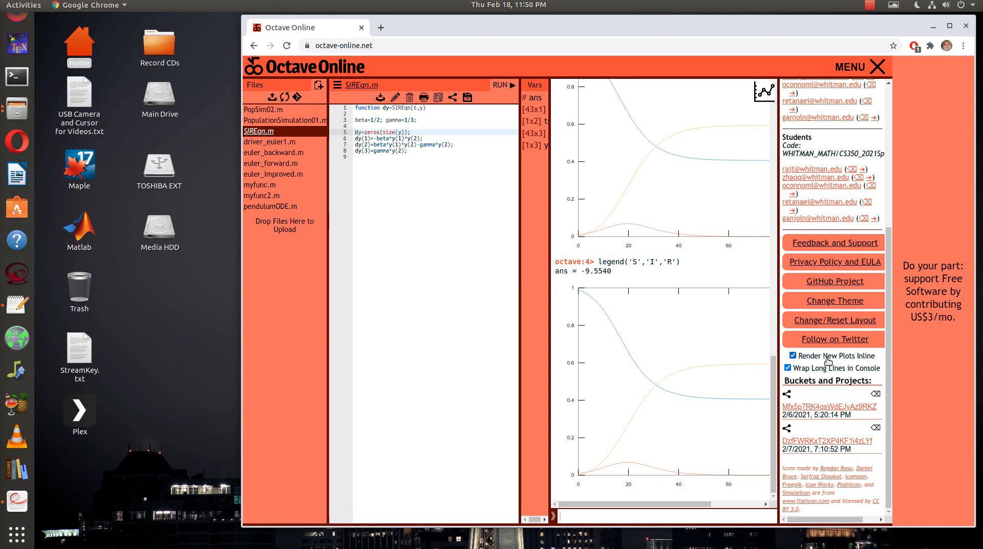
{"action": "left_click", "coordinate": [793, 356]}
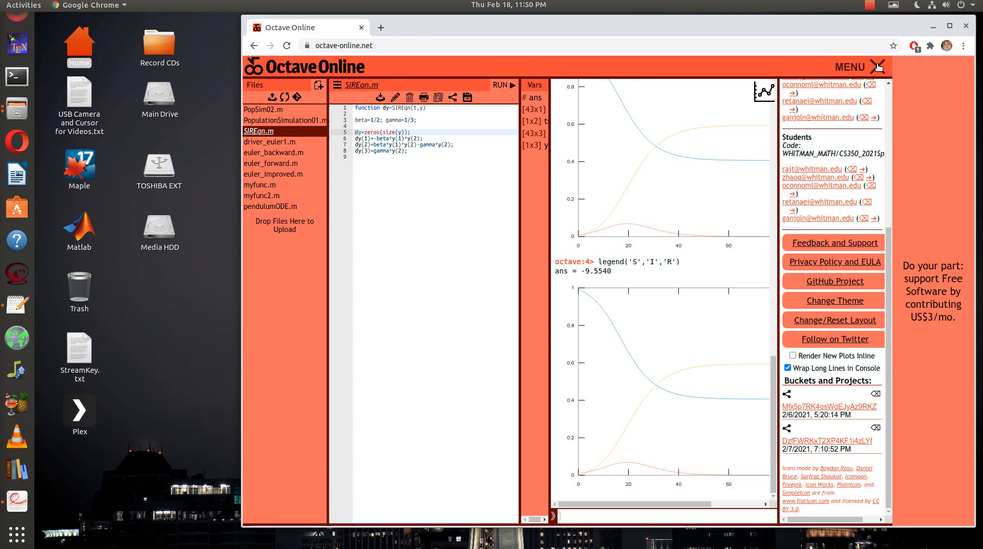
{"action": "left_click", "coordinate": [850, 66]}
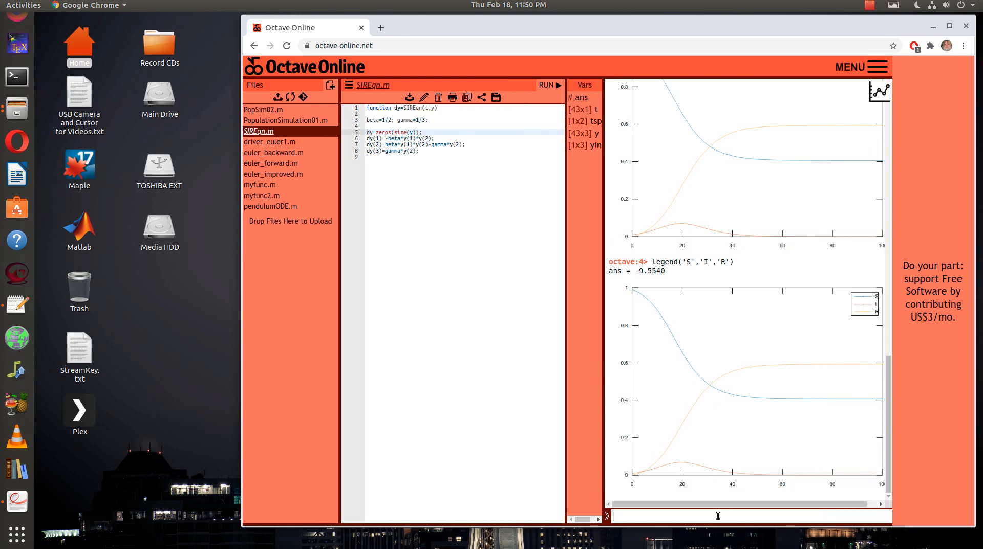
Run plot(t,y) again to draw the curves in the separate plot viewer
{"action": "type", "text": "plot(t,y)"}
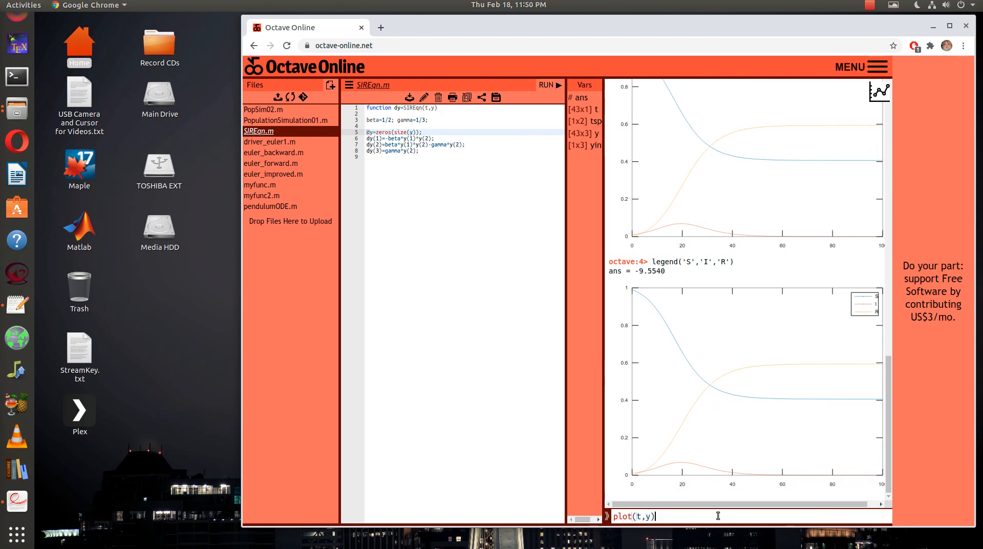
{"action": "key", "text": "Return"}
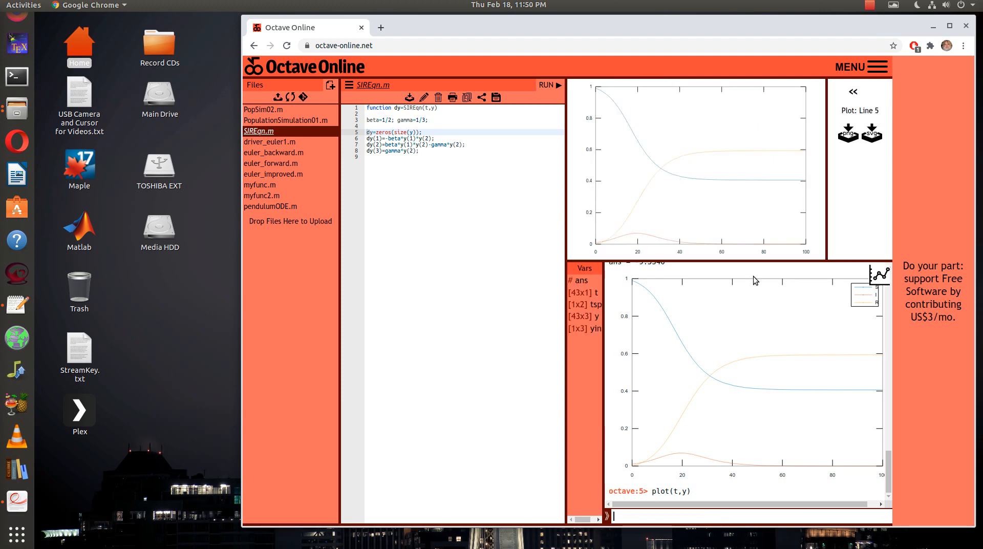
{"action": "mouse_move", "coordinate": [594, 266]}
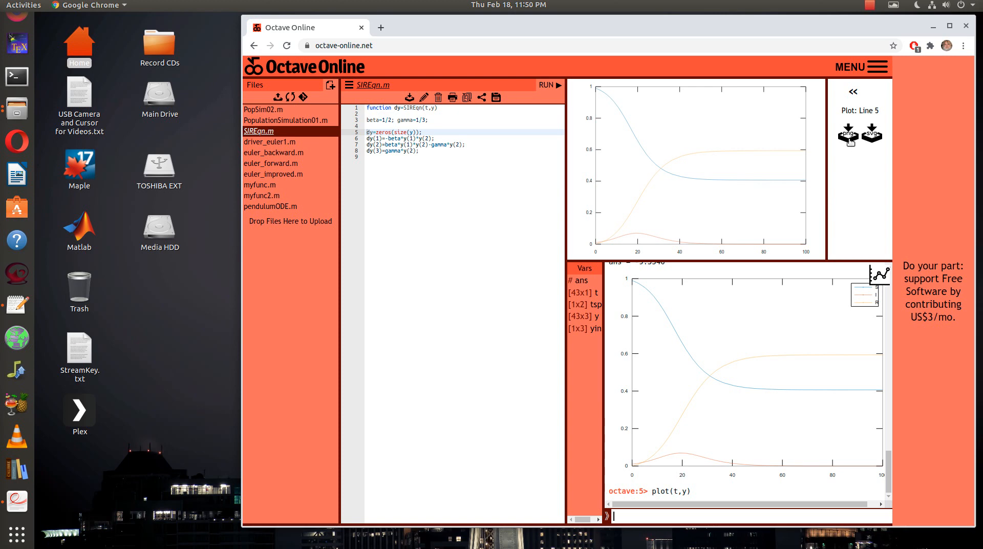
{"action": "mouse_move", "coordinate": [848, 133]}
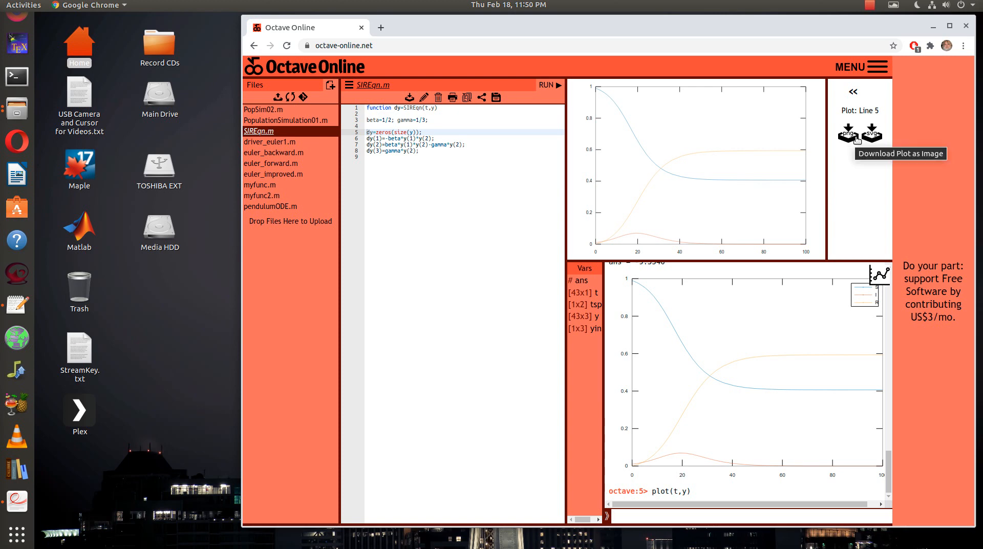
{"action": "mouse_move", "coordinate": [848, 134]}
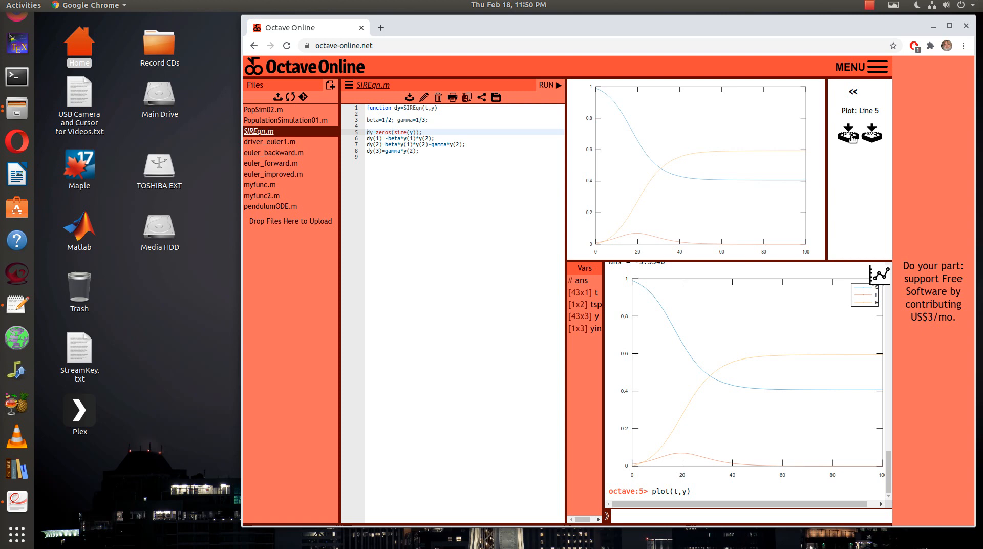
{"action": "mouse_move", "coordinate": [848, 132]}
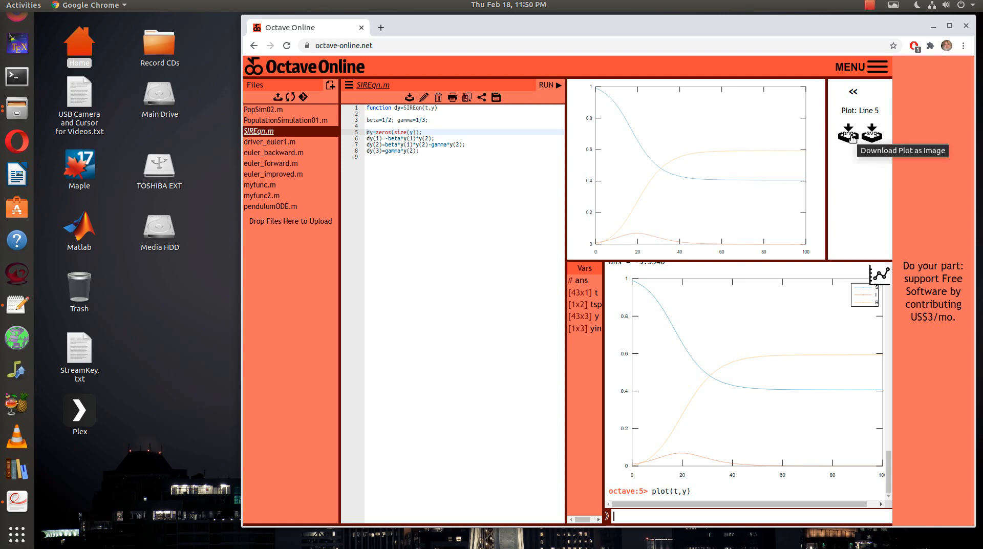
Download the current plot as a PNG image and dismiss Chrome's download bar
{"action": "left_click", "coordinate": [848, 132]}
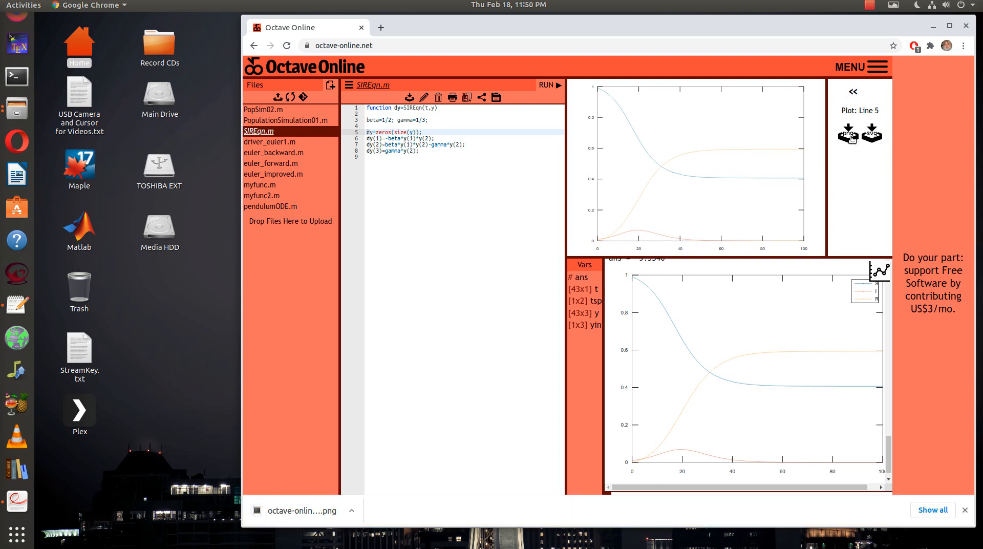
{"action": "mouse_move", "coordinate": [282, 522]}
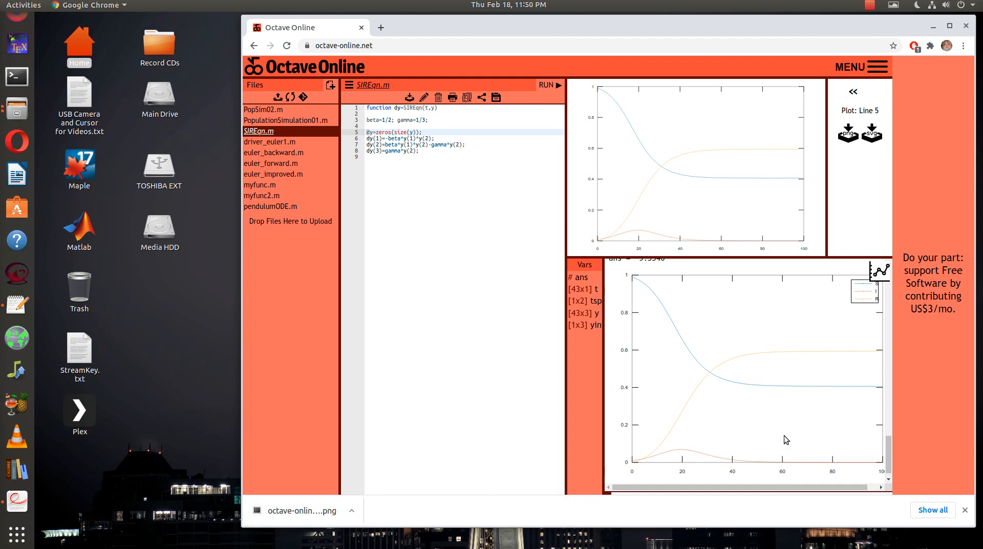
{"action": "mouse_move", "coordinate": [728, 179]}
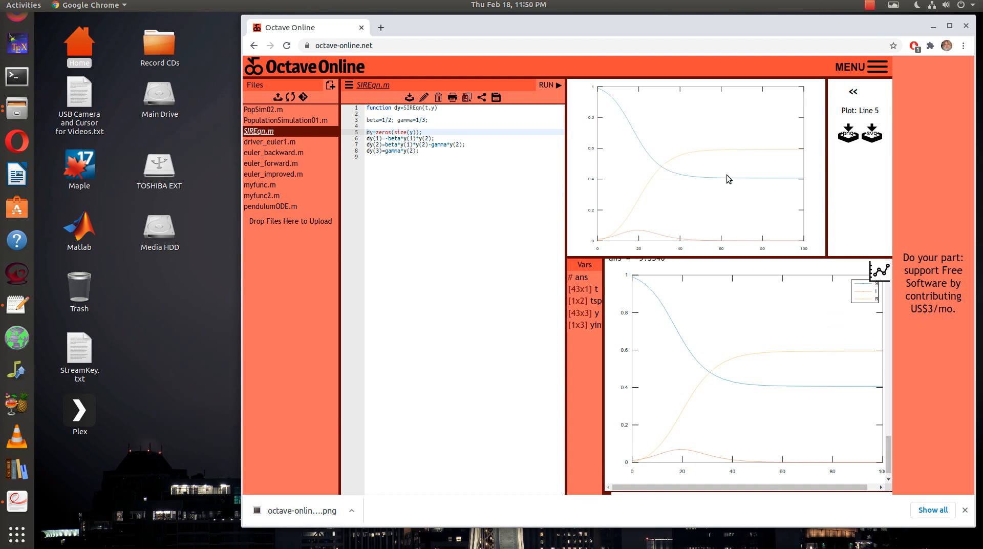
{"action": "mouse_move", "coordinate": [773, 363]}
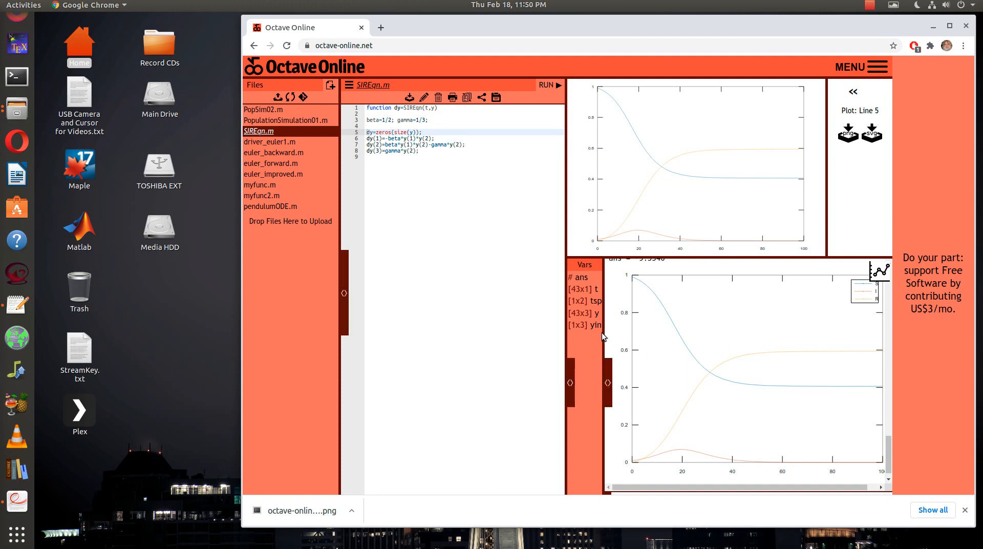
{"action": "mouse_move", "coordinate": [650, 239]}
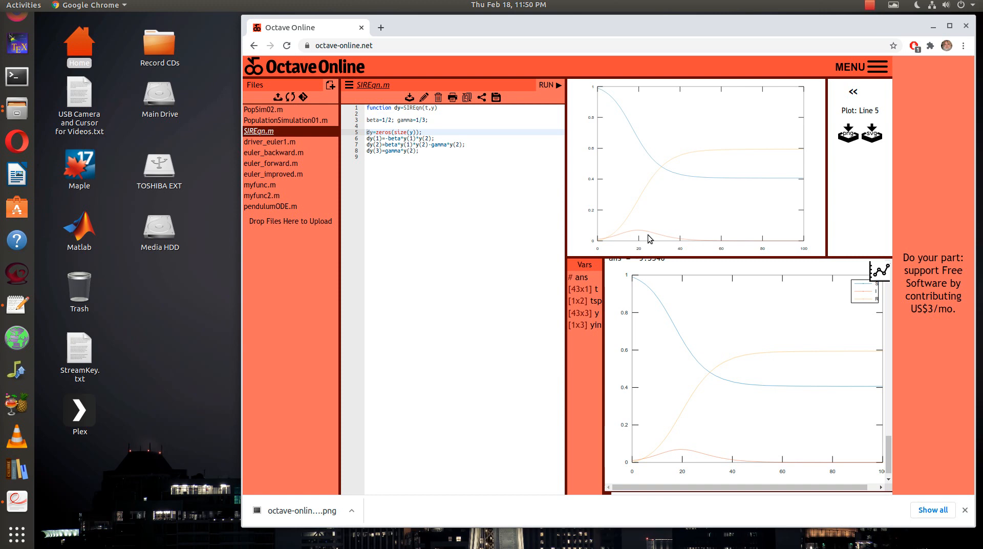
{"action": "mouse_move", "coordinate": [947, 294]}
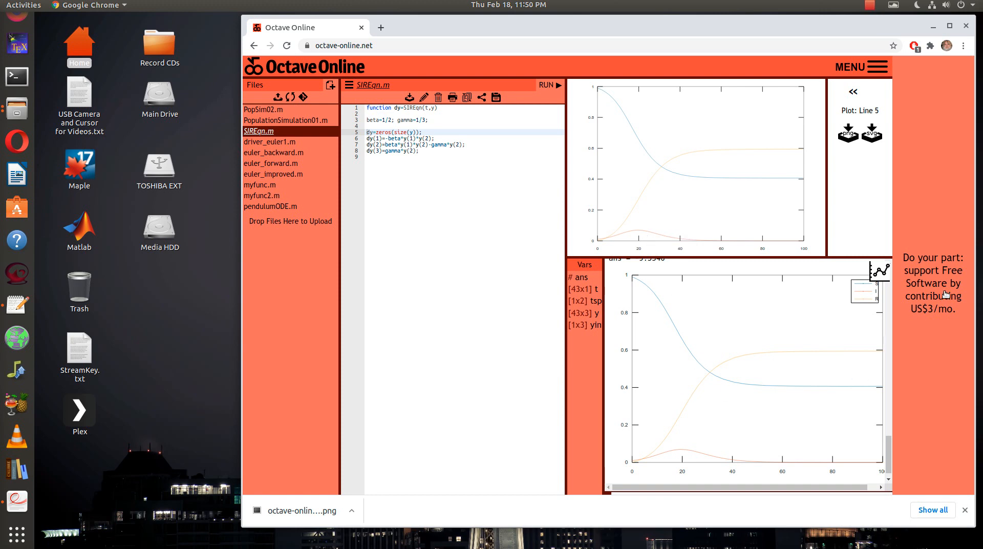
{"action": "mouse_move", "coordinate": [859, 88]}
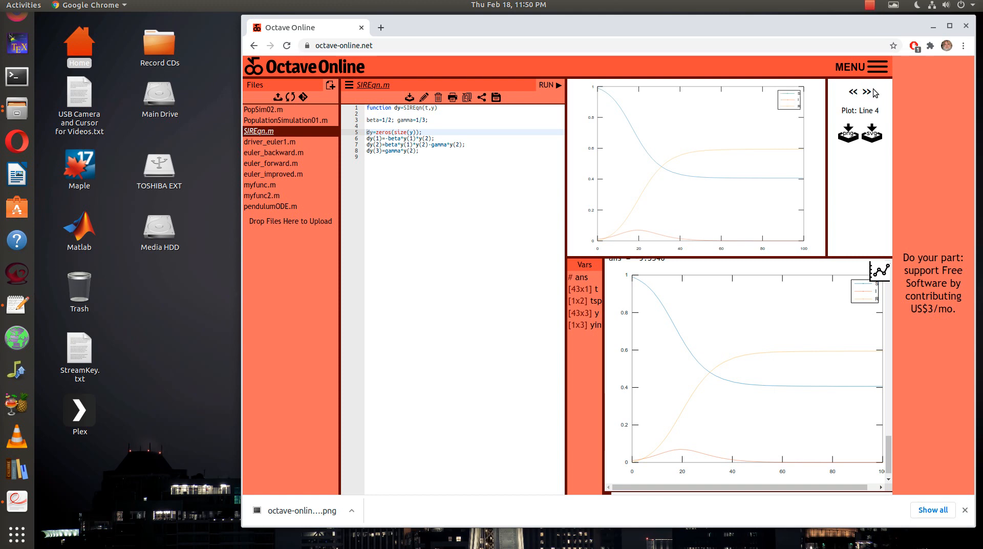
{"action": "mouse_move", "coordinate": [767, 171]}
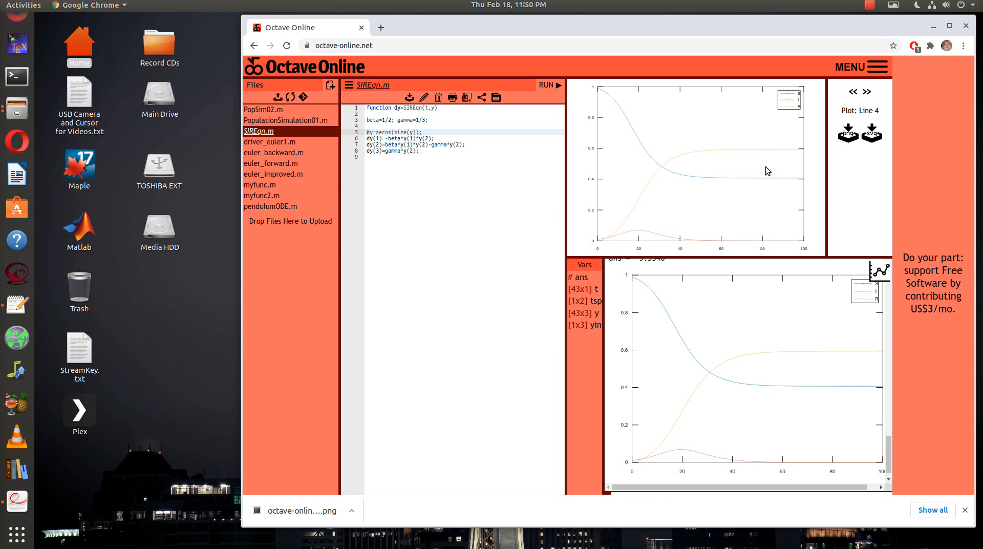
{"action": "mouse_move", "coordinate": [643, 512]}
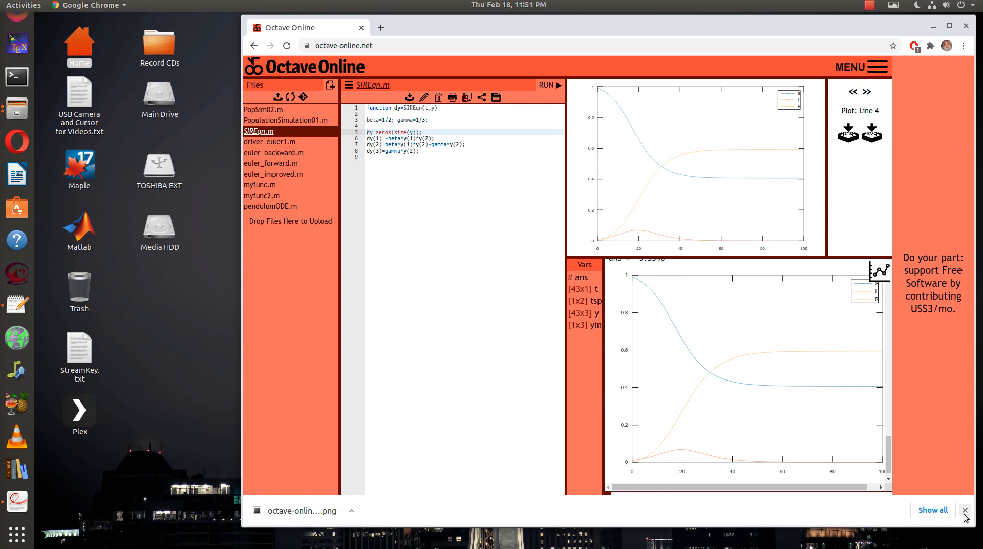
{"action": "left_click", "coordinate": [964, 509]}
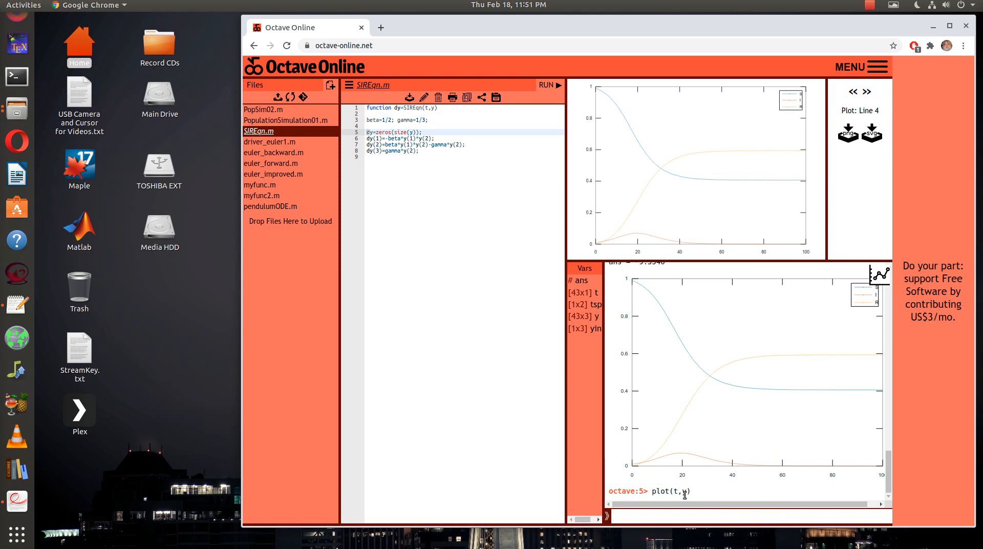
{"action": "mouse_move", "coordinate": [905, 478]}
{"action": "type", "text": "p"}
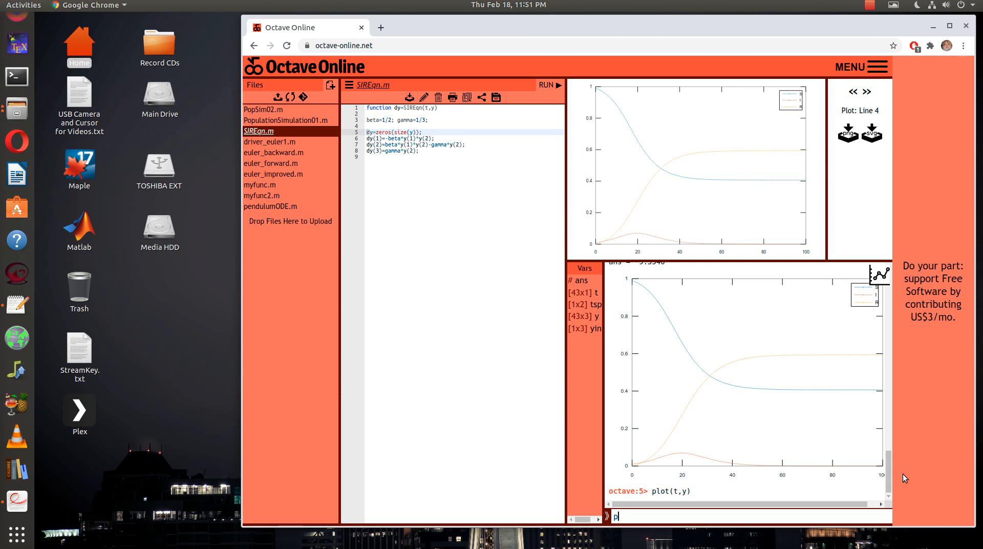
Plot the infected column y(:,2) alone against t, peaking near t=20
{"action": "type", "text": "lot("}
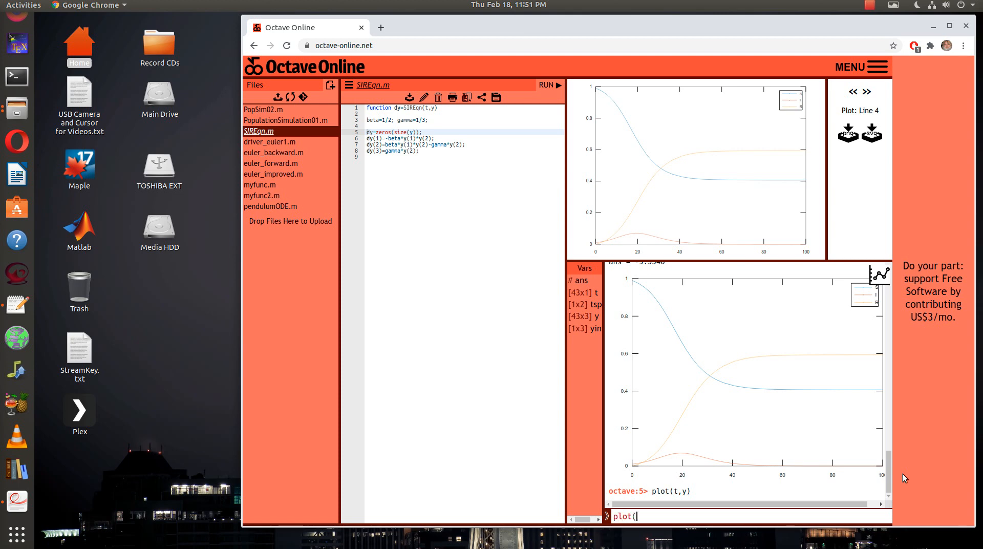
{"action": "type", "text": "t,y("}
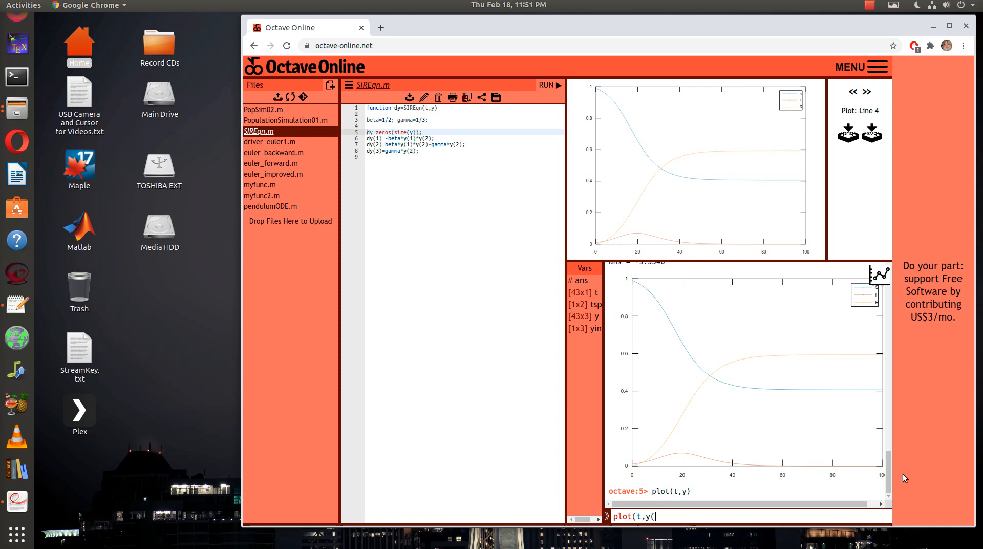
{"action": "type", "text": ":,"}
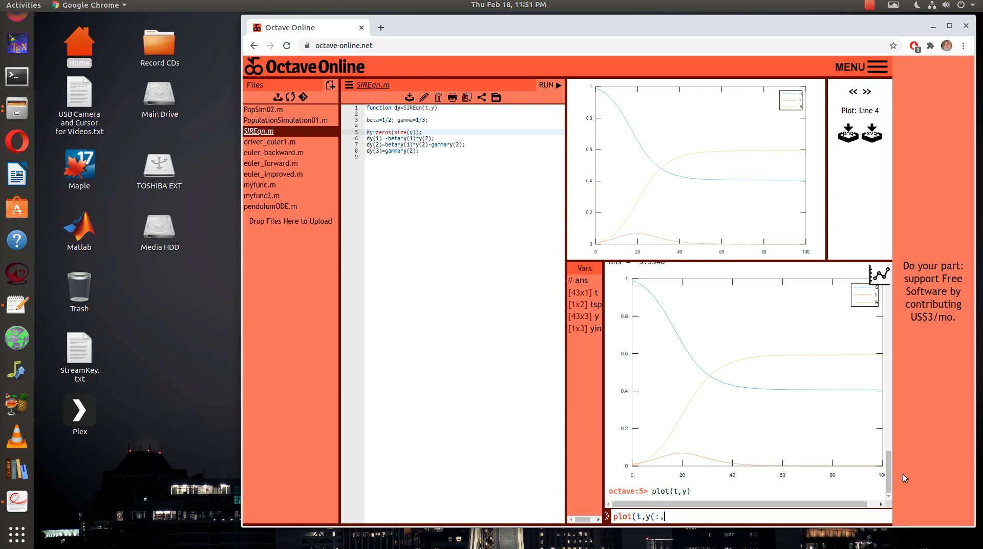
{"action": "type", "text": "2)"}
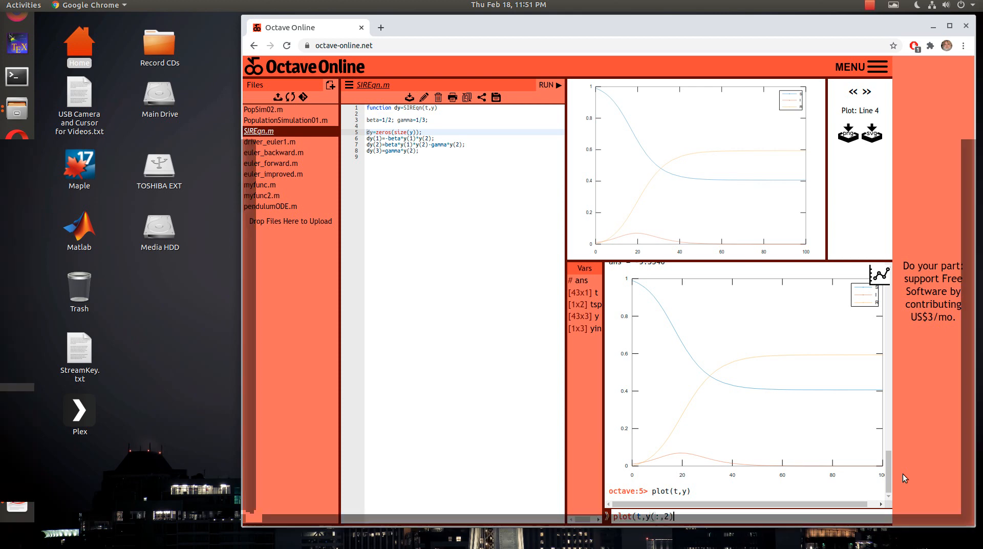
{"action": "key", "text": "Return"}
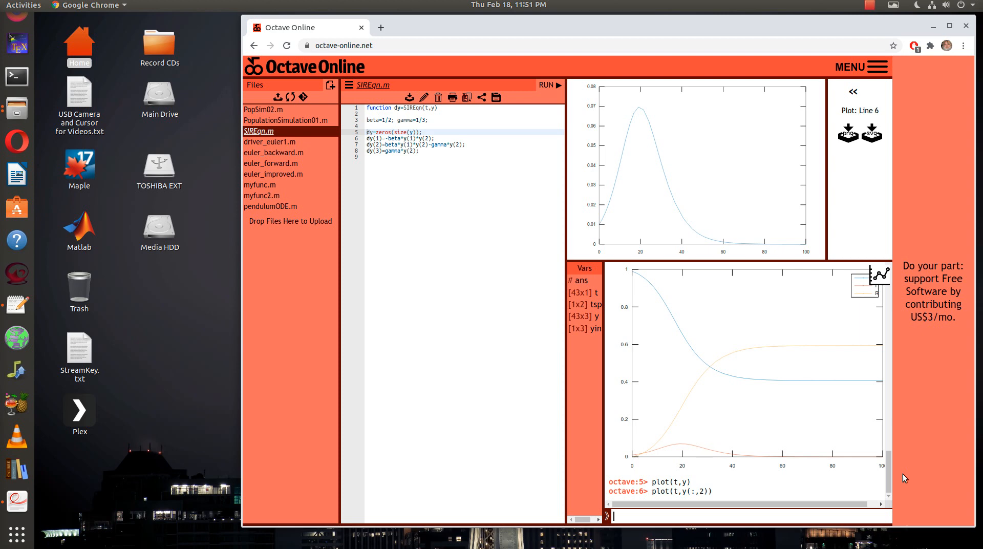
{"action": "mouse_move", "coordinate": [639, 153]}
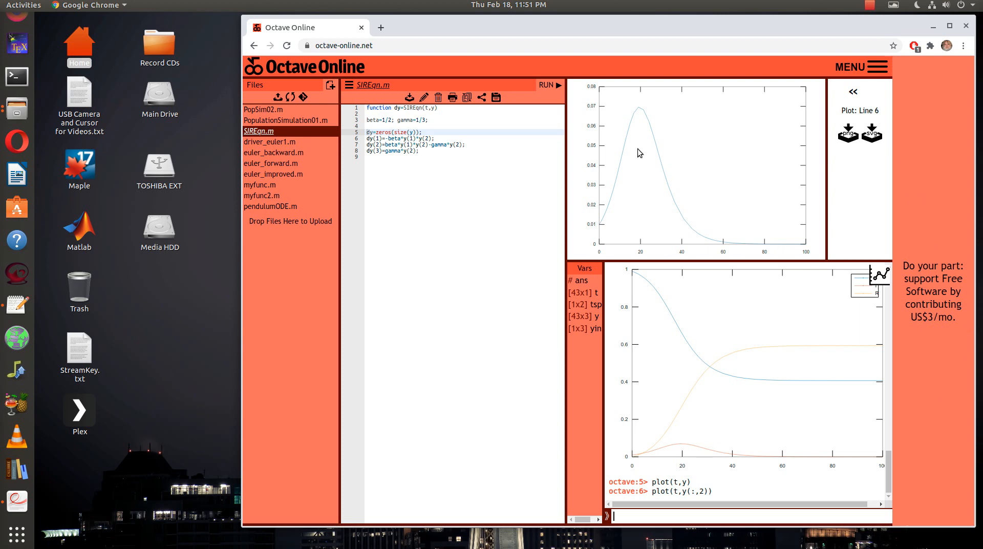
{"action": "mouse_move", "coordinate": [676, 194]}
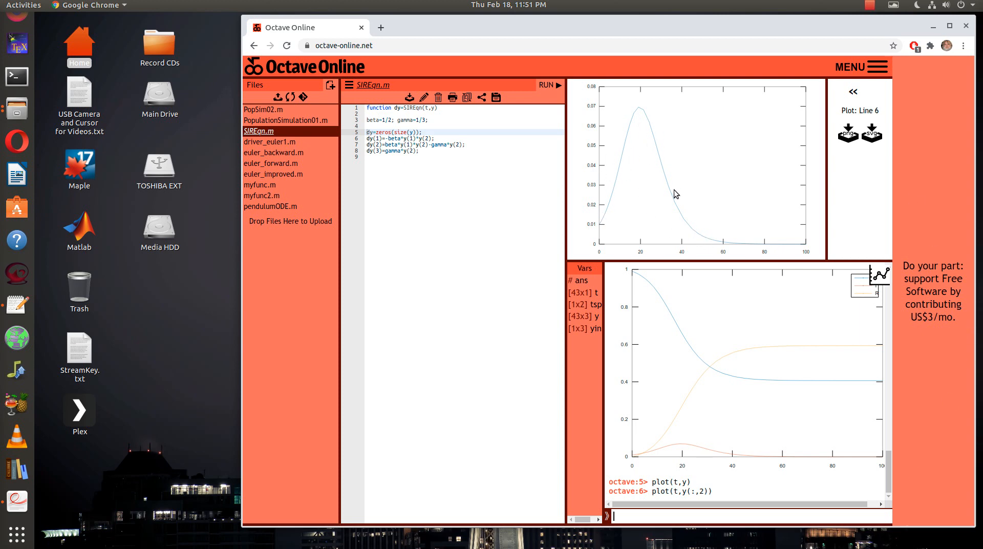
{"action": "mouse_move", "coordinate": [654, 513]}
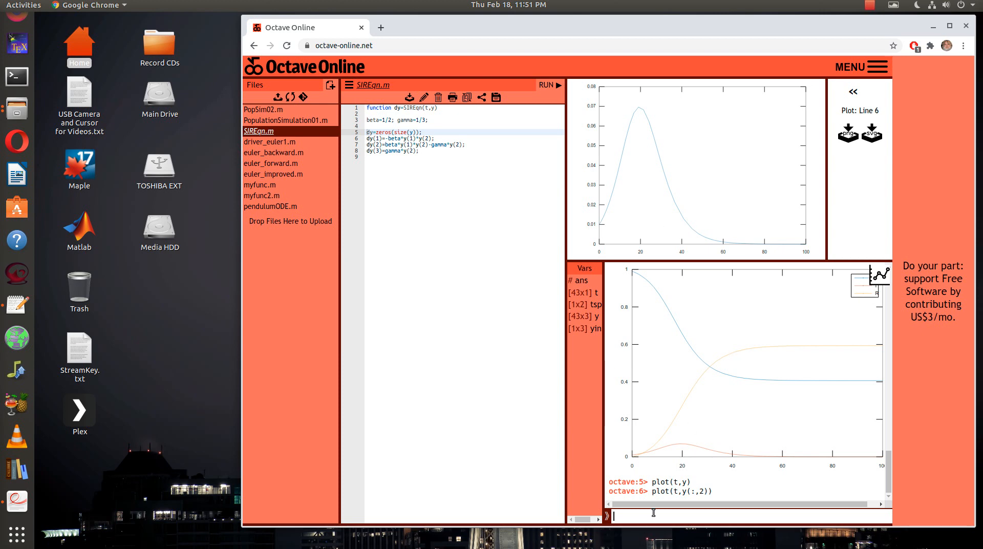
Store the infected column y(:,2) as I1 and recall the solve command
{"action": "type", "text": "I1="}
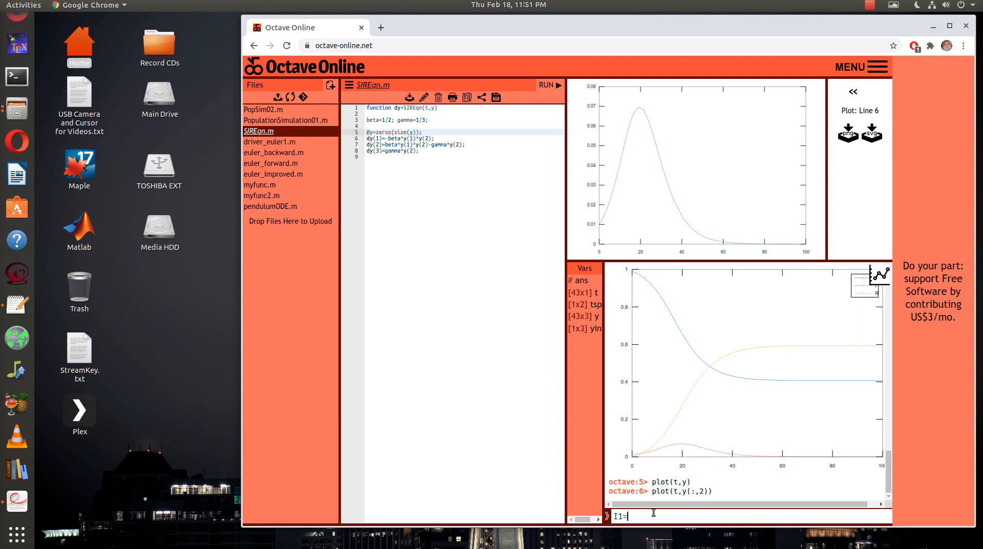
{"action": "type", "text": "y(:,"}
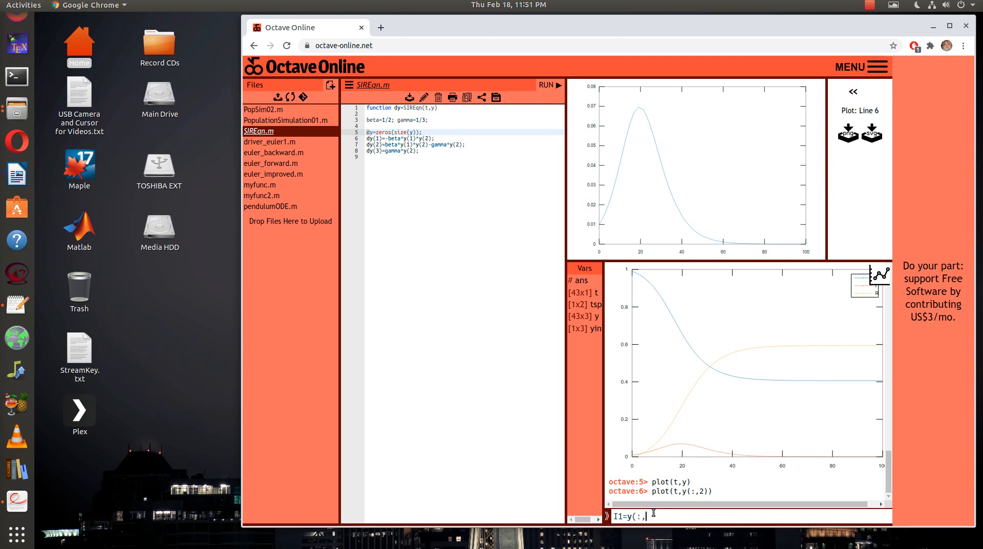
{"action": "key", "text": "Return"}
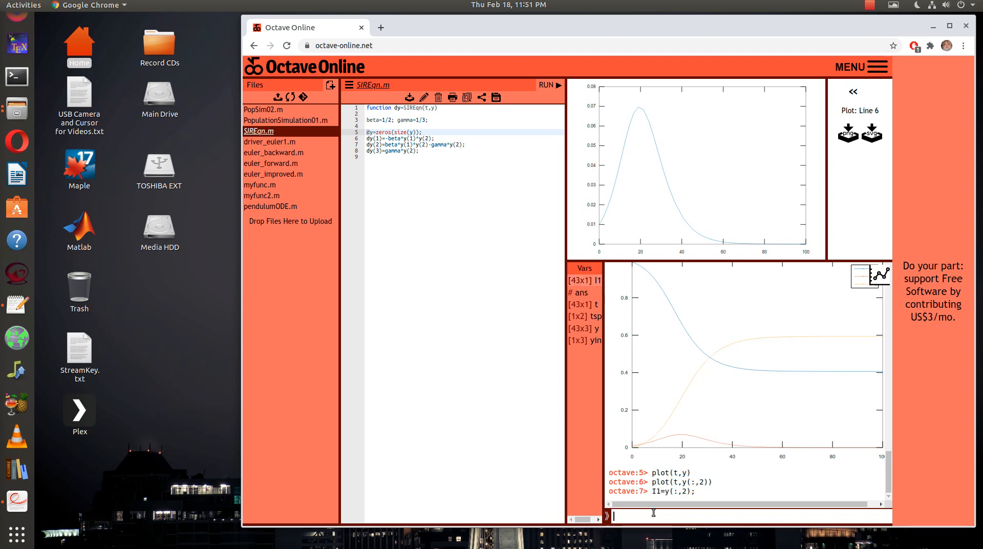
{"action": "type", "text": "plot(t,y(:,2))"}
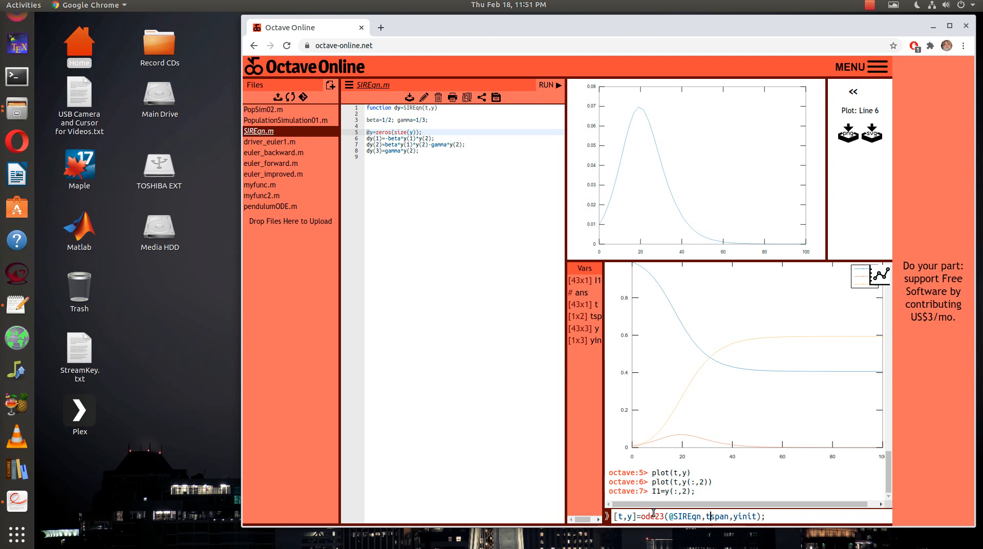
{"action": "mouse_move", "coordinate": [427, 357]}
{"action": "type", "text": "4"}
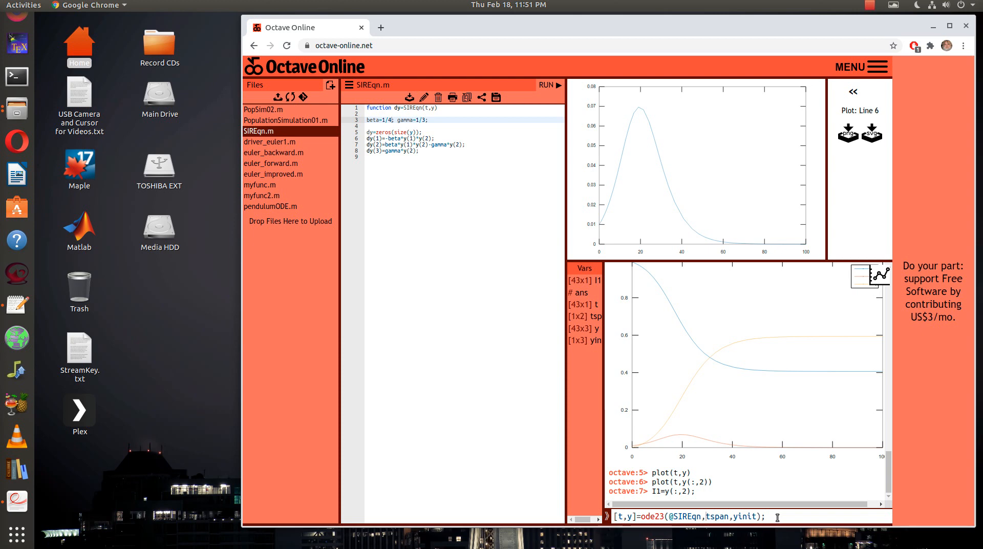
Re-solve the SIR model with beta 1/4 via ode23 and store y(:,2) as I2
{"action": "key", "text": "Return"}
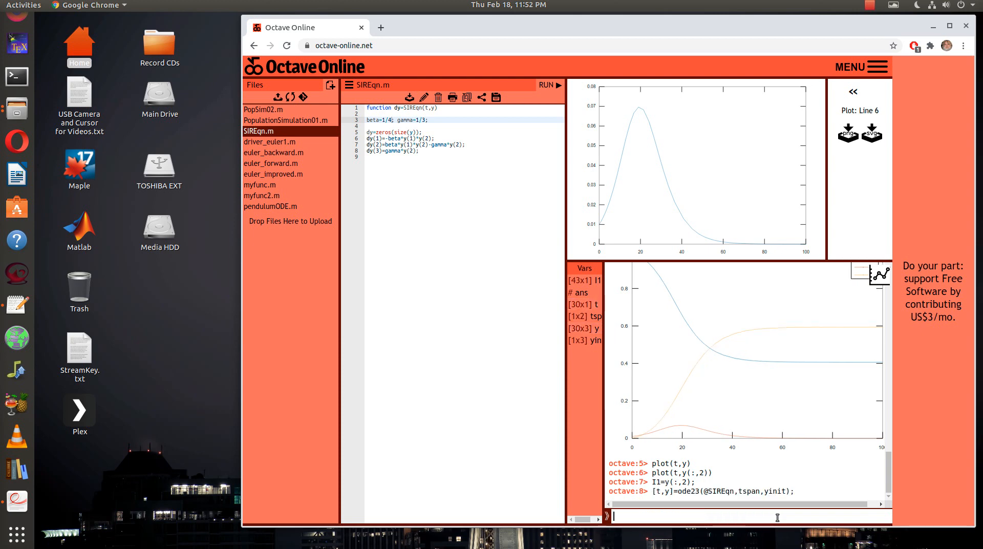
{"action": "type", "text": "I2"}
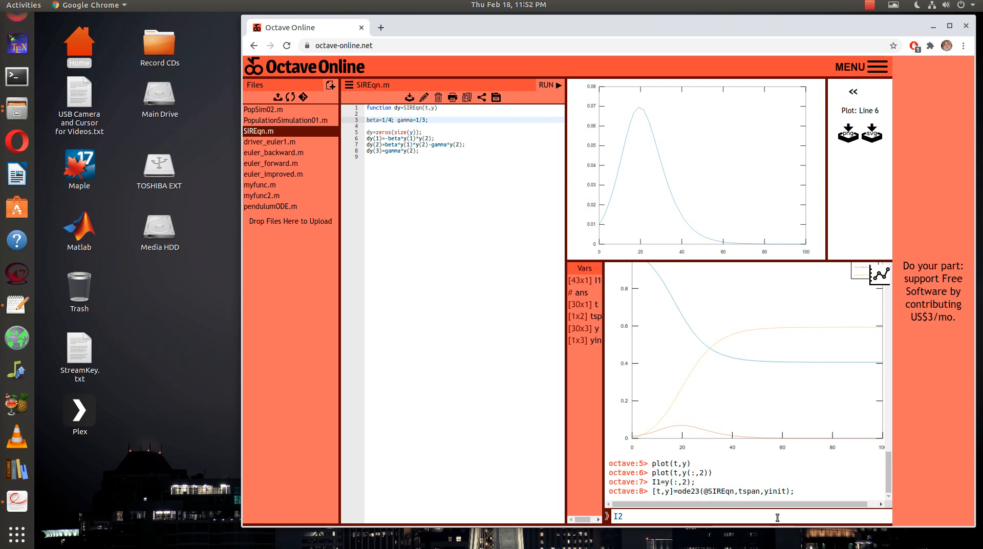
{"action": "type", "text": "=y(:,"}
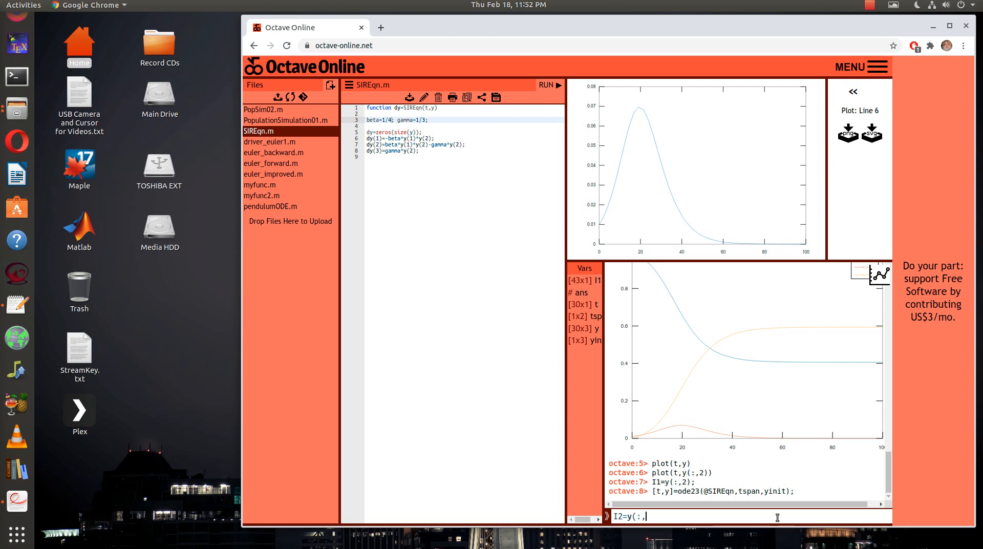
{"action": "key", "text": "Return"}
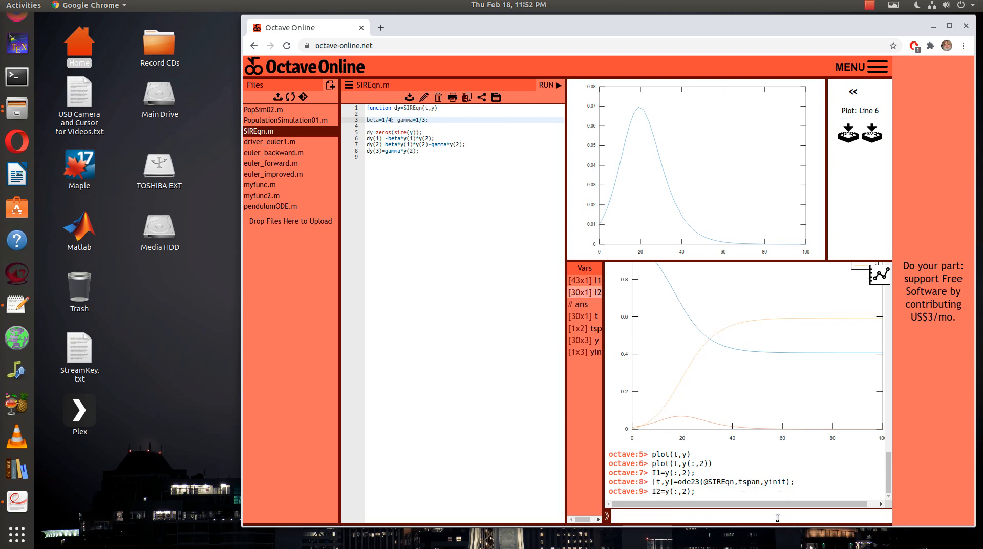
Run plot(t,I1,t,I2), which errors on mismatched vector lengths
{"action": "type", "text": "plot"}
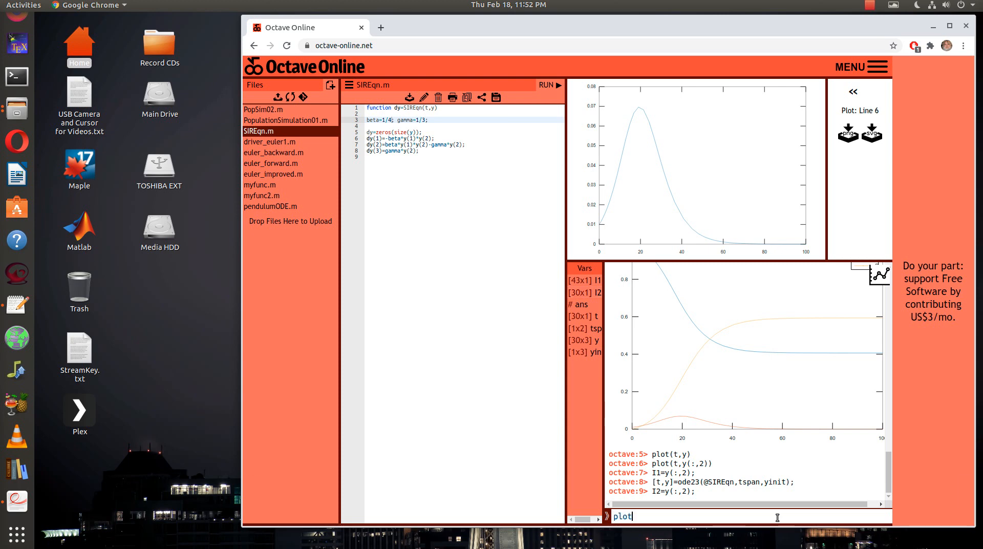
{"action": "type", "text": "(t,"}
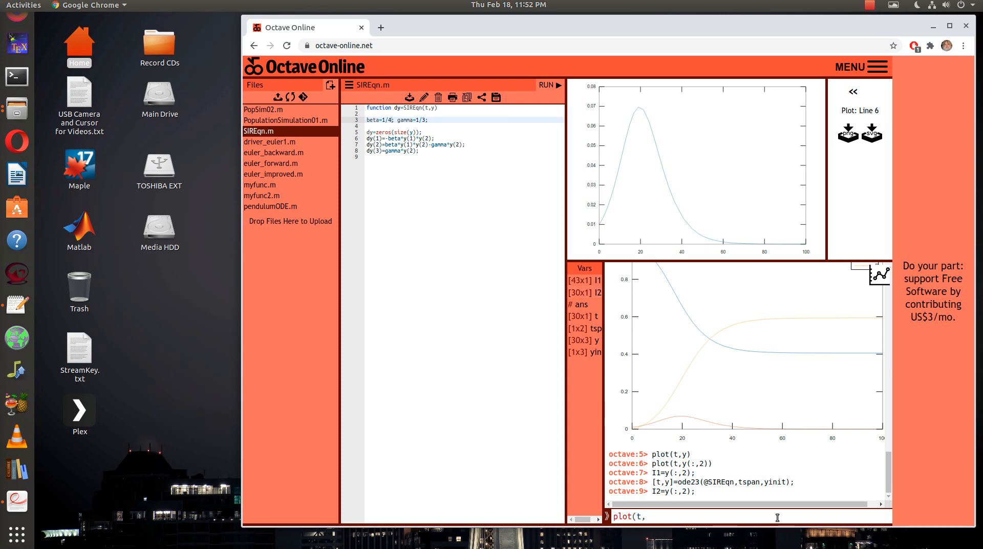
{"action": "type", "text": "I1,t,"}
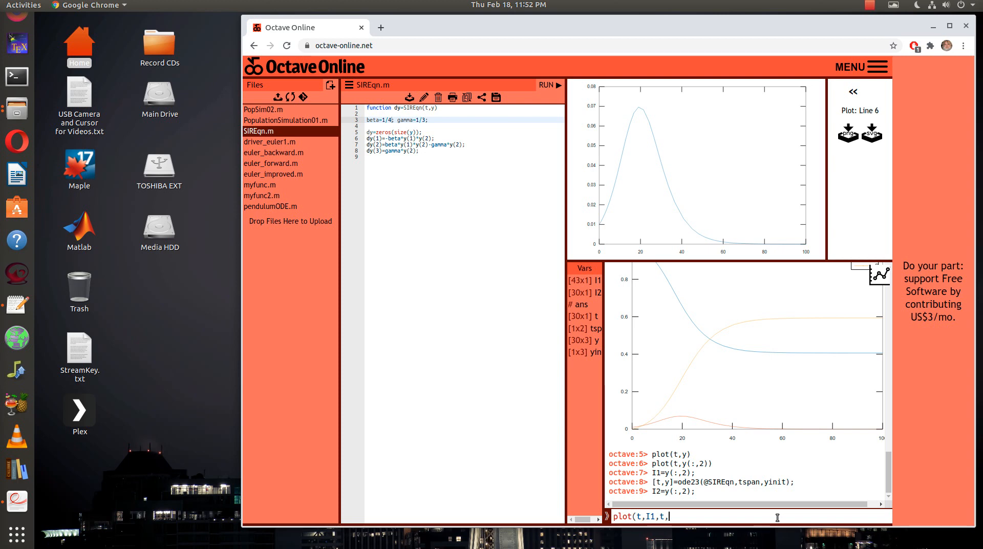
{"action": "type", "text": "I2)"}
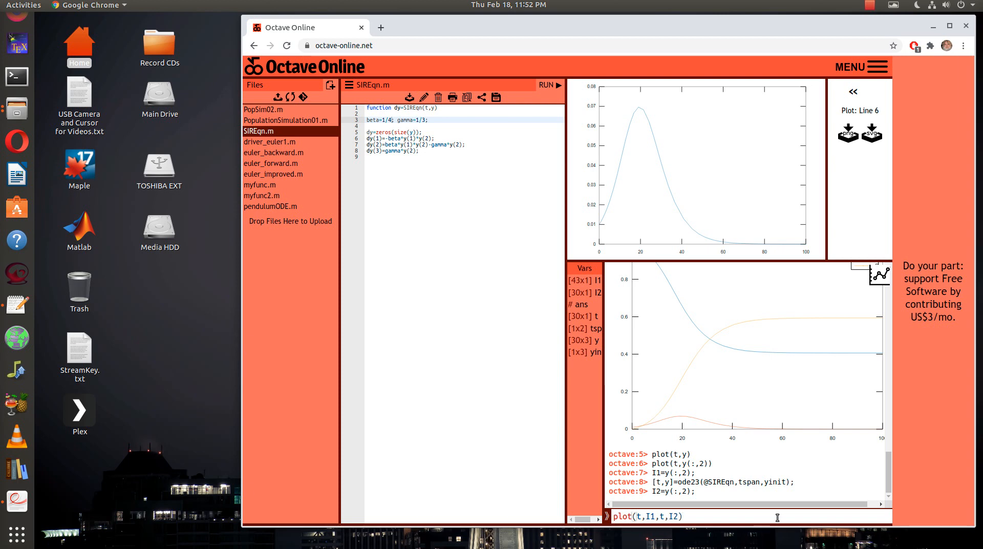
{"action": "key", "text": "Return"}
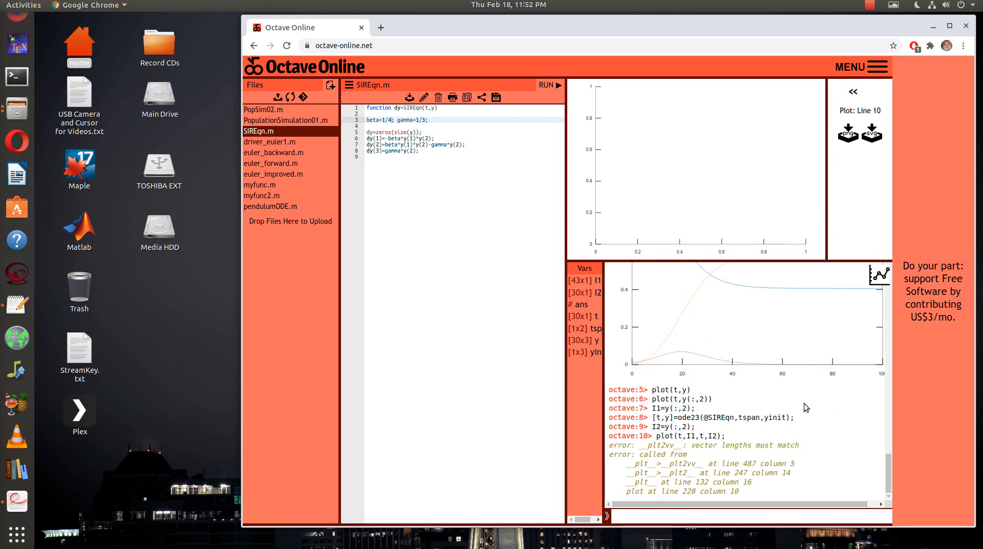
{"action": "mouse_move", "coordinate": [812, 478]}
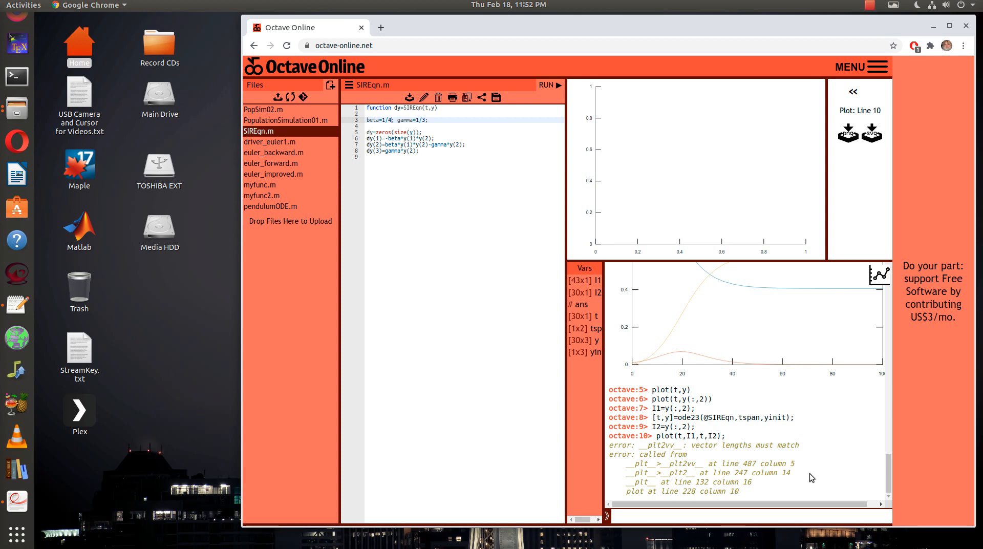
{"action": "mouse_move", "coordinate": [812, 463]}
{"action": "type", "text": "2"}
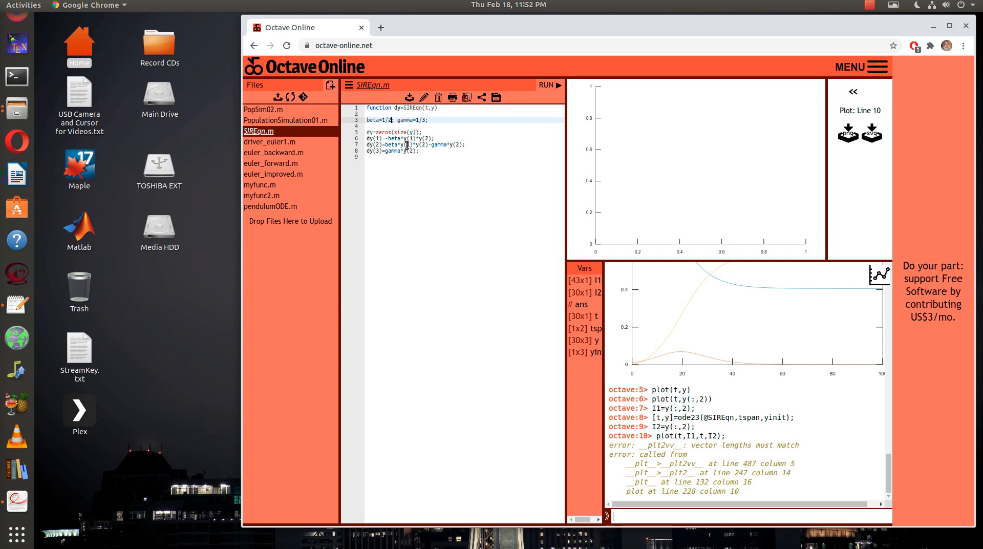
{"action": "mouse_move", "coordinate": [510, 94]}
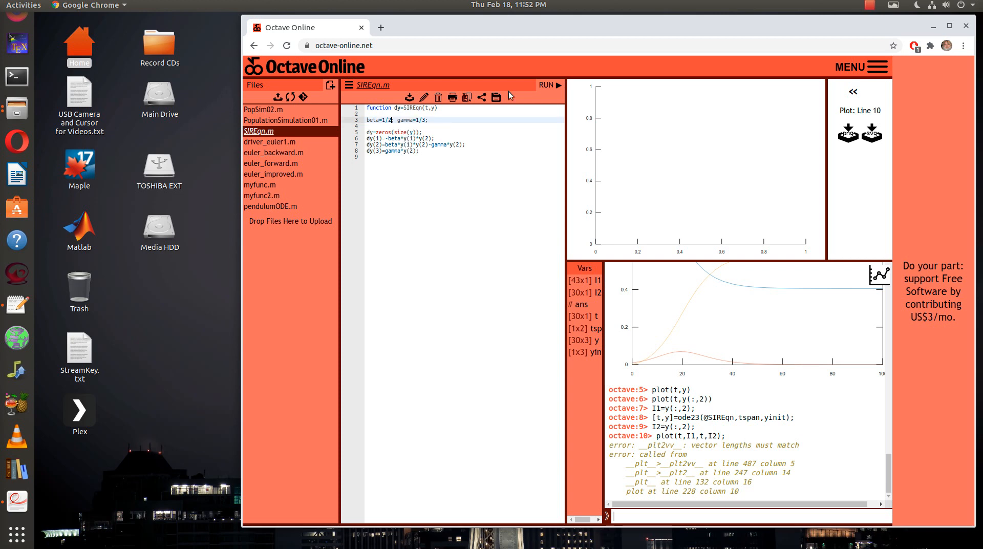
{"action": "mouse_move", "coordinate": [731, 496]}
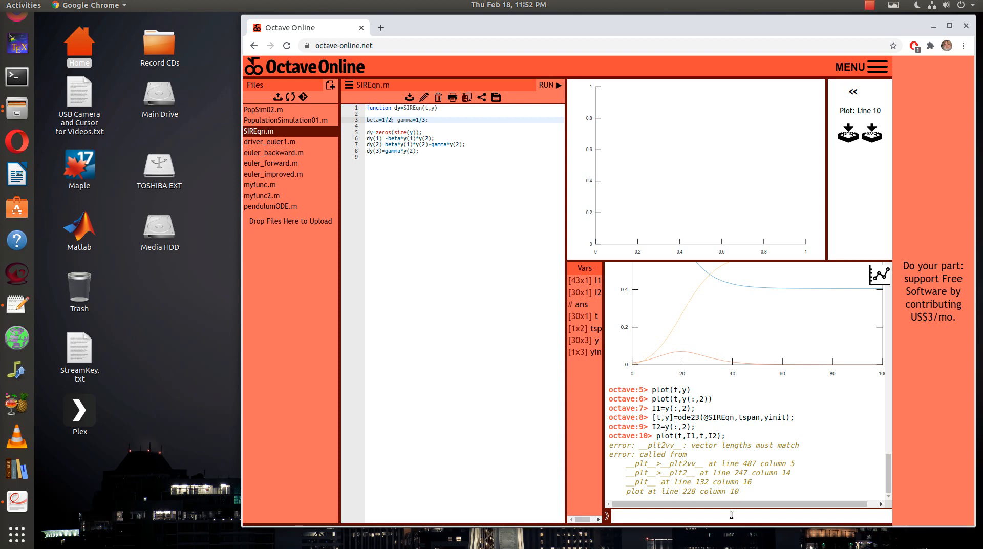
Re-solve with beta 1/2, store t1=t and I1=y(:,2), then set beta=1/4 in SIREqn.m
{"action": "type", "text": "[t,y]=ode23(@SIREqn,tspan,yinit);"}
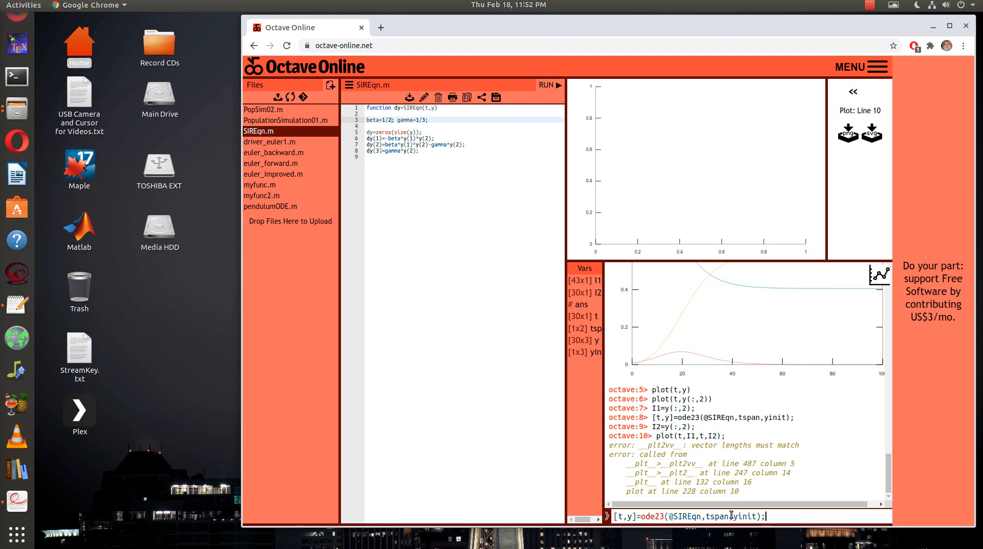
{"action": "key", "text": "Return"}
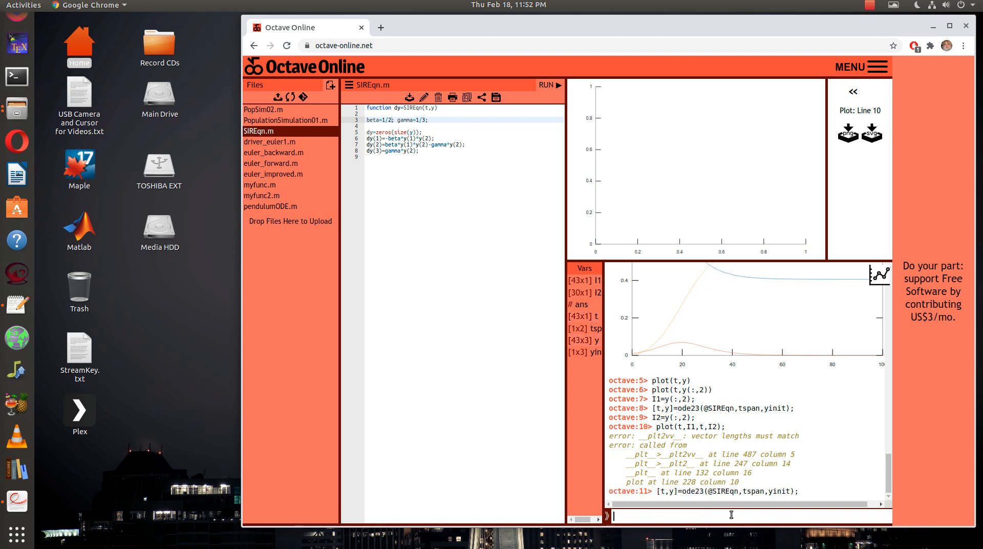
{"action": "type", "text": "t1=t"}
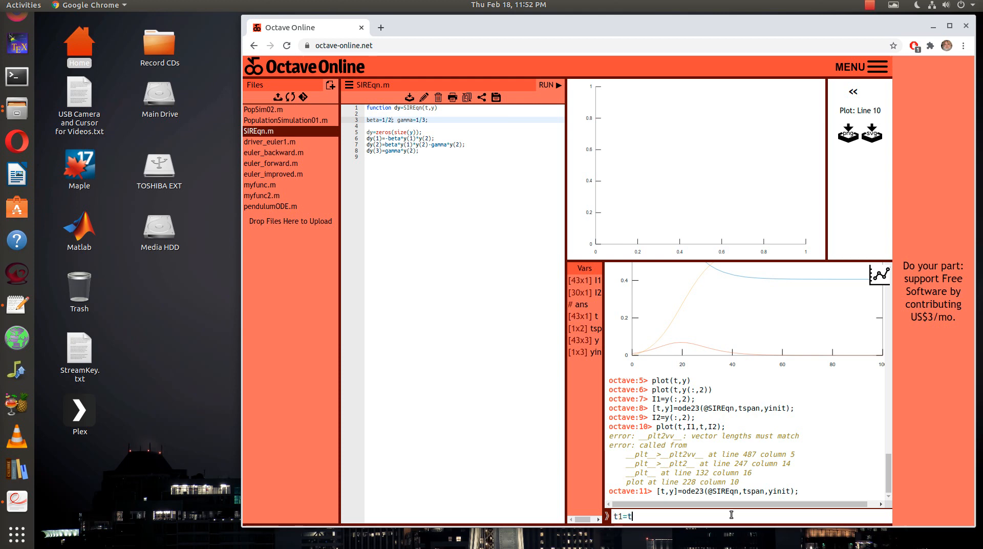
{"action": "type", "text": "; I1="}
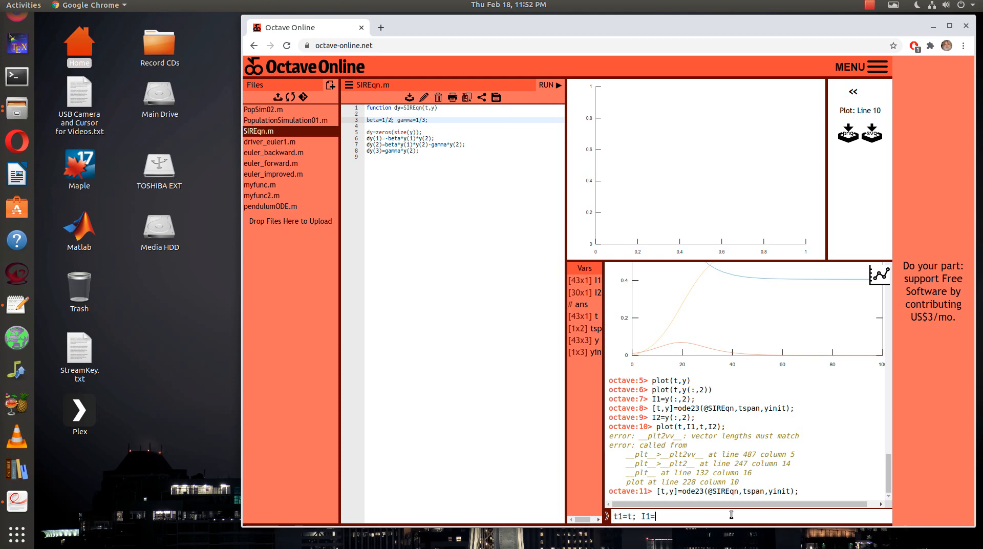
{"action": "type", "text": "y(:,2"}
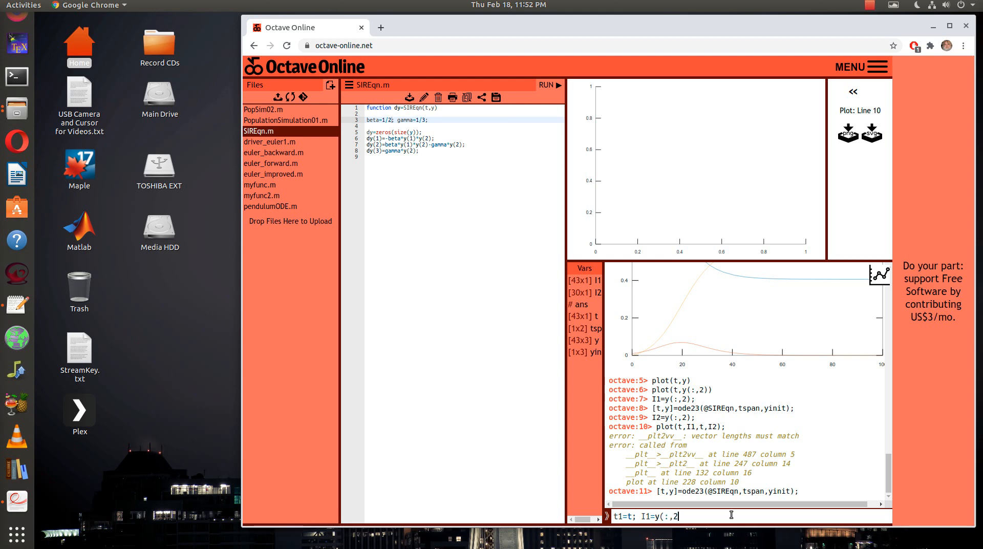
{"action": "type", "text": ");"}
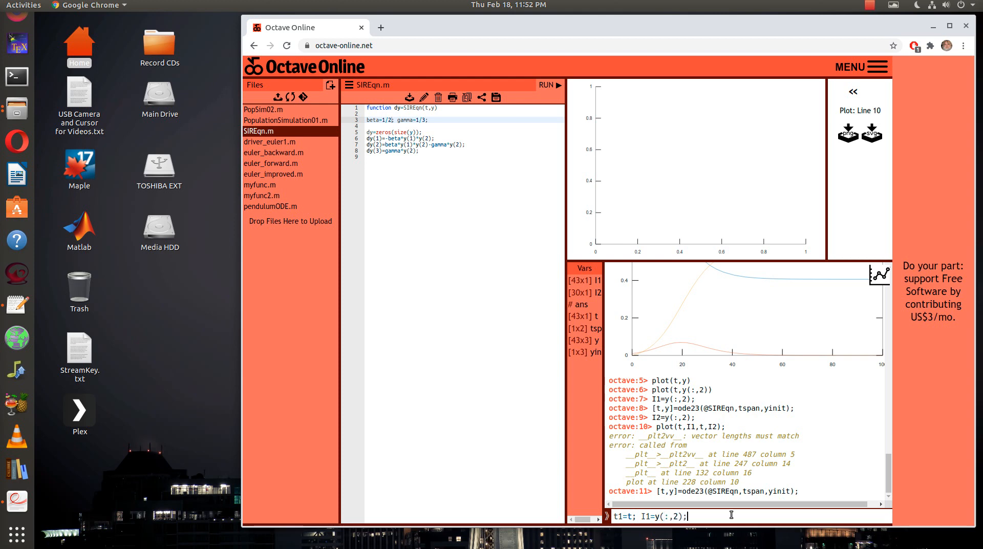
{"action": "key", "text": "Return"}
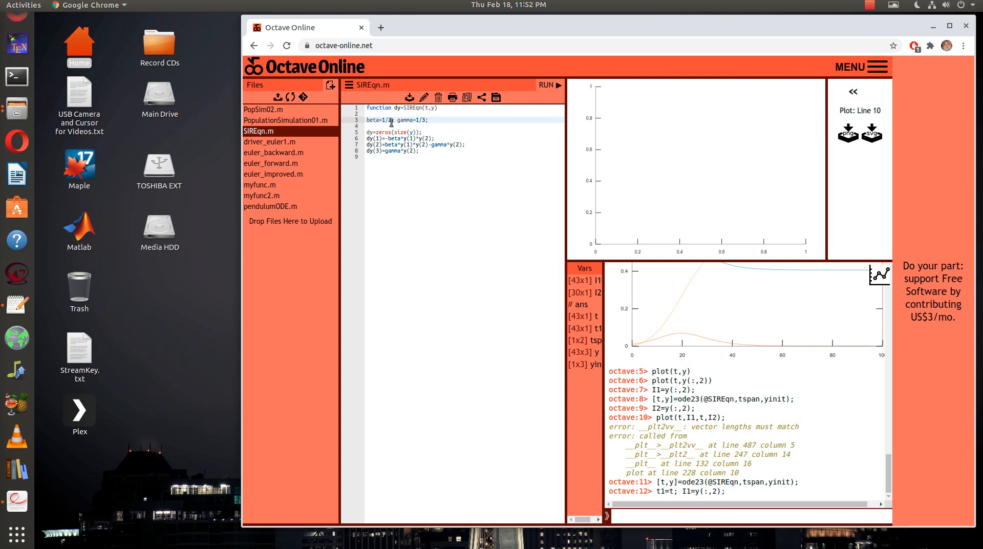
{"action": "type", "text": "4"}
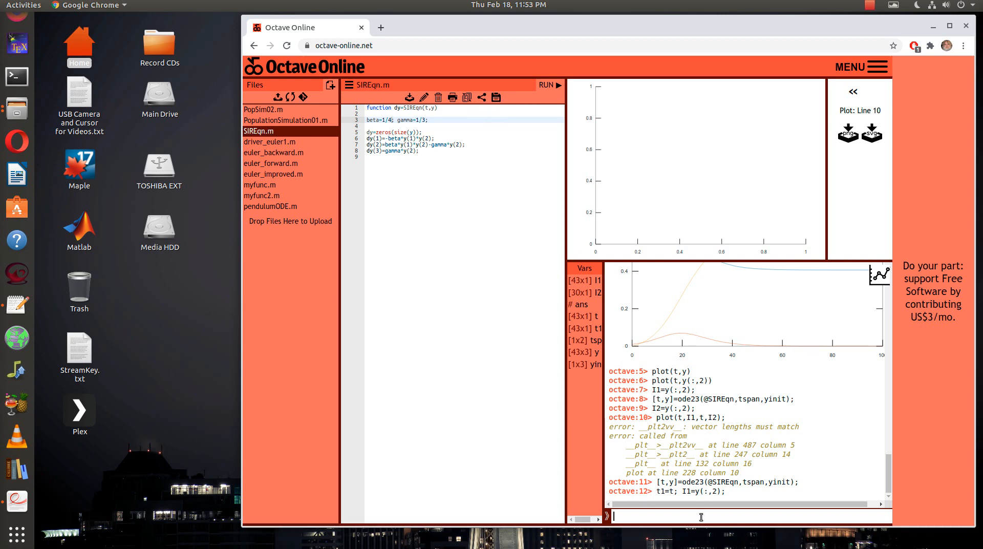
Re-solve the model with beta 1/4 and store t2=t and I2=y(:,2)
{"action": "type", "text": "[t,y]=ode23(@SIREqn,tspan,yinit);"}
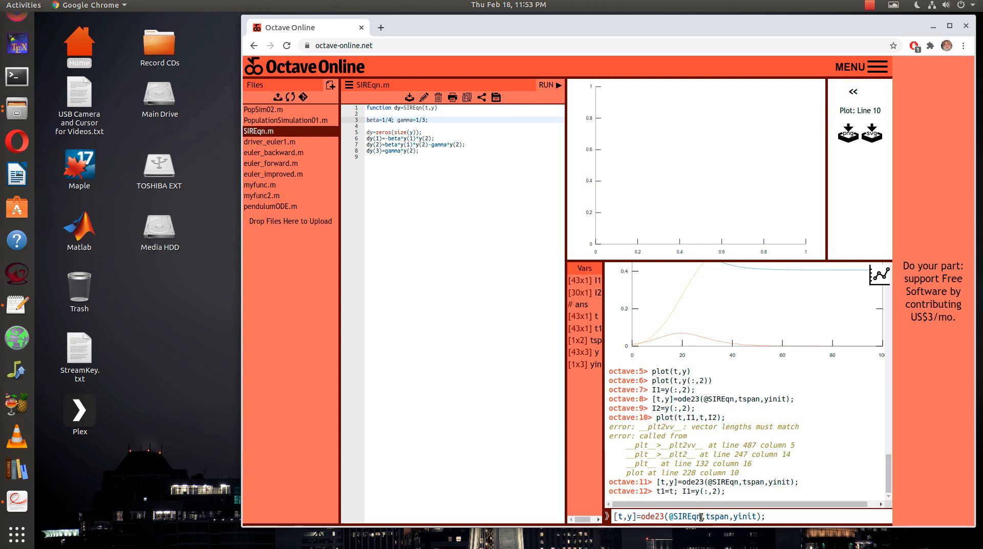
{"action": "key", "text": "Return"}
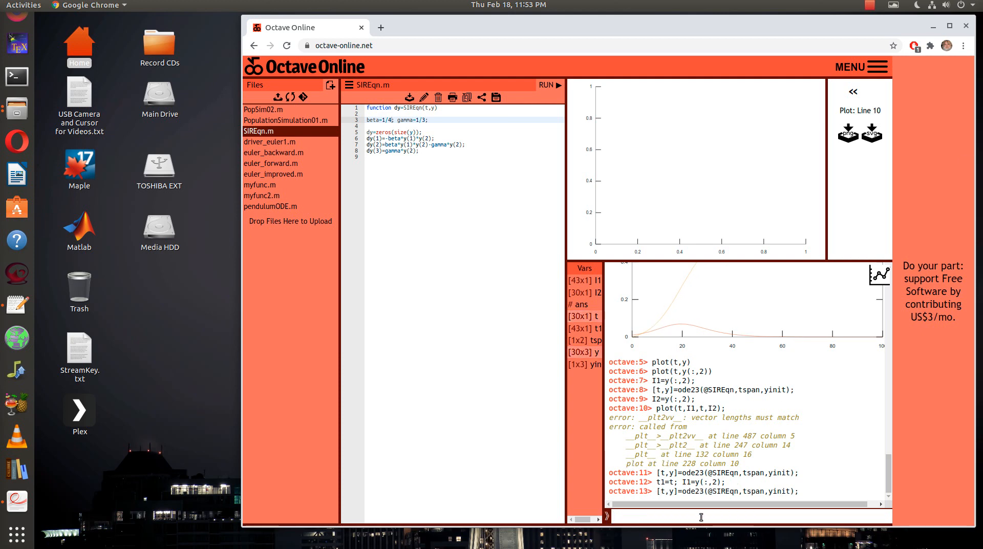
{"action": "type", "text": "t"}
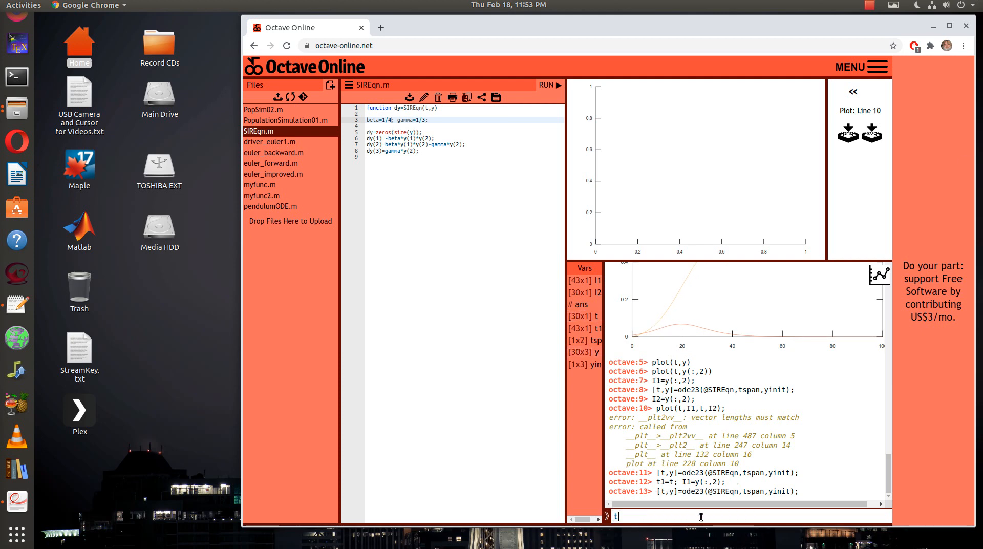
{"action": "type", "text": "2=t;"}
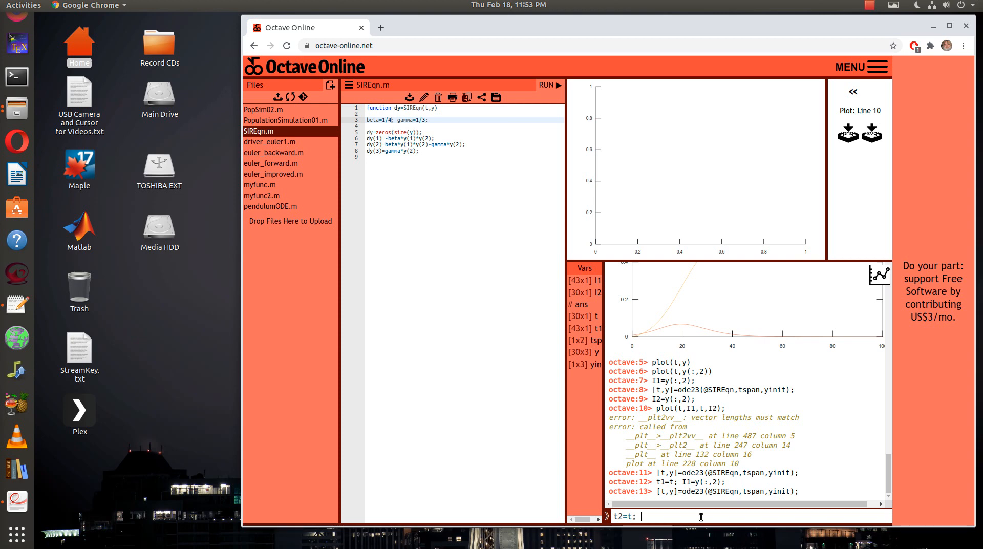
{"action": "type", "text": "I2=y(:,"}
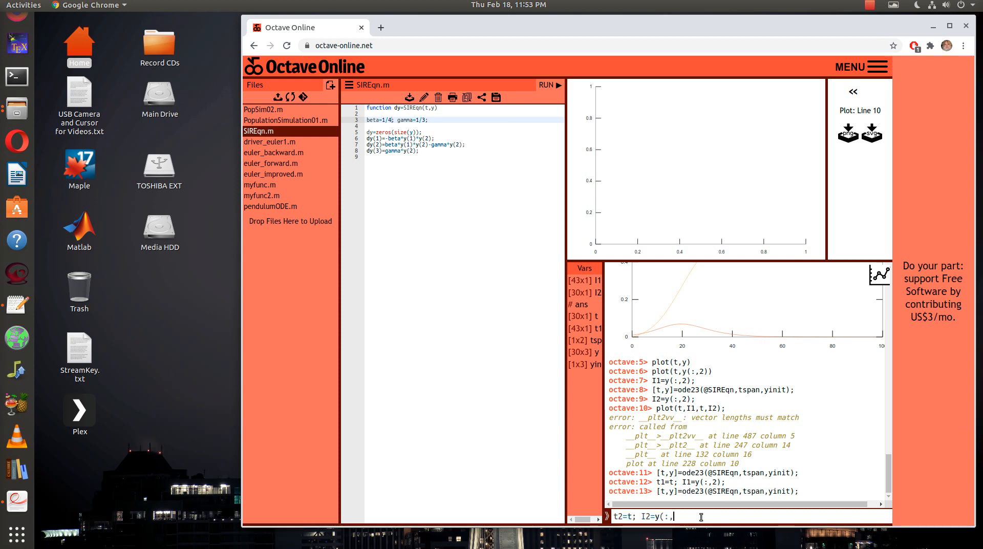
{"action": "key", "text": "Return"}
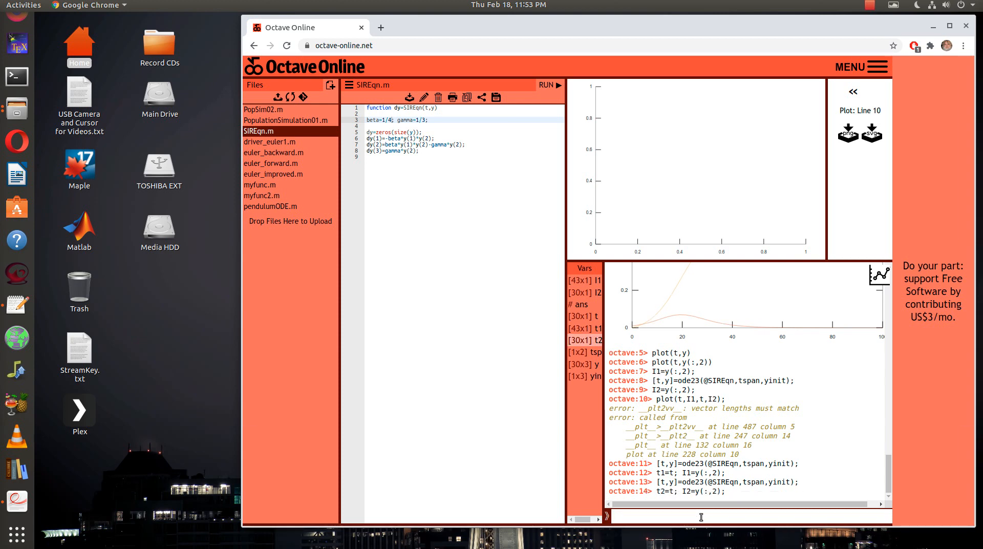
After plot(t,I1,t,I2) fails on lengths, plot both curves with plot(t1,I1,t2,I2)
{"action": "type", "text": "[t,y]=ode23(@SIREqn,tspan,yinit);"}
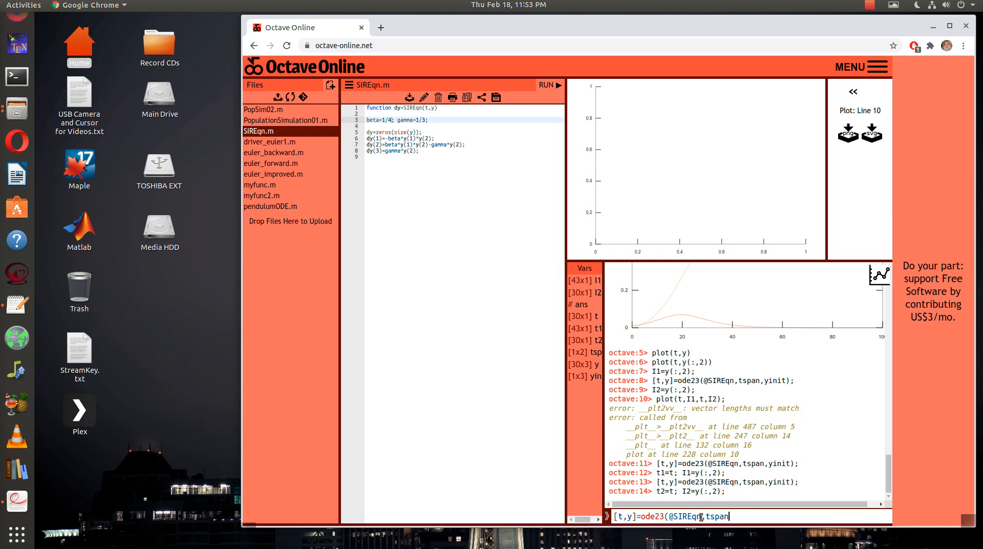
{"action": "key", "text": "Return"}
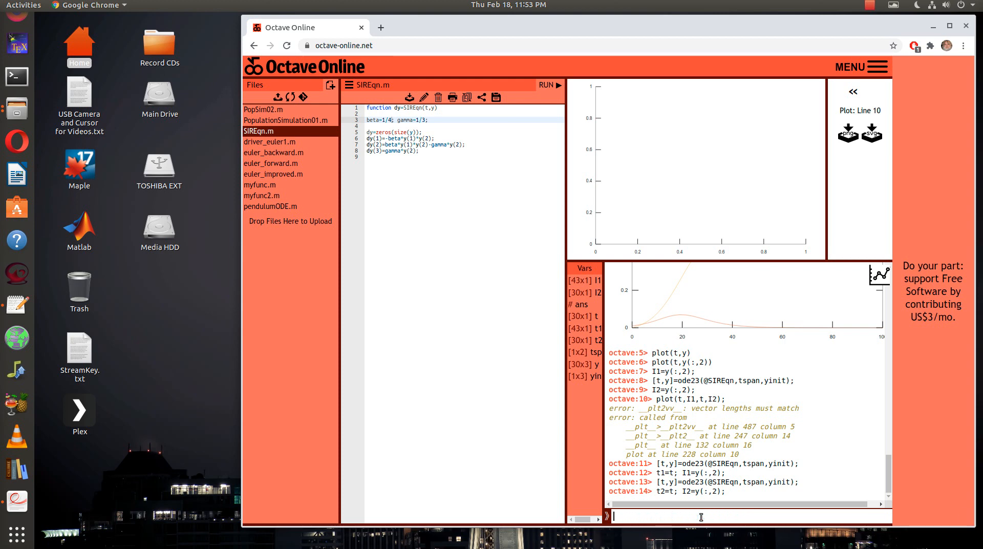
{"action": "type", "text": "plot("}
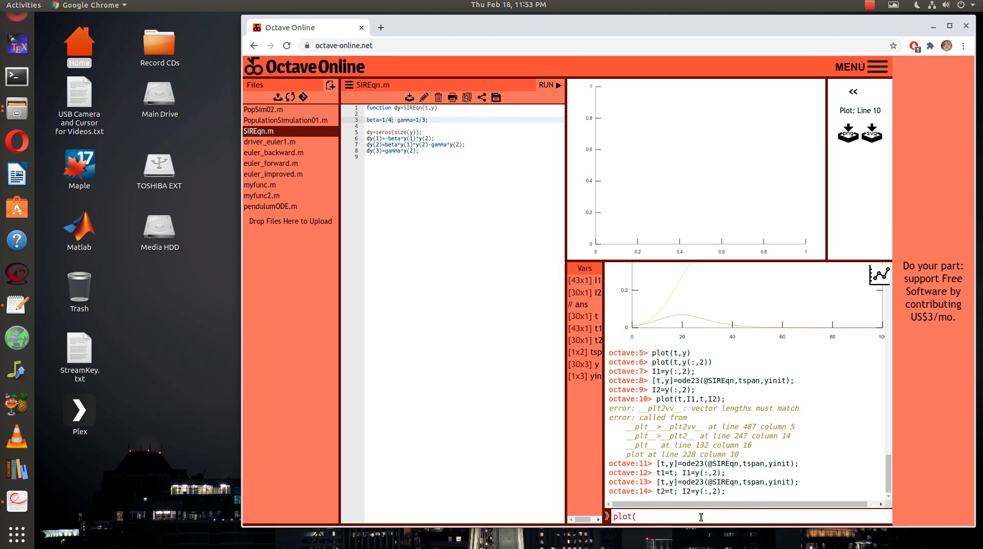
{"action": "type", "text": "t"}
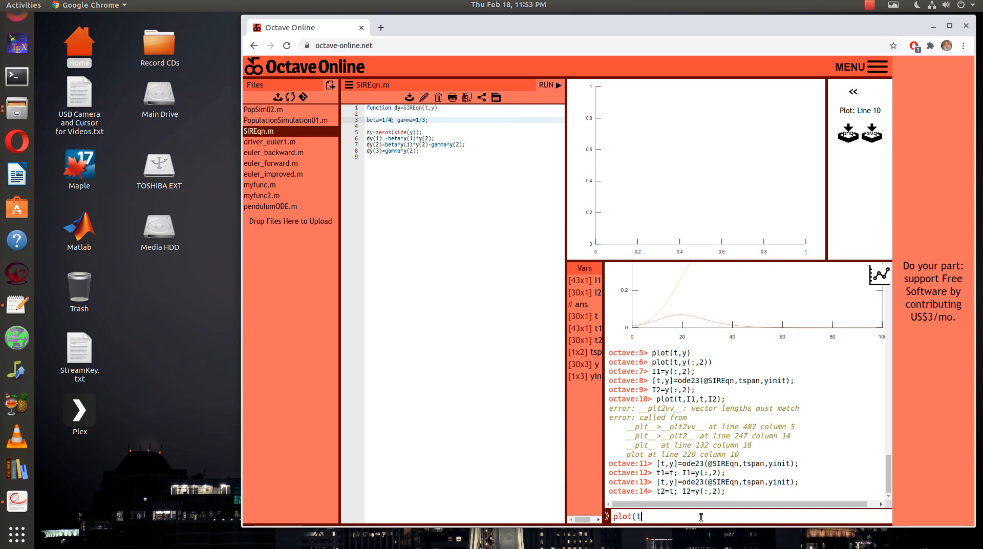
{"action": "type", "text": "I1,"}
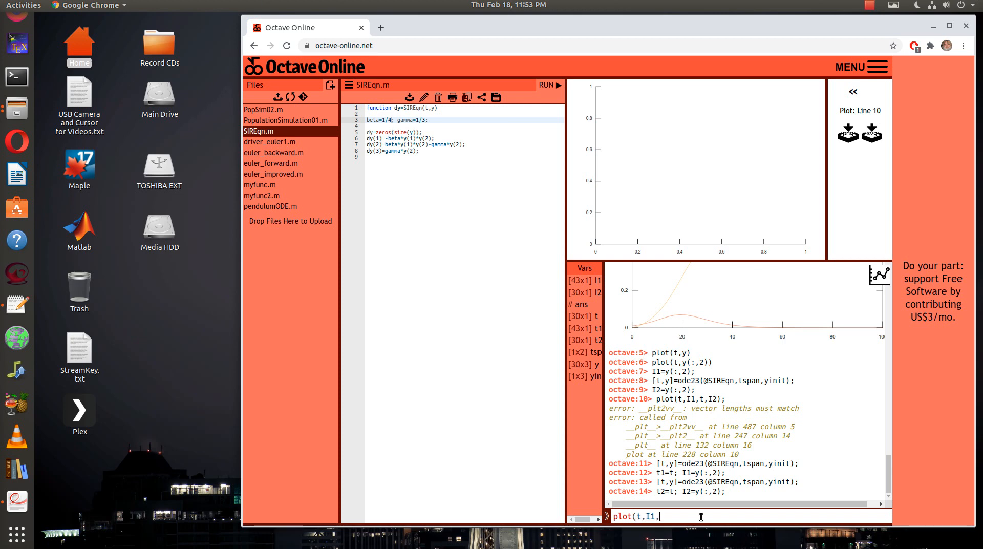
{"action": "type", "text": "t,I2)"}
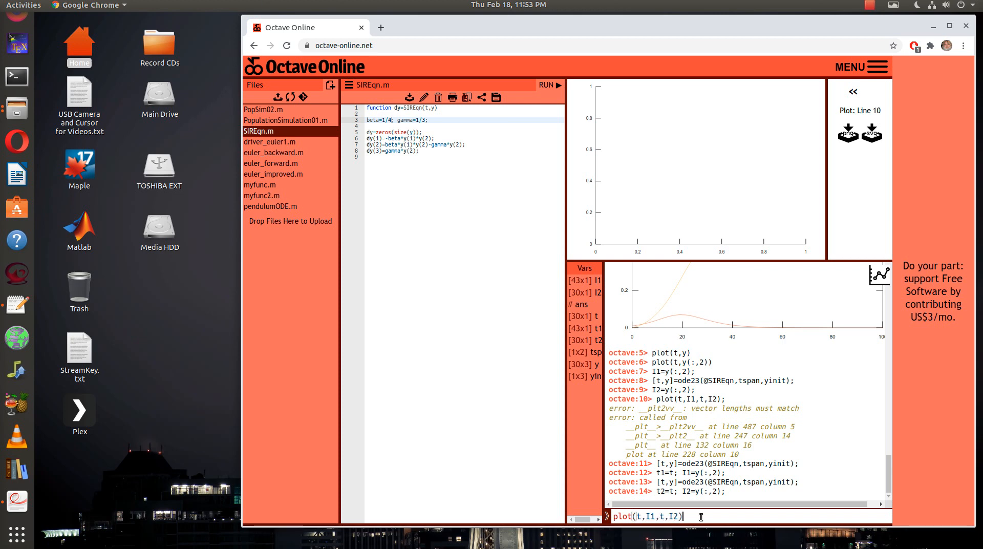
{"action": "key", "text": "Return"}
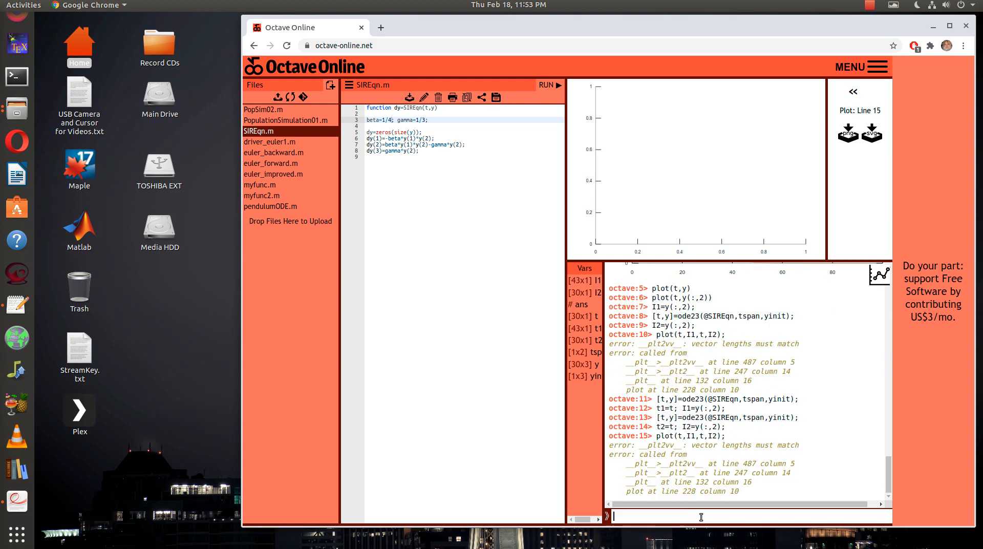
{"action": "type", "text": "plot(t,I1,t,I2);"}
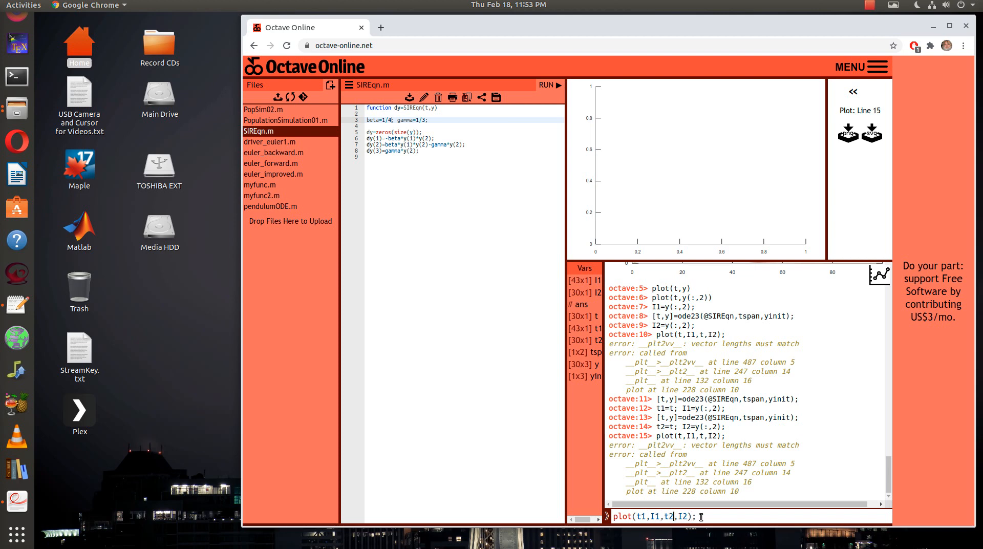
{"action": "key", "text": "Return"}
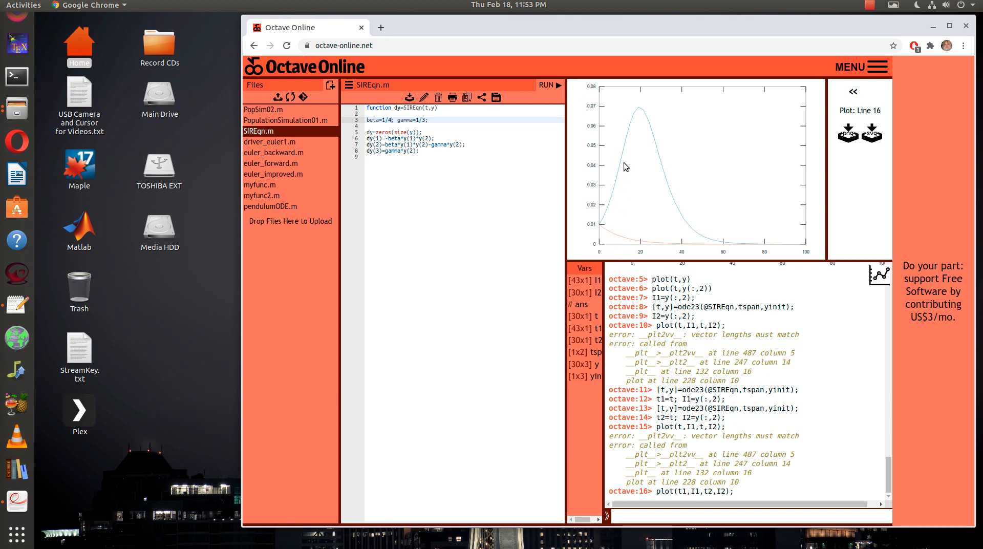
{"action": "mouse_move", "coordinate": [624, 166]}
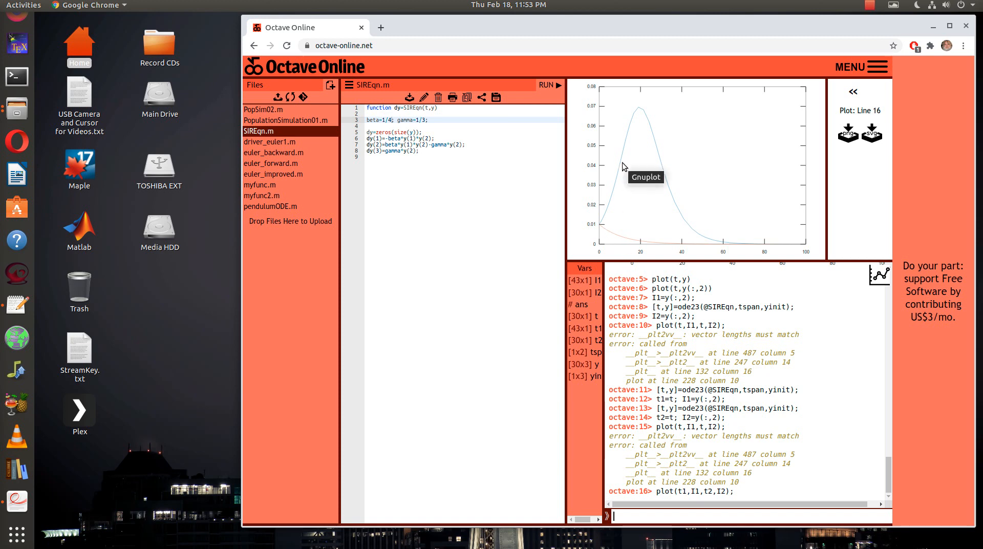
{"action": "mouse_move", "coordinate": [615, 244]}
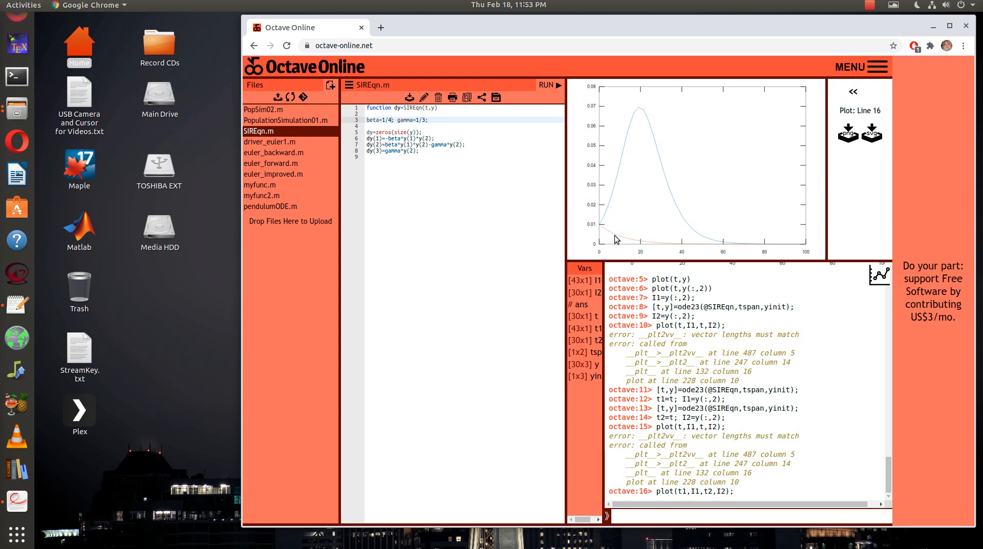
{"action": "mouse_move", "coordinate": [616, 239]}
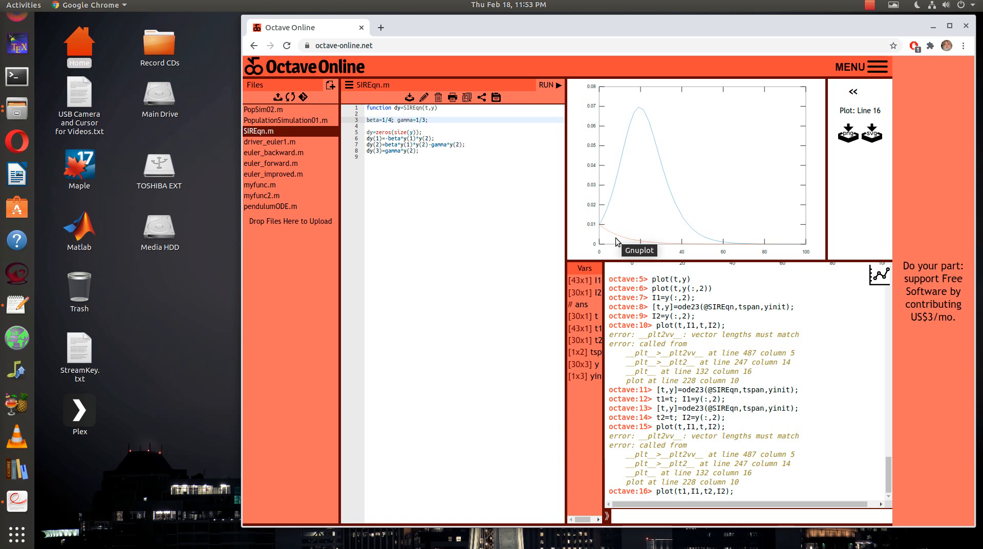
{"action": "mouse_move", "coordinate": [613, 235]}
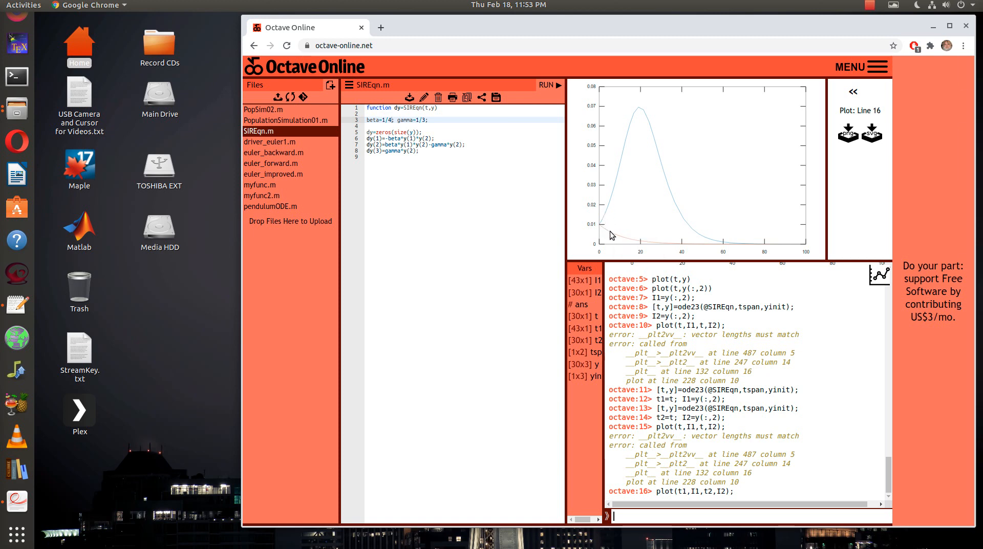
{"action": "mouse_move", "coordinate": [606, 233]}
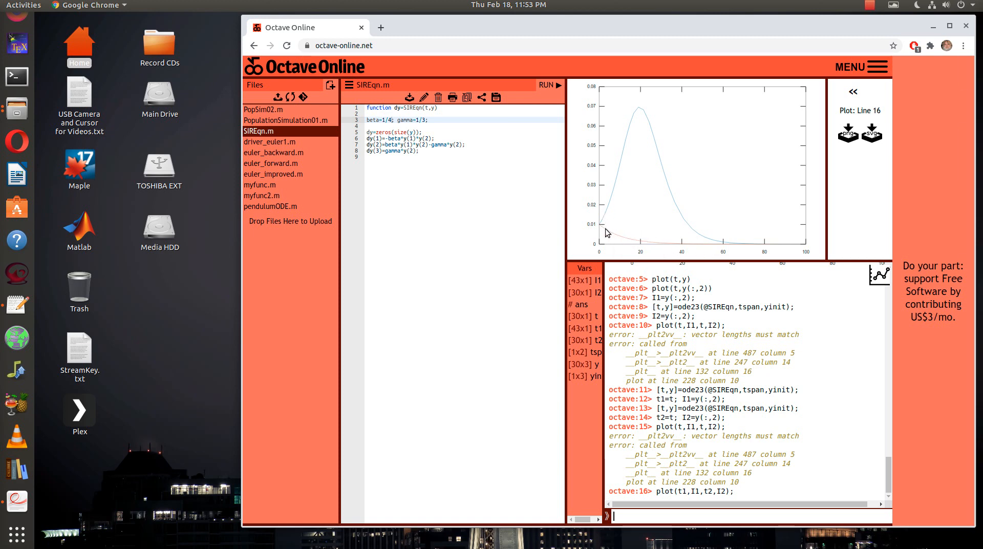
{"action": "mouse_move", "coordinate": [708, 205]}
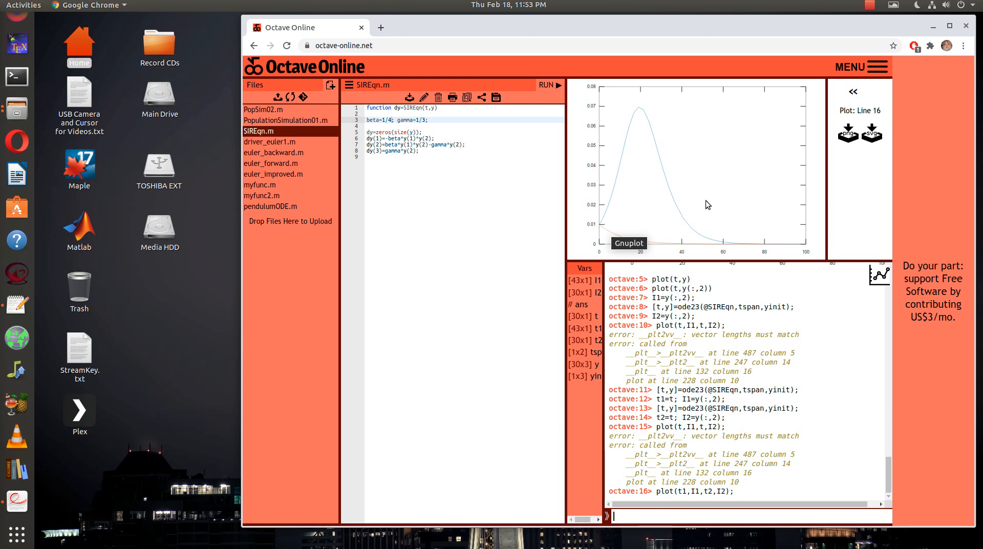
{"action": "mouse_move", "coordinate": [655, 221]}
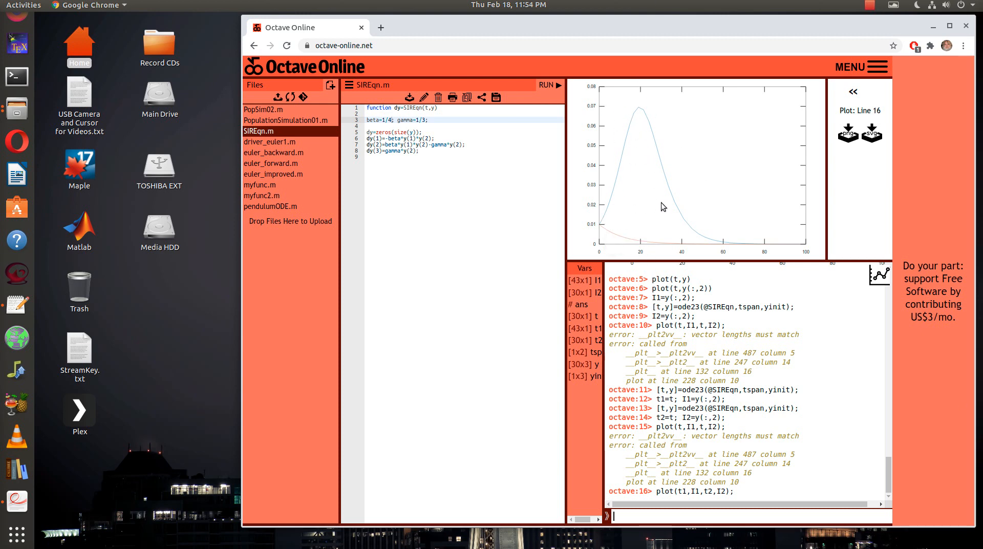
{"action": "mouse_move", "coordinate": [676, 304]}
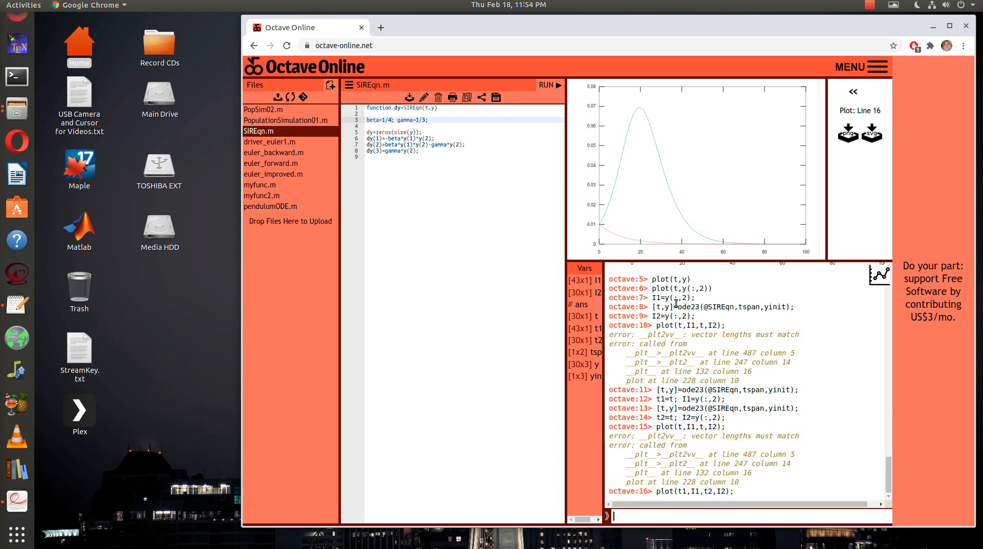
{"action": "mouse_move", "coordinate": [698, 247]}
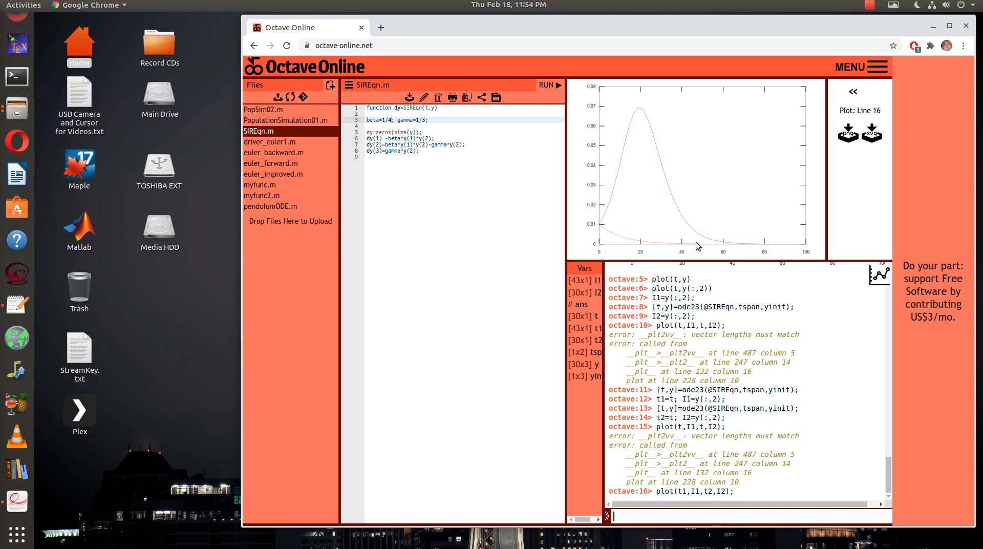
{"action": "mouse_move", "coordinate": [771, 490]}
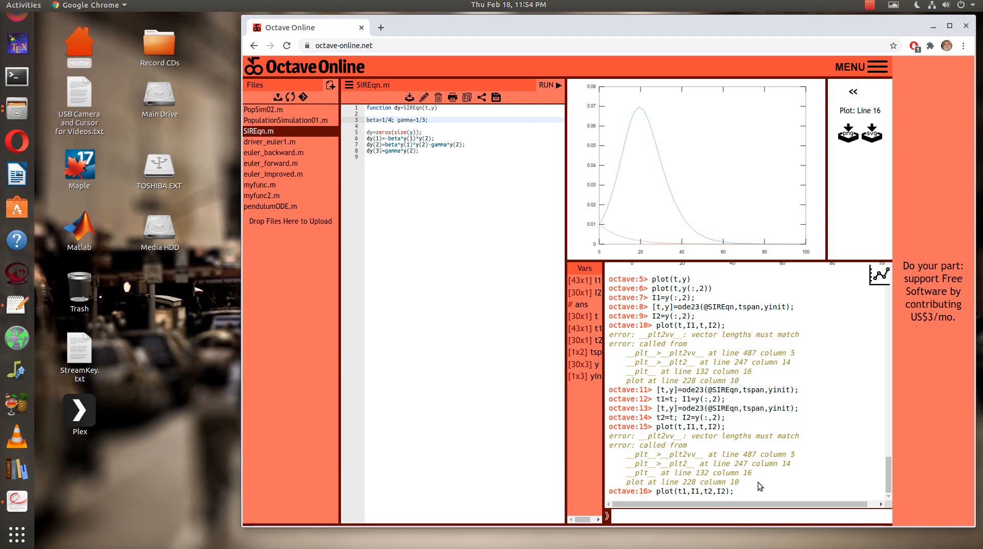
Re-solve for beta 3/8 and store the result as t2=t and I3=y(:,2)
{"action": "type", "text": "plot(t1,I1,t2,I2);"}
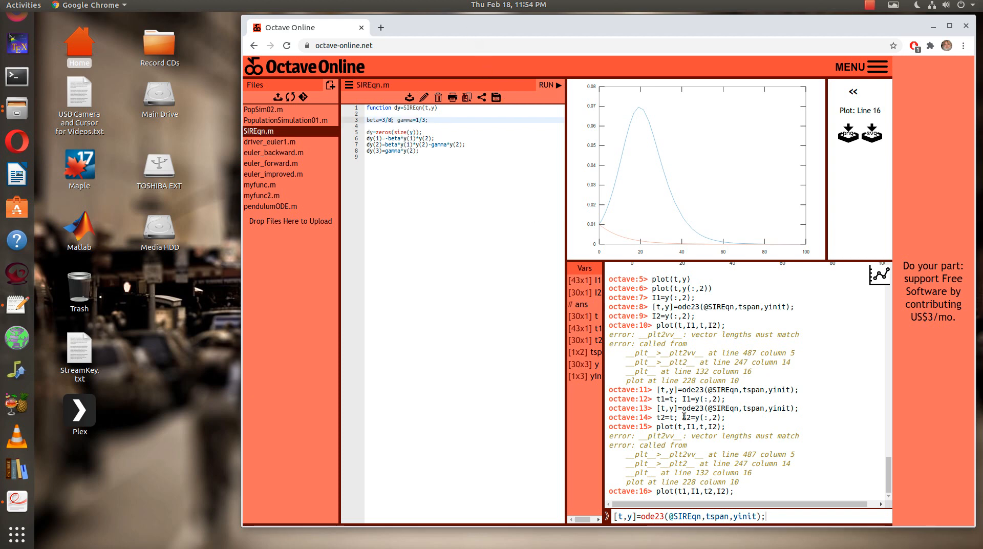
{"action": "mouse_move", "coordinate": [771, 517]}
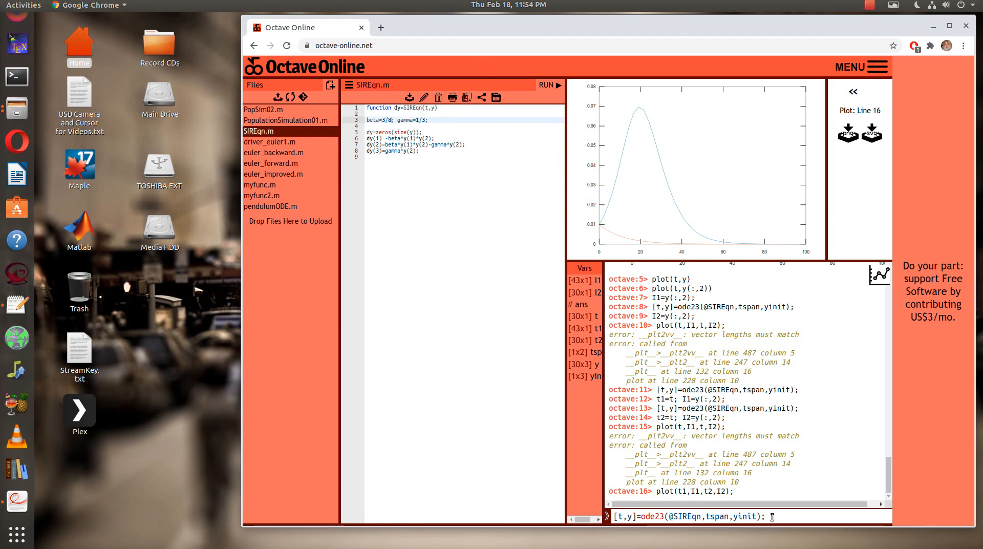
{"action": "key", "text": "Return"}
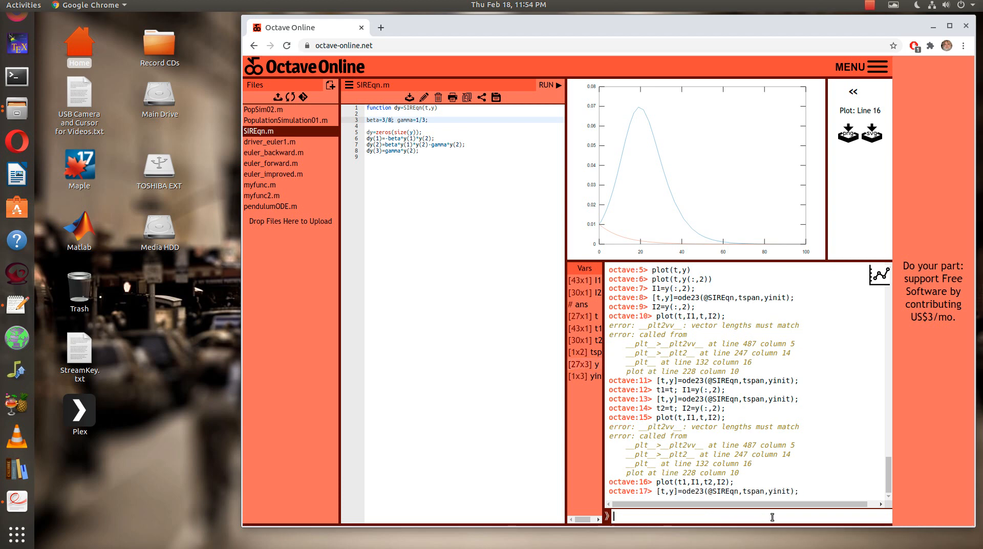
{"action": "type", "text": "t"}
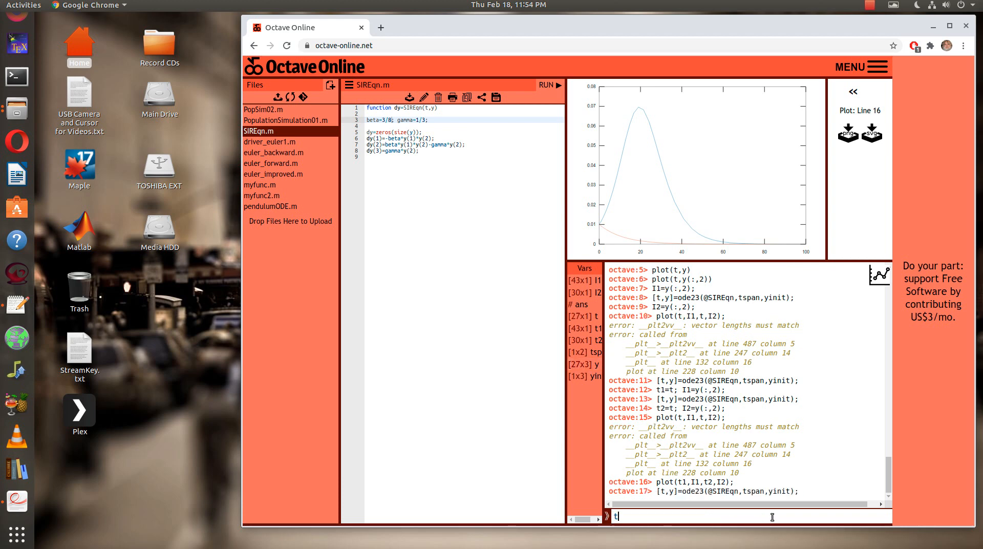
{"action": "type", "text": "2=t"}
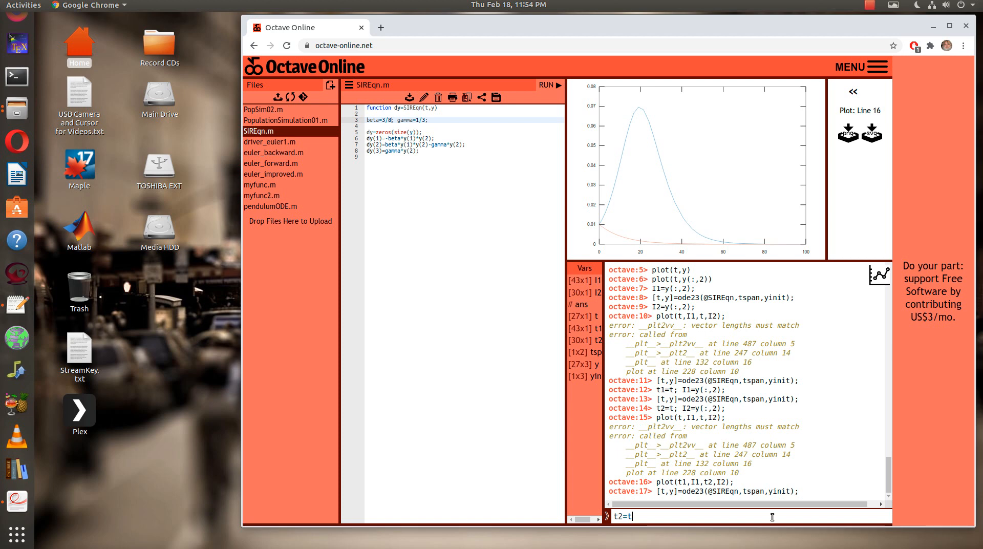
{"action": "type", "text": "; I3="}
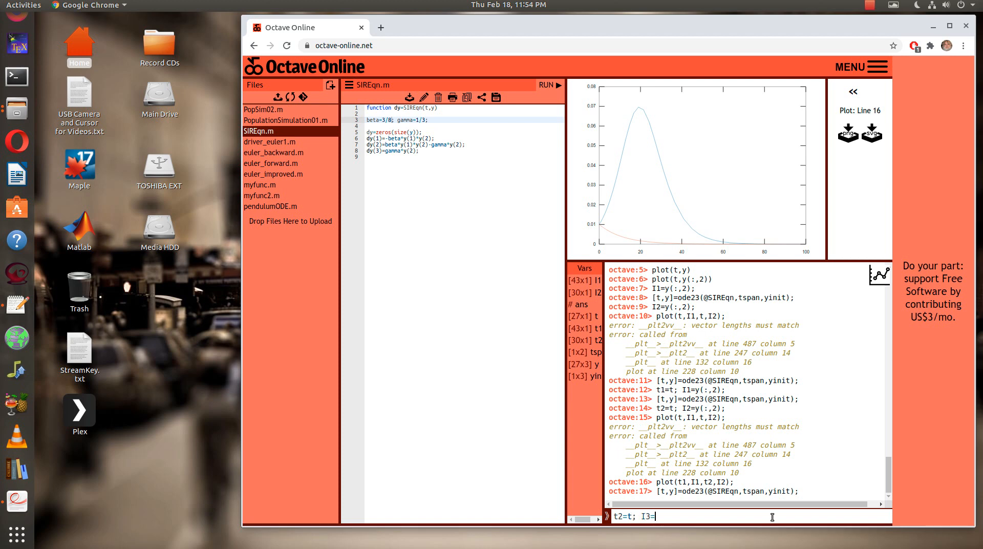
{"action": "type", "text": "y("}
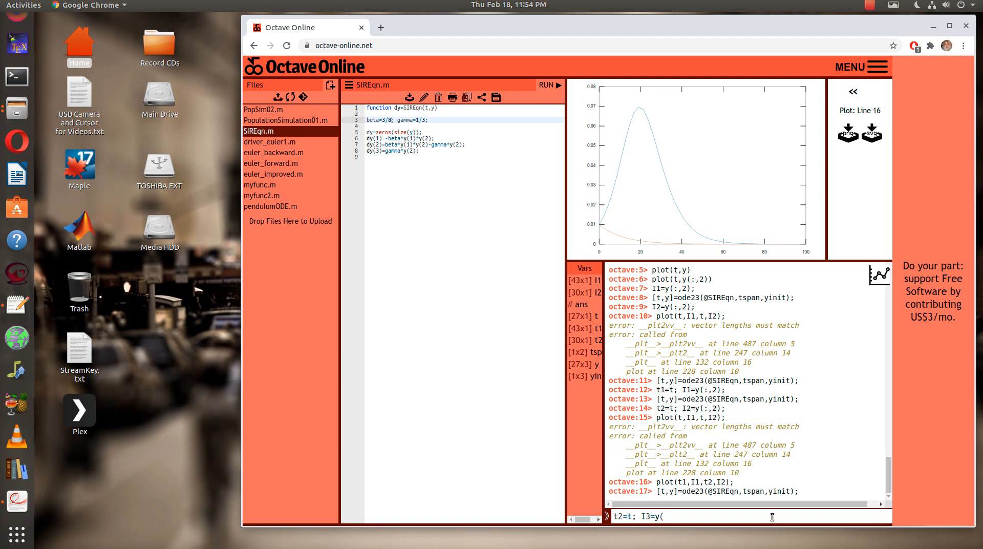
{"action": "key", "text": "Return"}
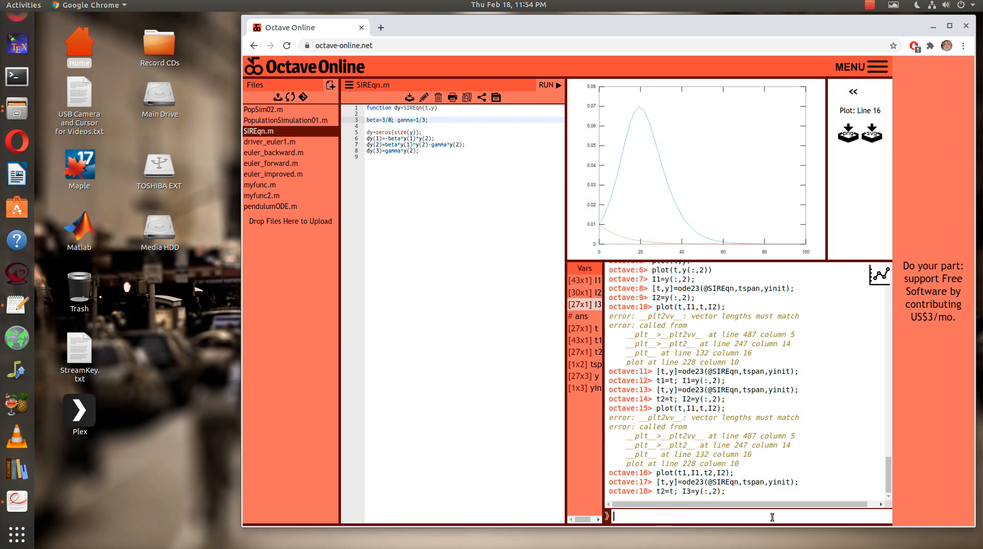
{"action": "type", "text": "plot(t1,I1,t2,I2);"}
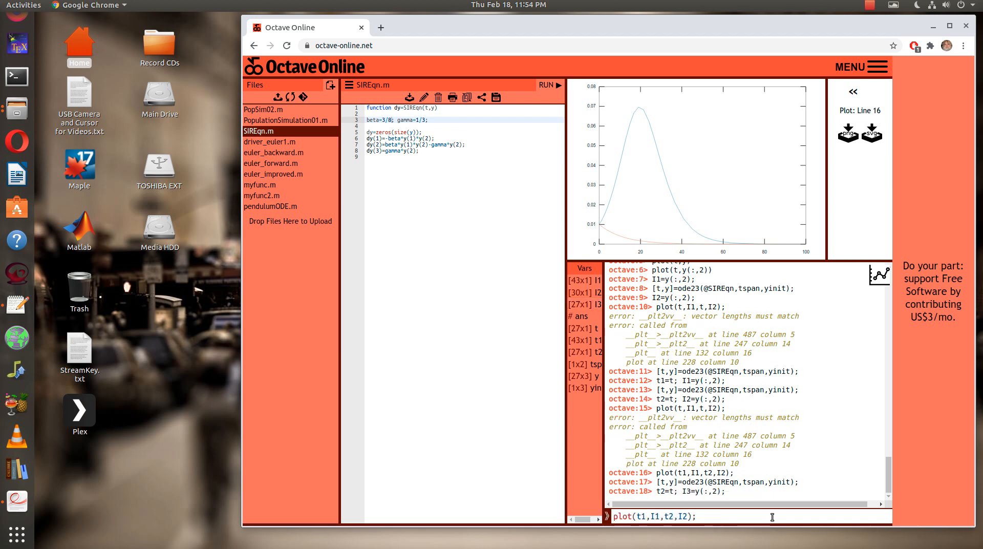
Run plot(t1,I1,t2,I2,t3,I3), which fails because t3 is undefined
{"action": "type", "text": "t3,I3"}
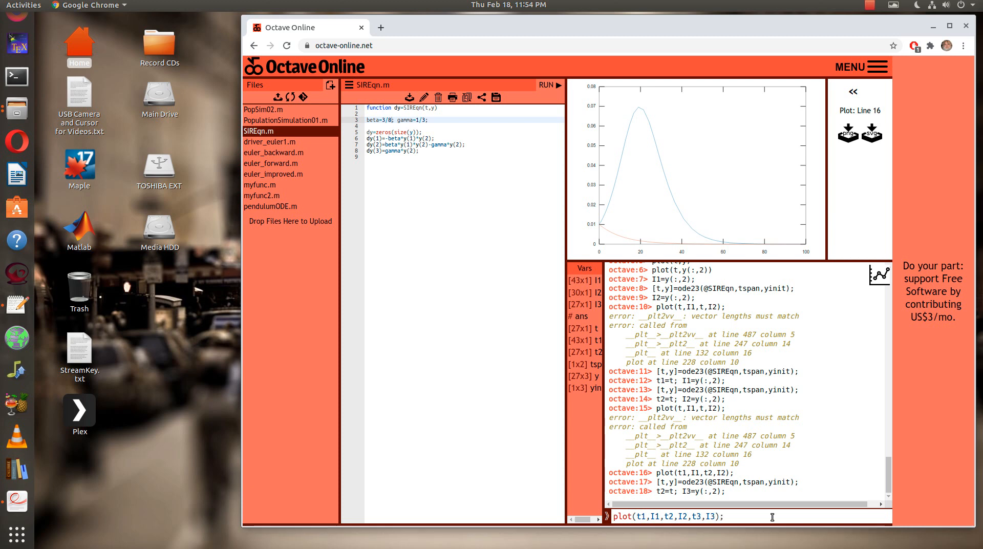
{"action": "key", "text": "Return"}
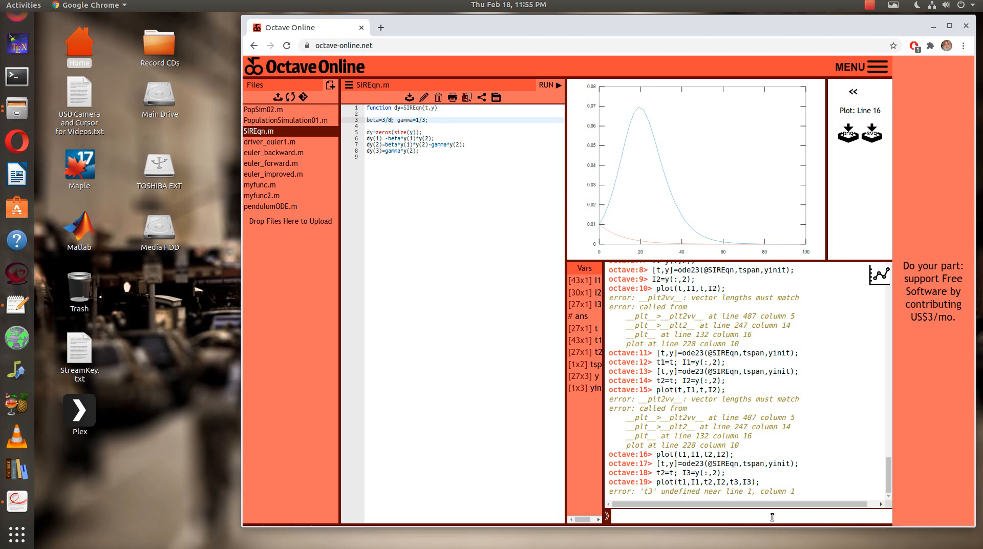
{"action": "mouse_move", "coordinate": [727, 511]}
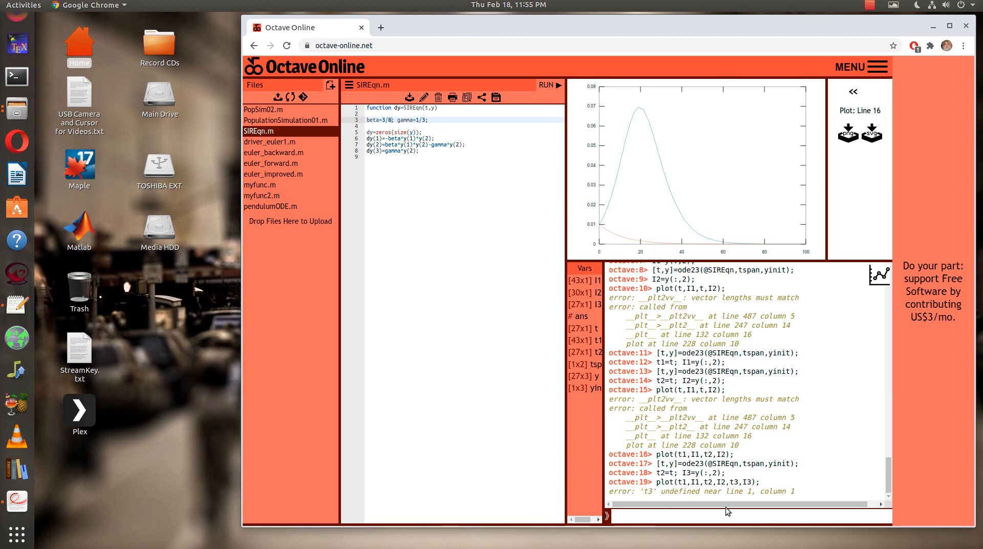
{"action": "mouse_move", "coordinate": [854, 489]}
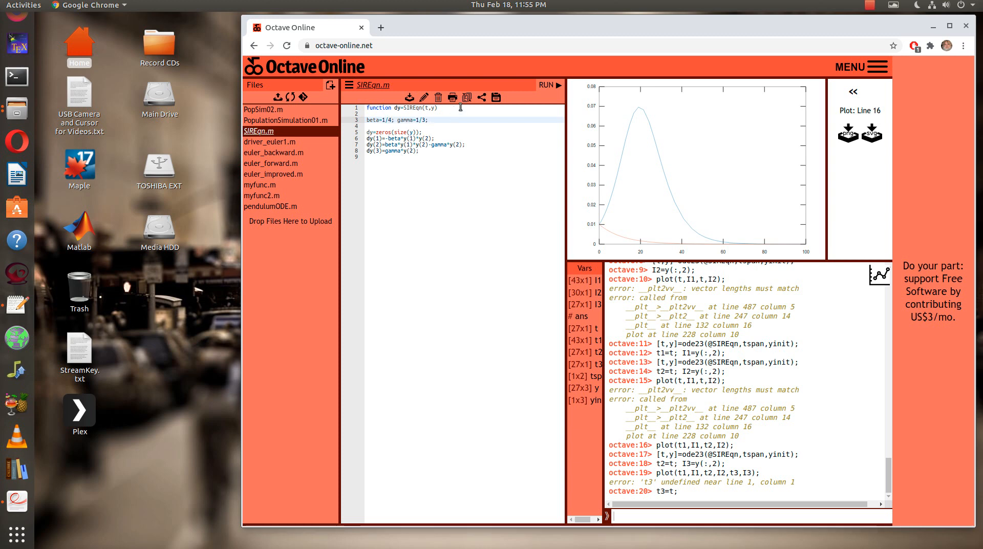
{"action": "mouse_move", "coordinate": [496, 97]}
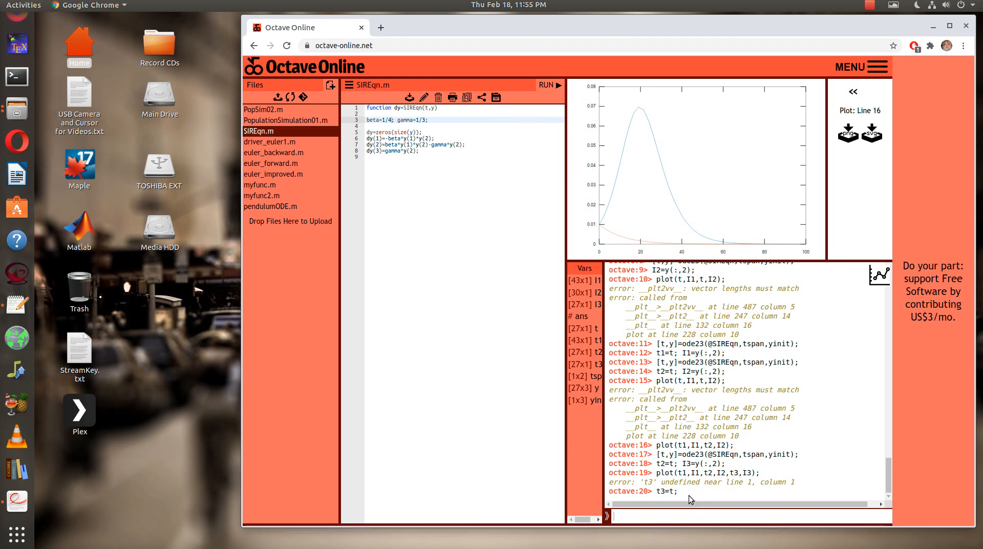
{"action": "mouse_move", "coordinate": [750, 453]}
{"action": "type", "text": "["}
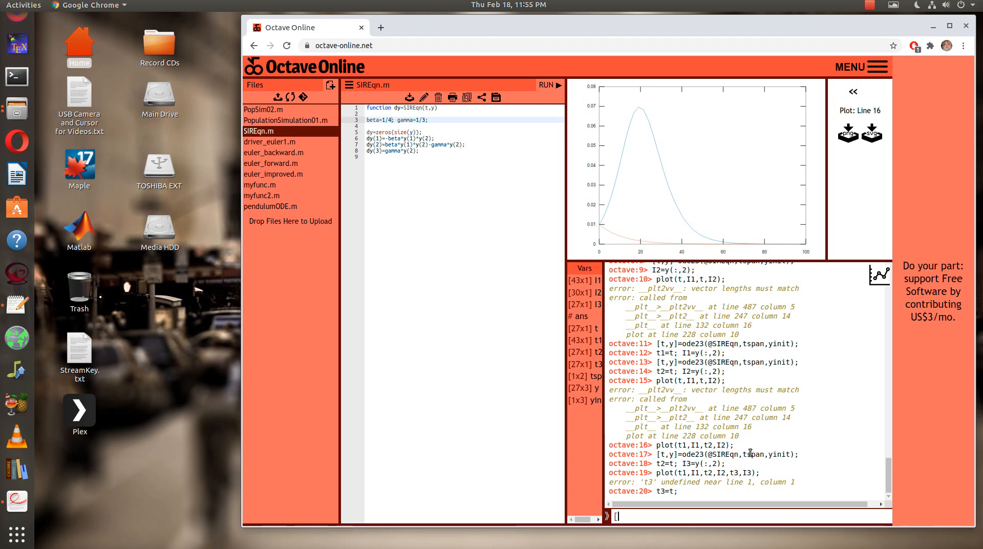
Run plot(t1,I1,t2,I2,t3,I3) to draw all three infected curves on one graph
{"action": "type", "text": "plot(t1,I1,t2,I2,t3,I3);"}
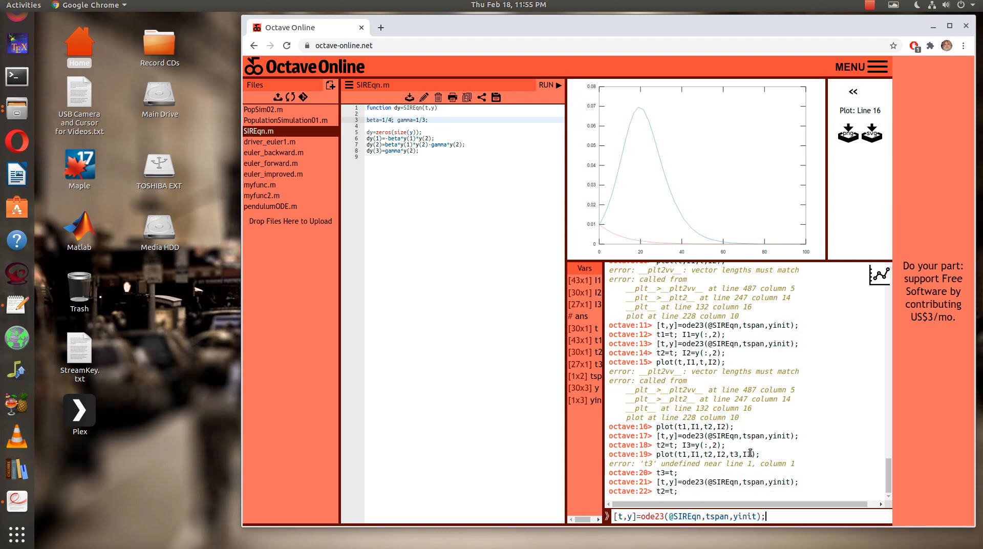
{"action": "key", "text": "Return"}
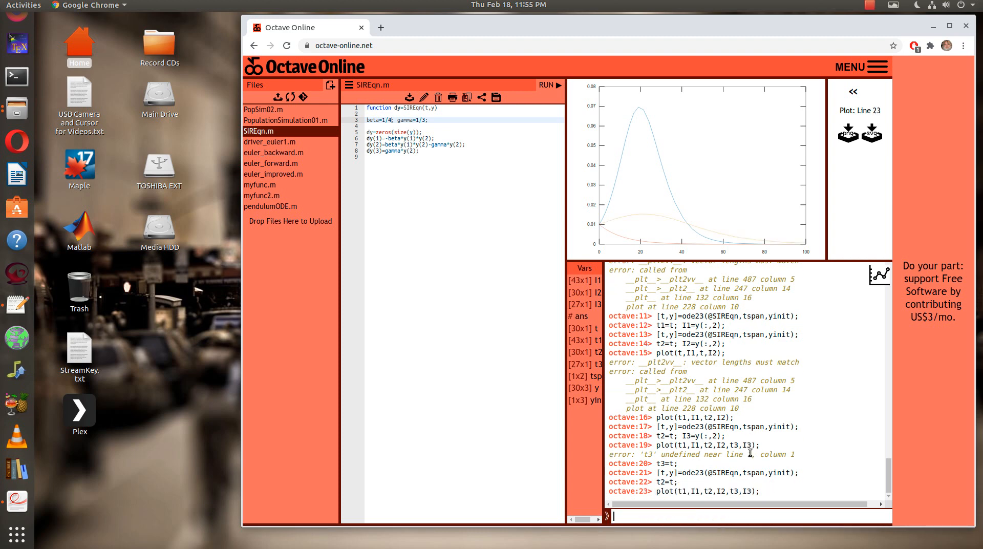
{"action": "mouse_move", "coordinate": [755, 274]}
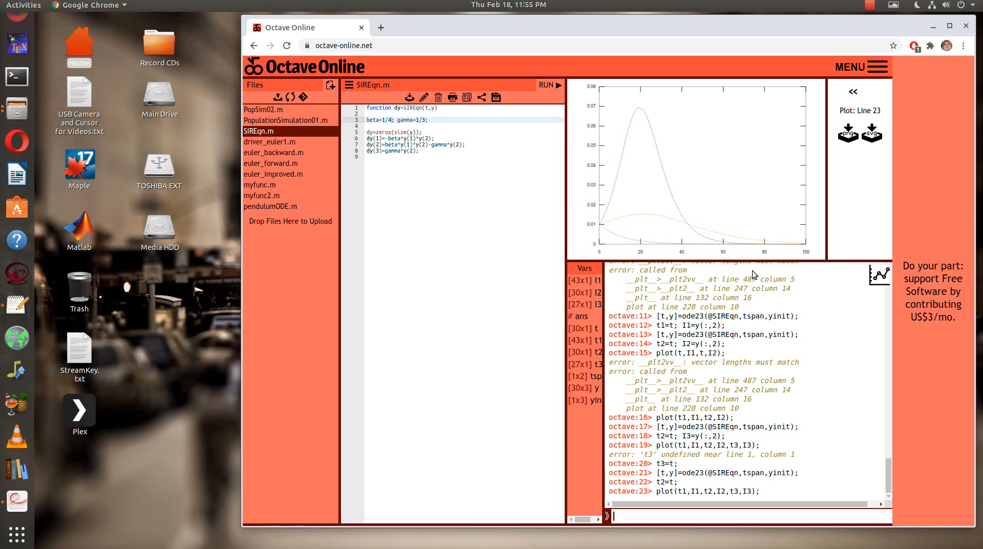
{"action": "mouse_move", "coordinate": [659, 230]}
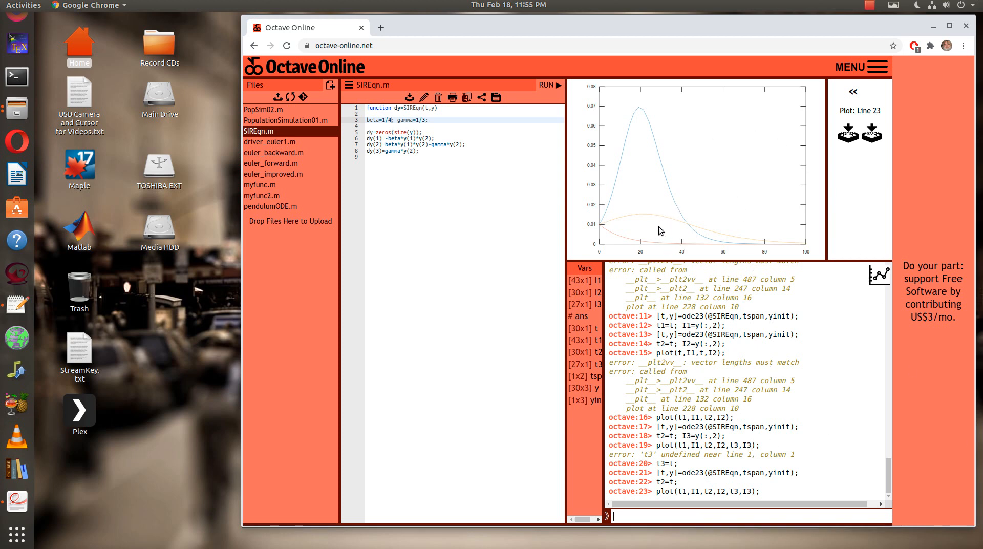
{"action": "mouse_move", "coordinate": [691, 239]}
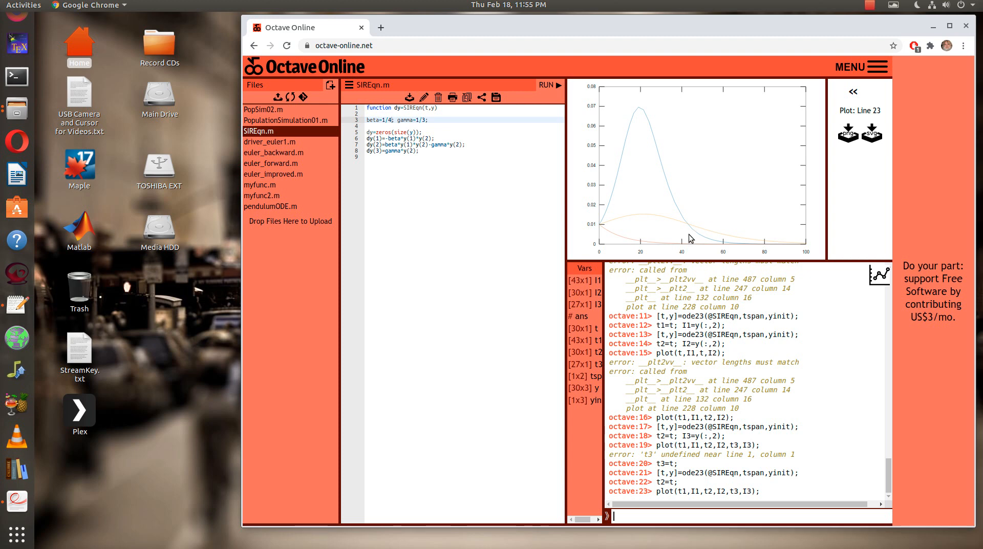
{"action": "mouse_move", "coordinate": [647, 219]}
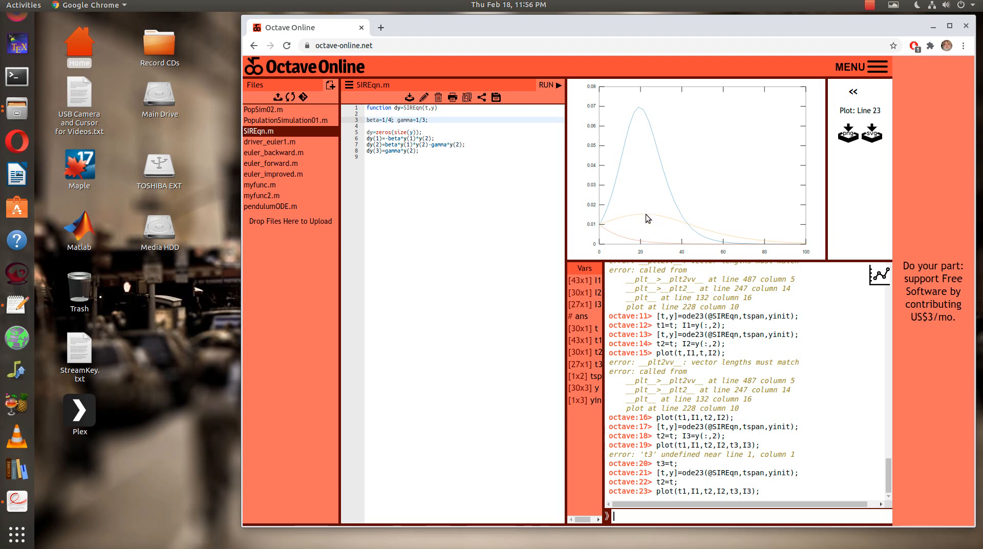
{"action": "mouse_move", "coordinate": [642, 244]}
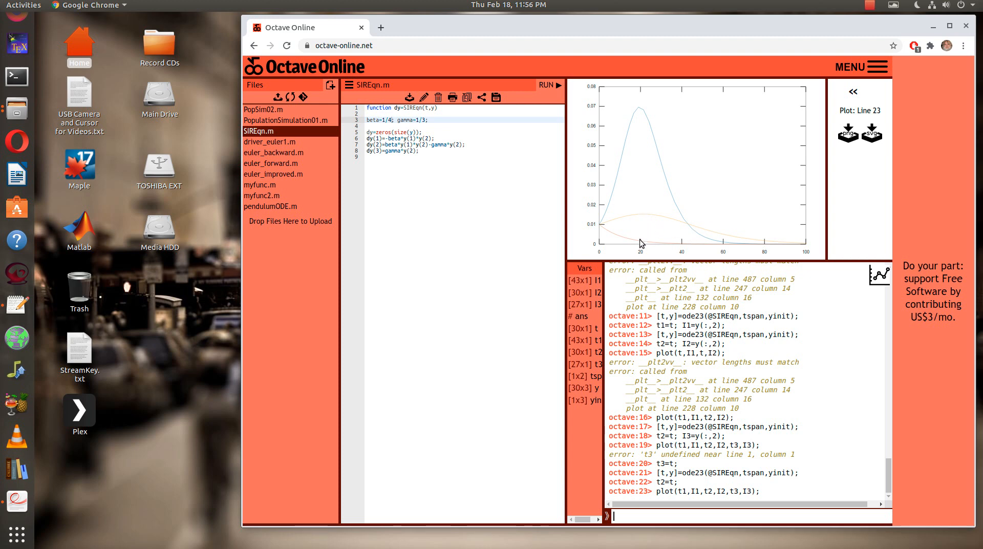
{"action": "mouse_move", "coordinate": [625, 219]}
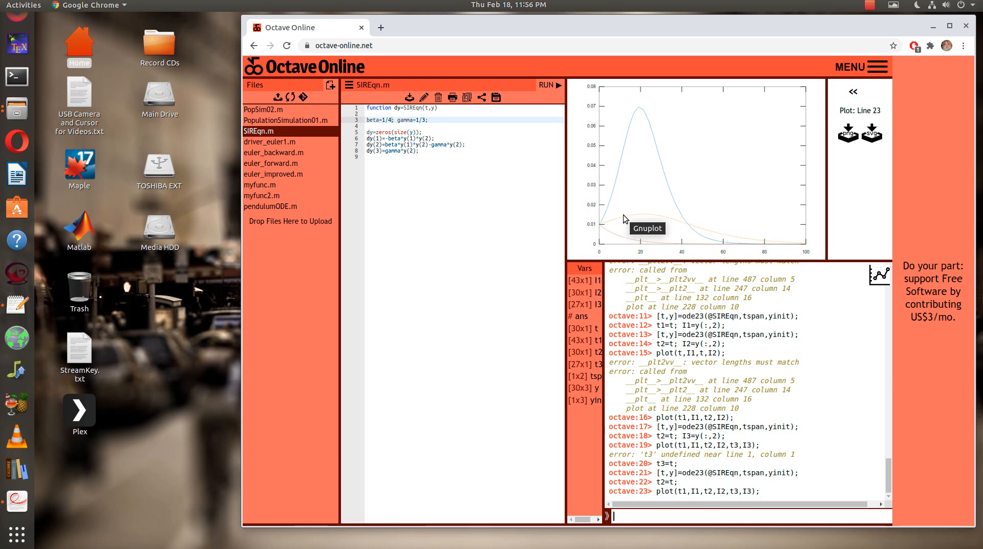
{"action": "mouse_move", "coordinate": [655, 221]}
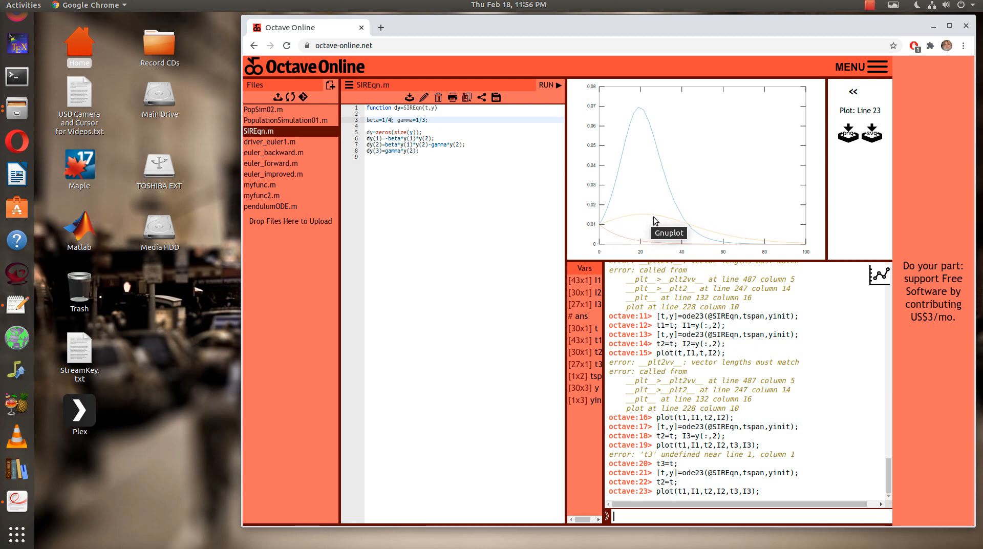
{"action": "mouse_move", "coordinate": [677, 303]}
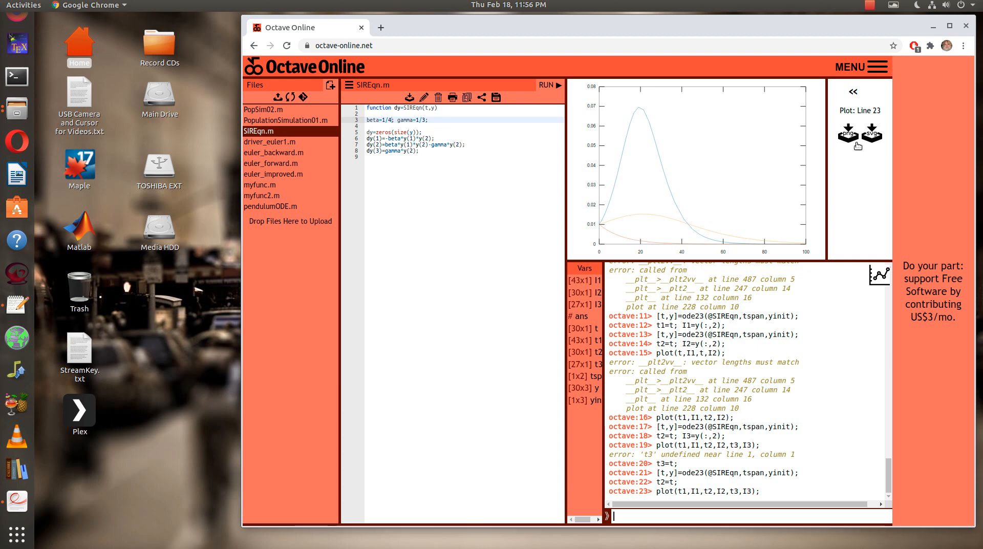
{"action": "mouse_move", "coordinate": [873, 6]}
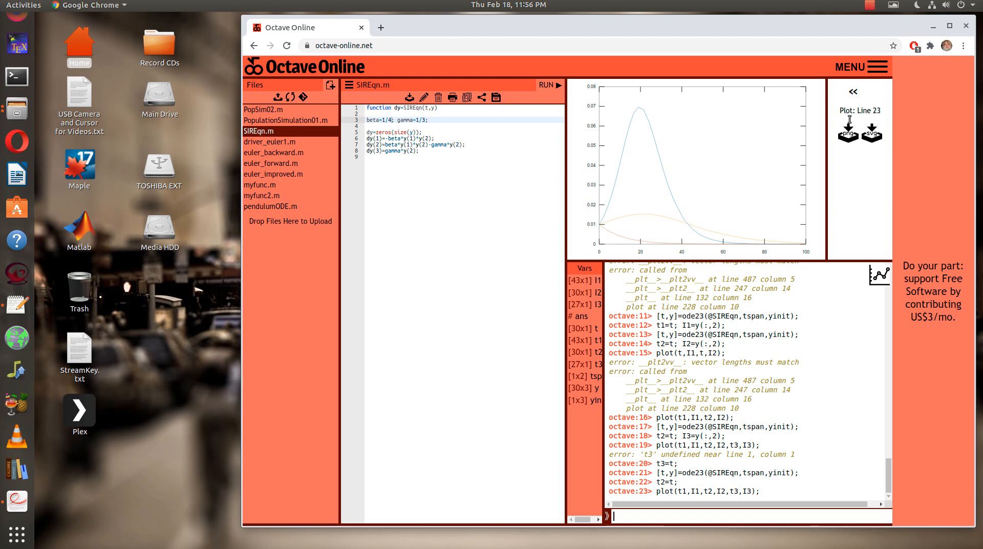
{"action": "mouse_move", "coordinate": [849, 133]}
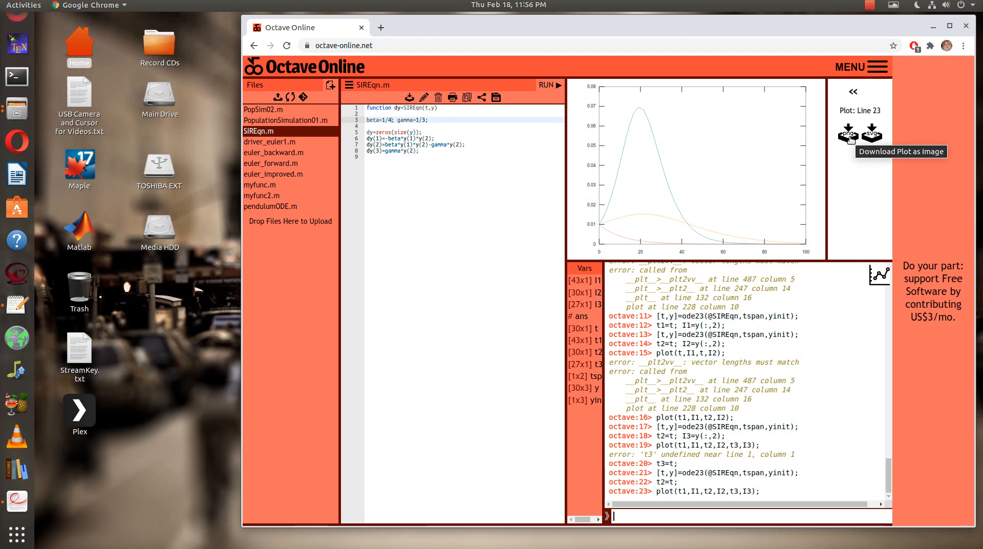
{"action": "mouse_move", "coordinate": [877, 11]}
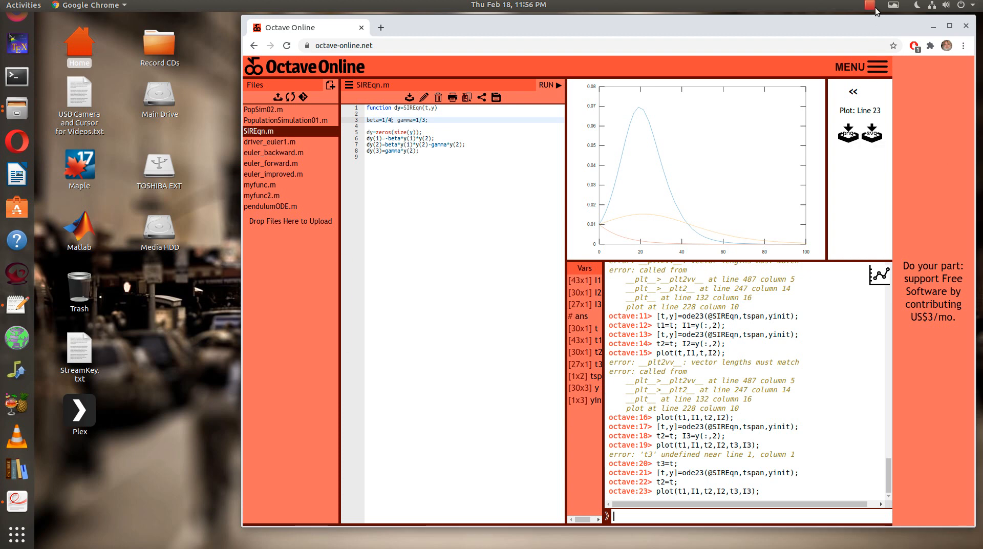